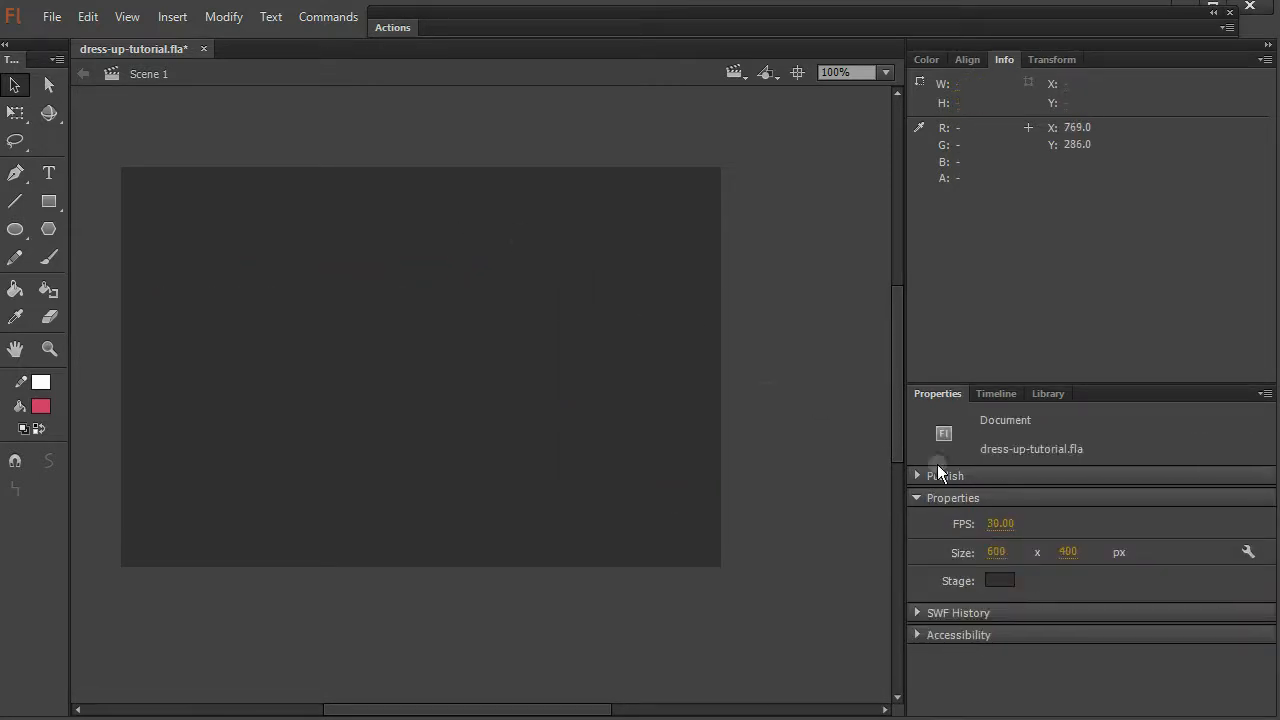
# - Confirm the publish settings target Flash Player 11.8 with ActionScript 3.0 as script version
pyautogui.click(916, 476)
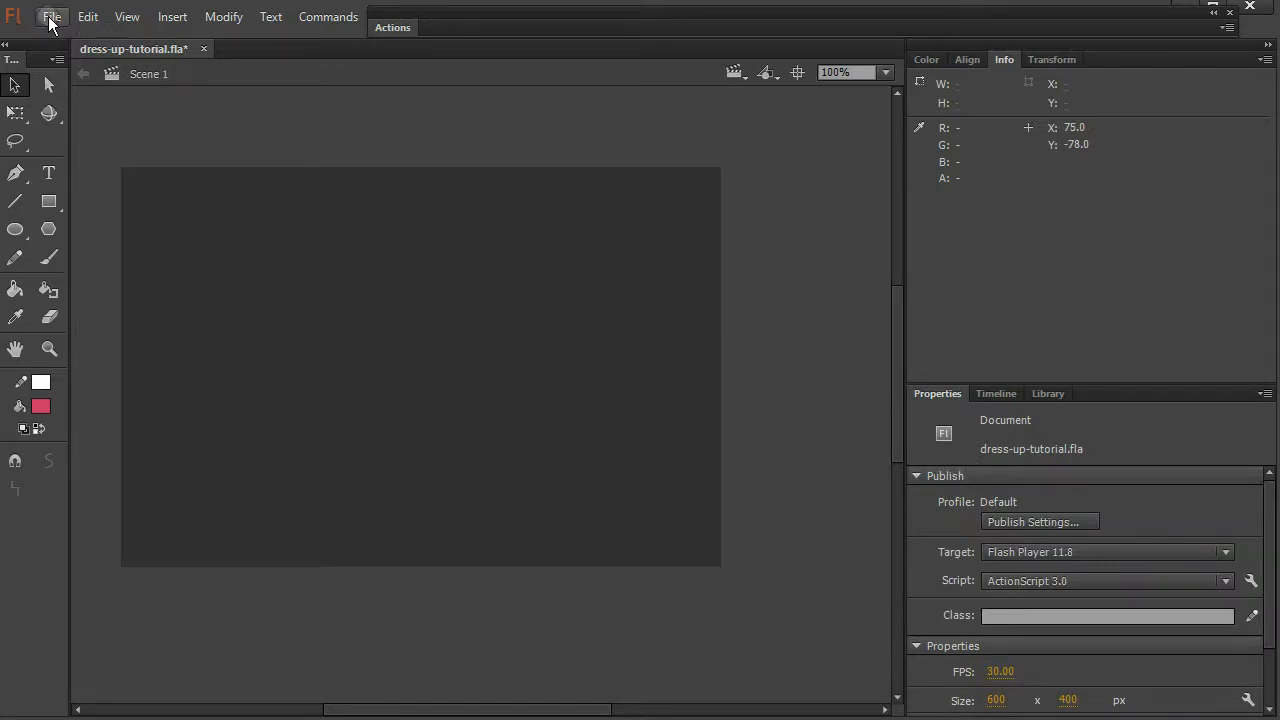
pyautogui.click(52, 16)
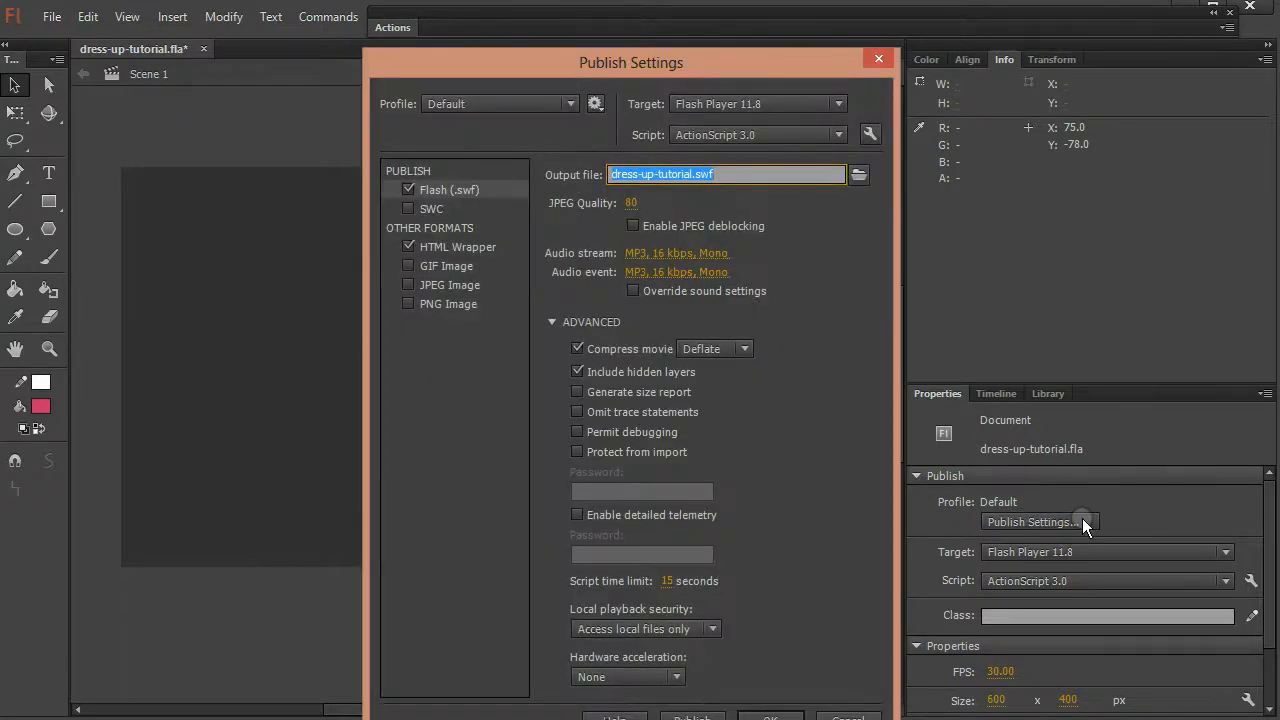
pyautogui.moveTo(756, 344)
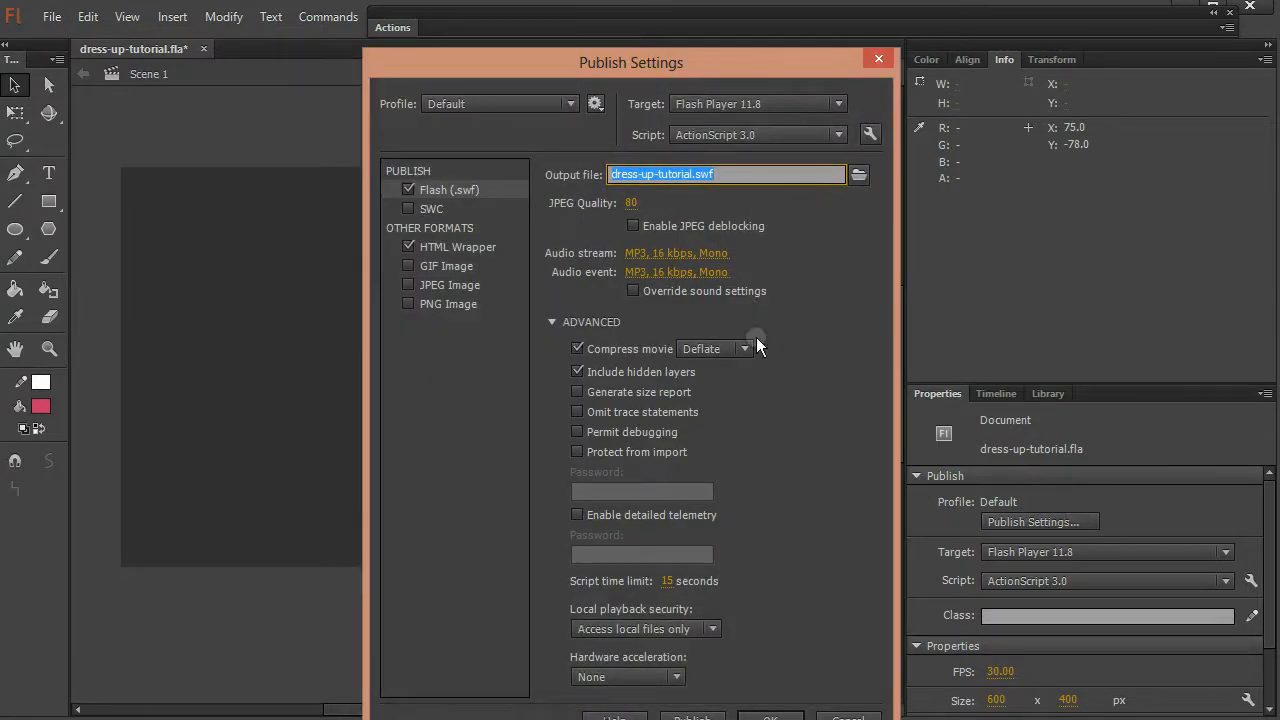
pyautogui.click(838, 134)
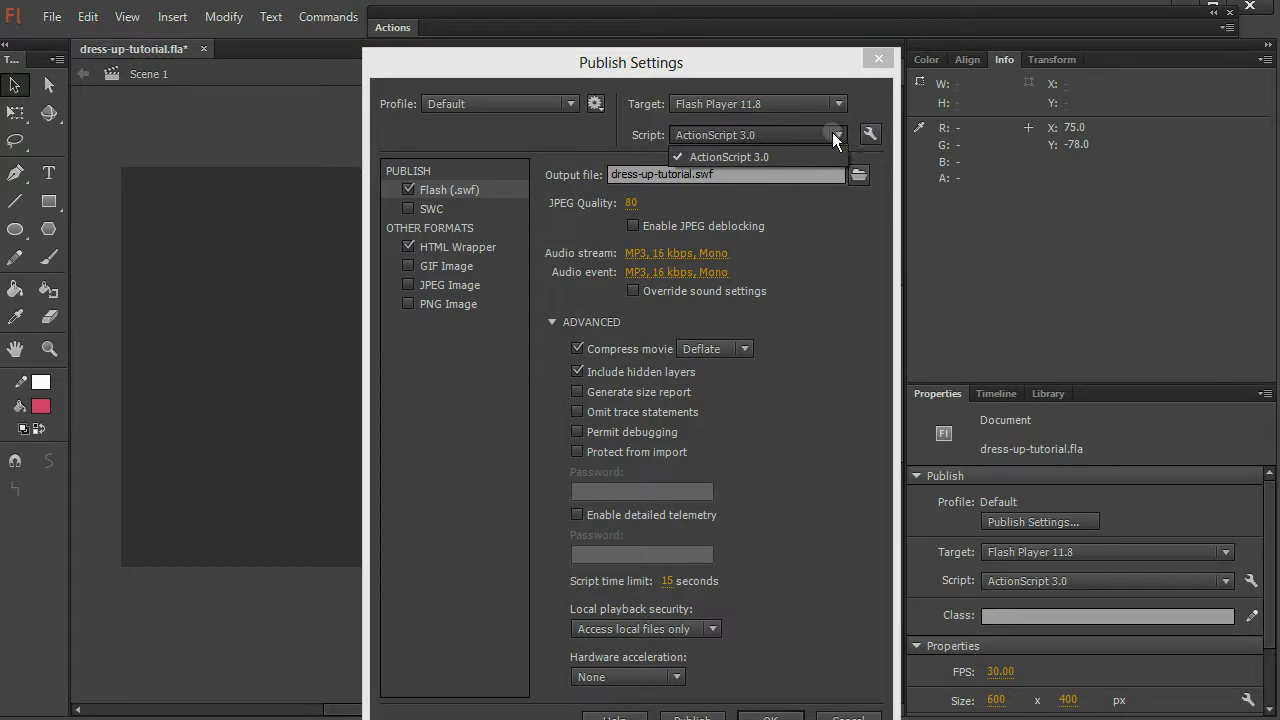
pyautogui.click(728, 156)
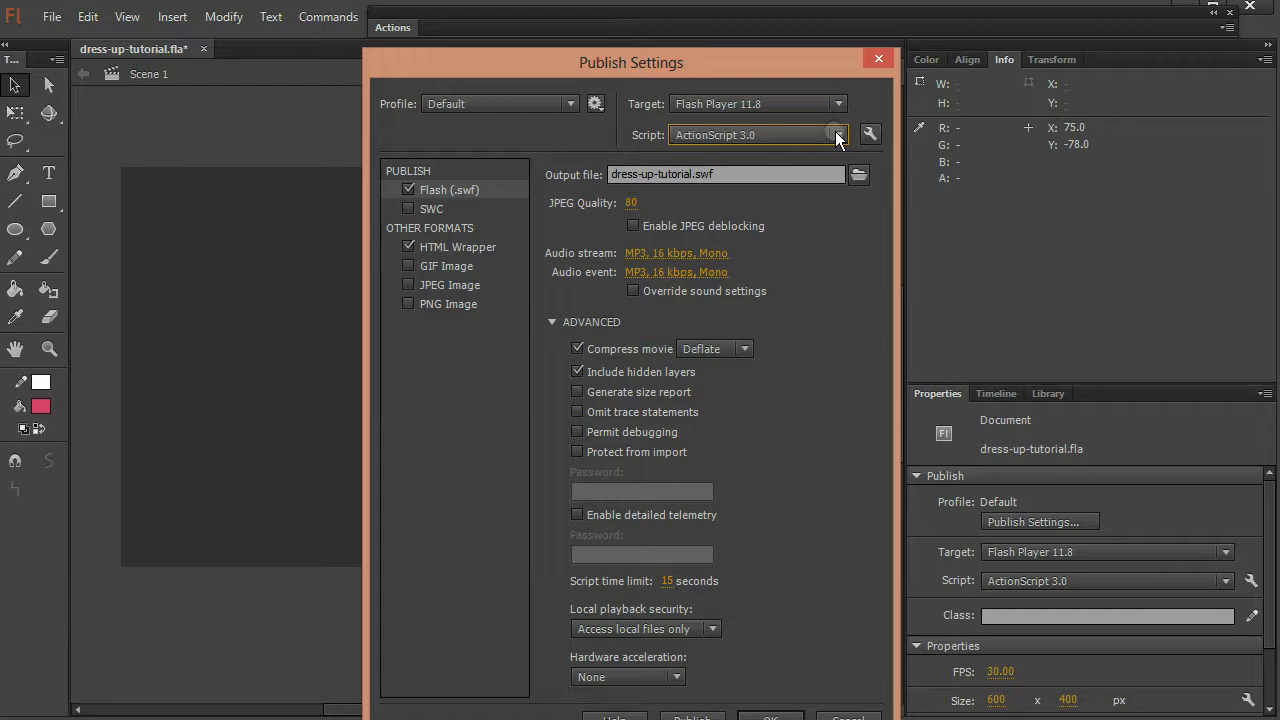
pyautogui.click(836, 136)
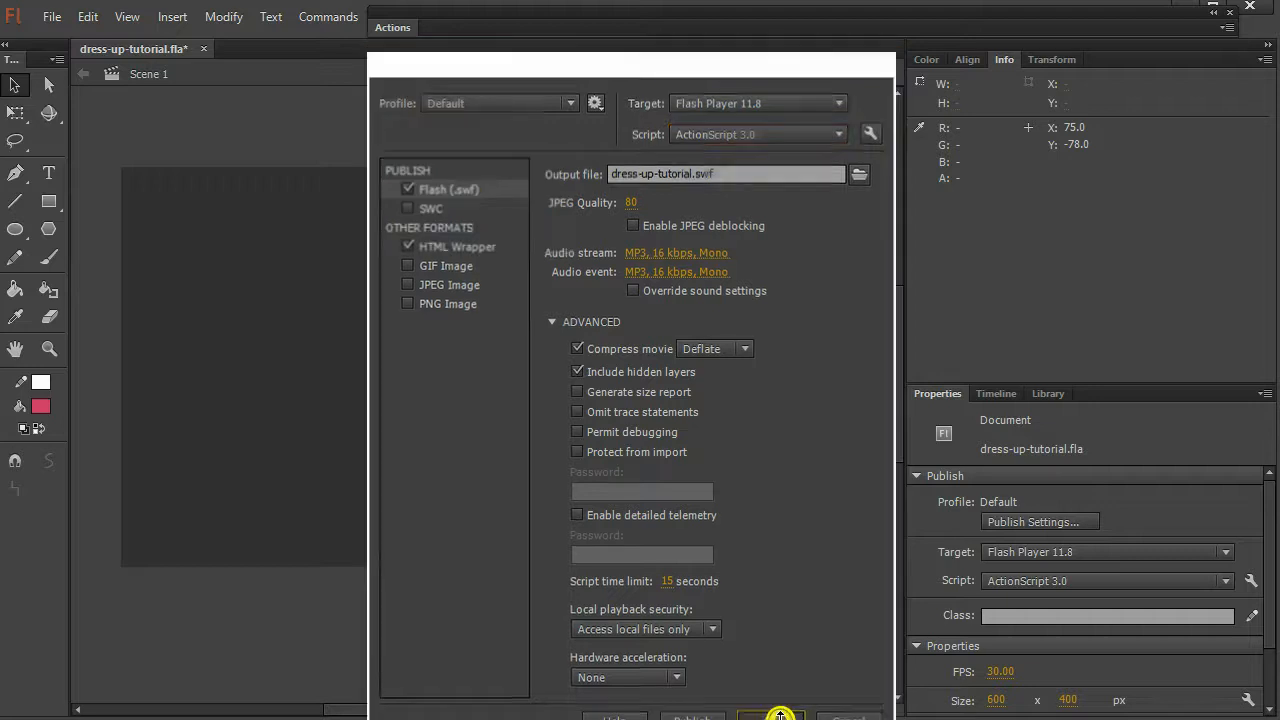
pyautogui.click(780, 716)
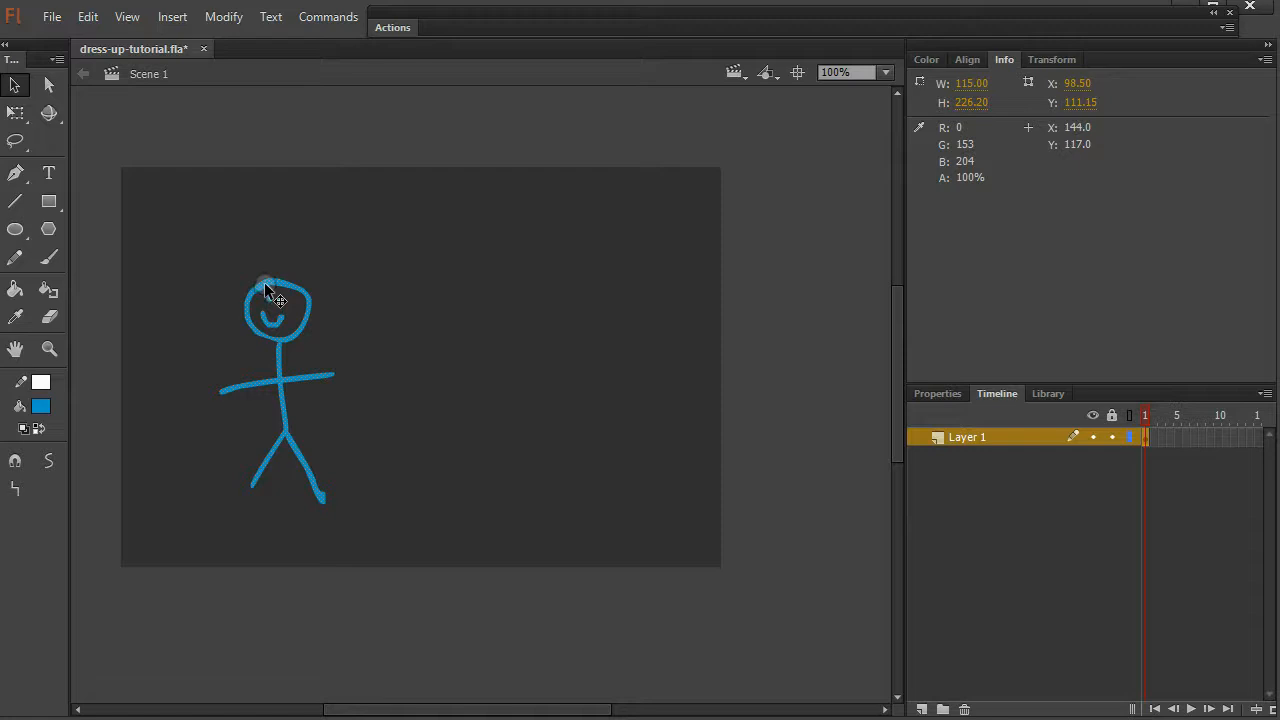
# - Convert the stick figure into a Movie Clip symbol named myGirl, registered top-left
pyautogui.rightClick(270, 290)
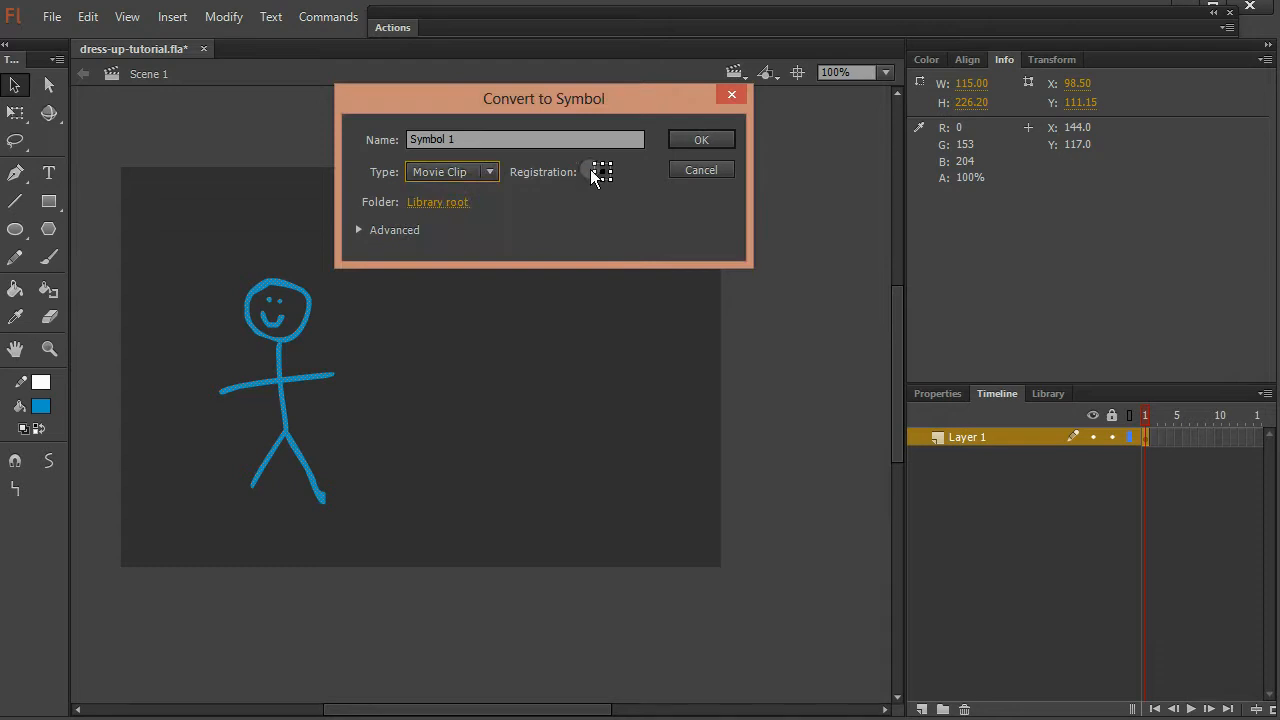
pyautogui.click(524, 140)
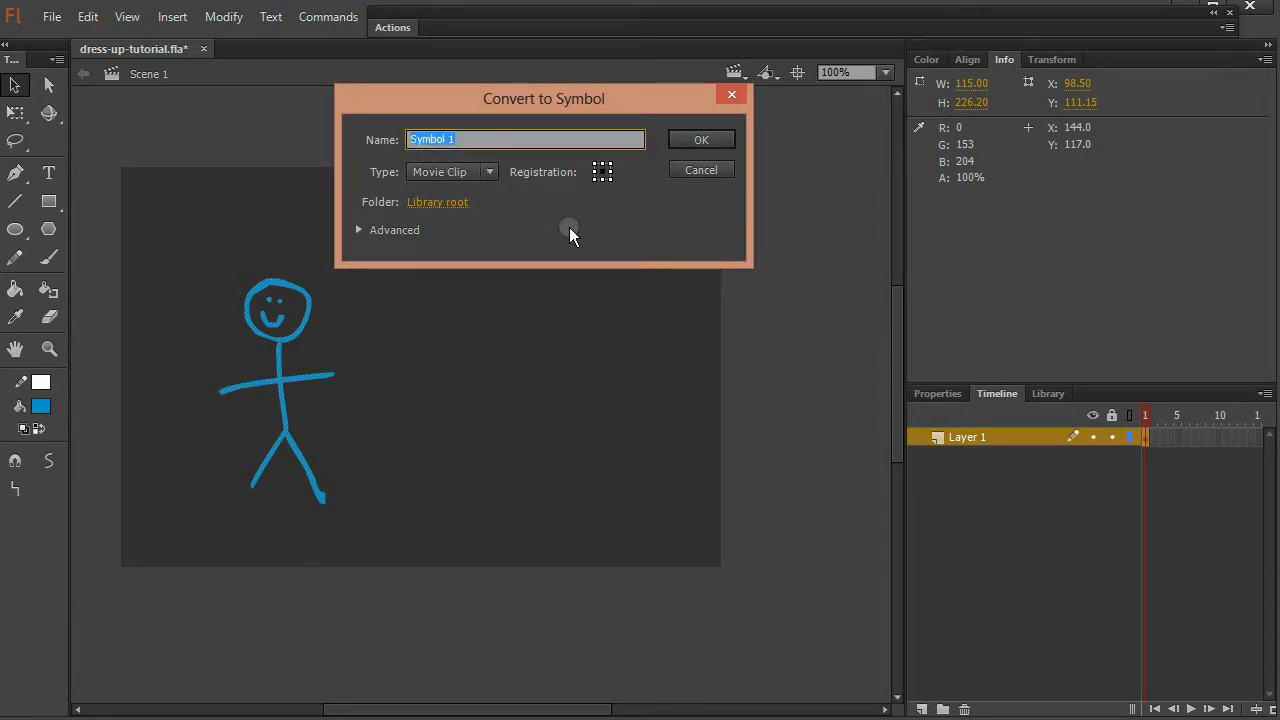
pyautogui.write('myGirl')
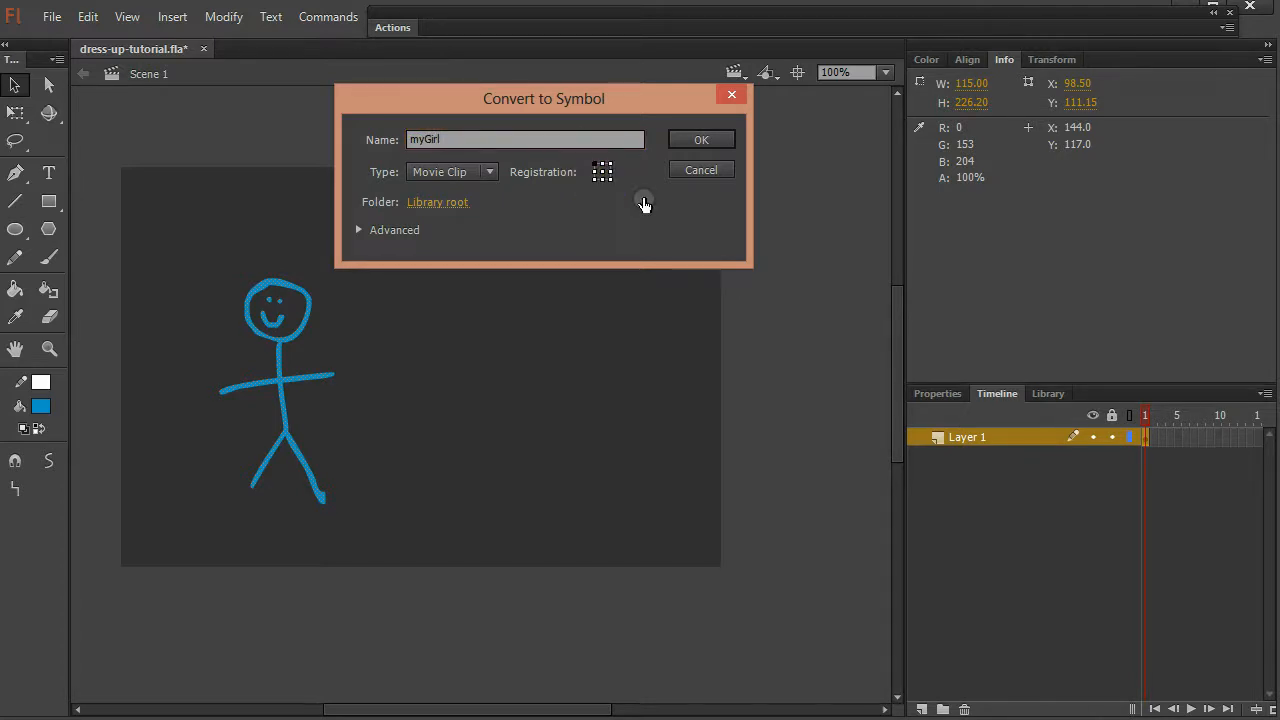
pyautogui.click(700, 140)
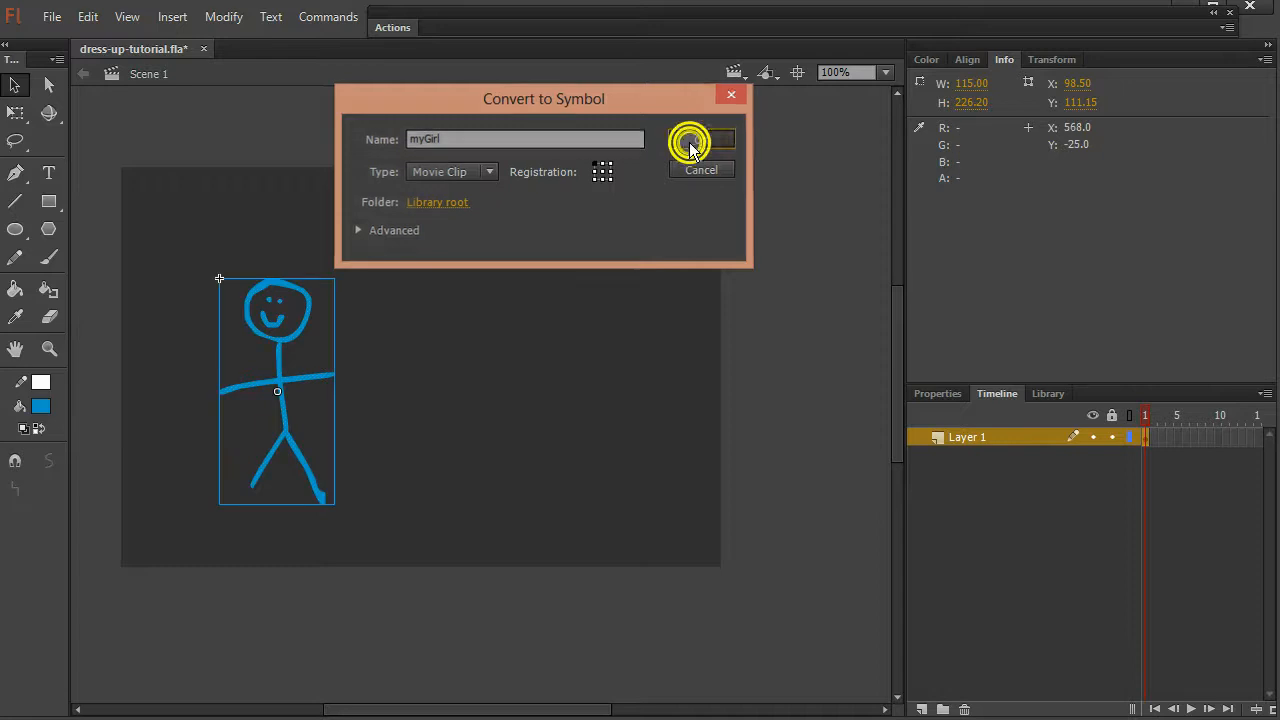
pyautogui.click(692, 140)
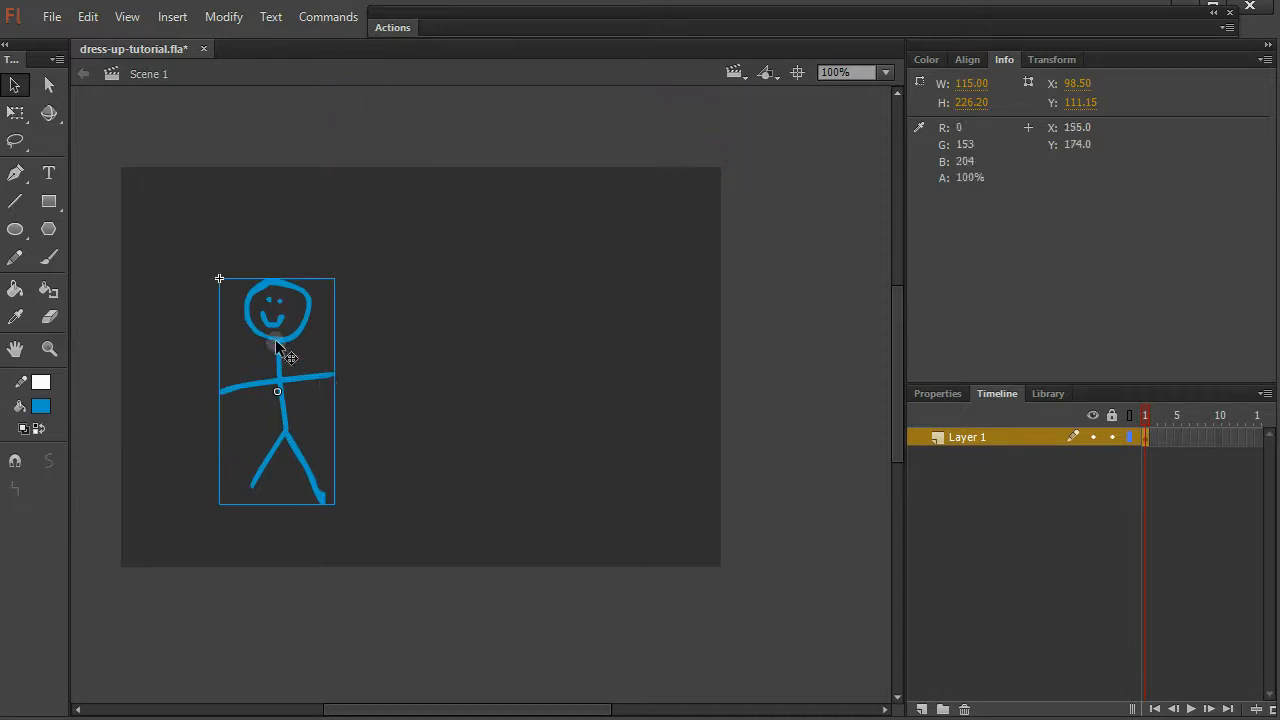
# - Name the myGirl instance 'girl' and rename its timeline layer to 'girl'
pyautogui.click(936, 392)
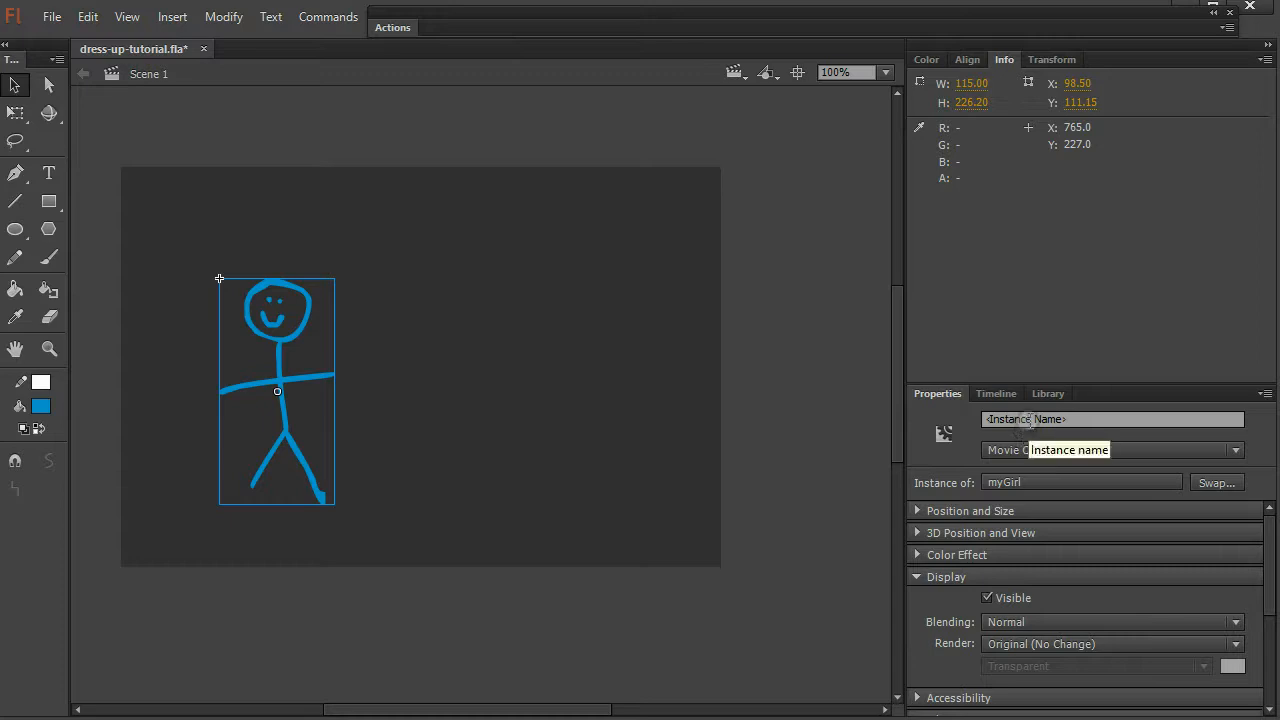
pyautogui.click(1112, 420)
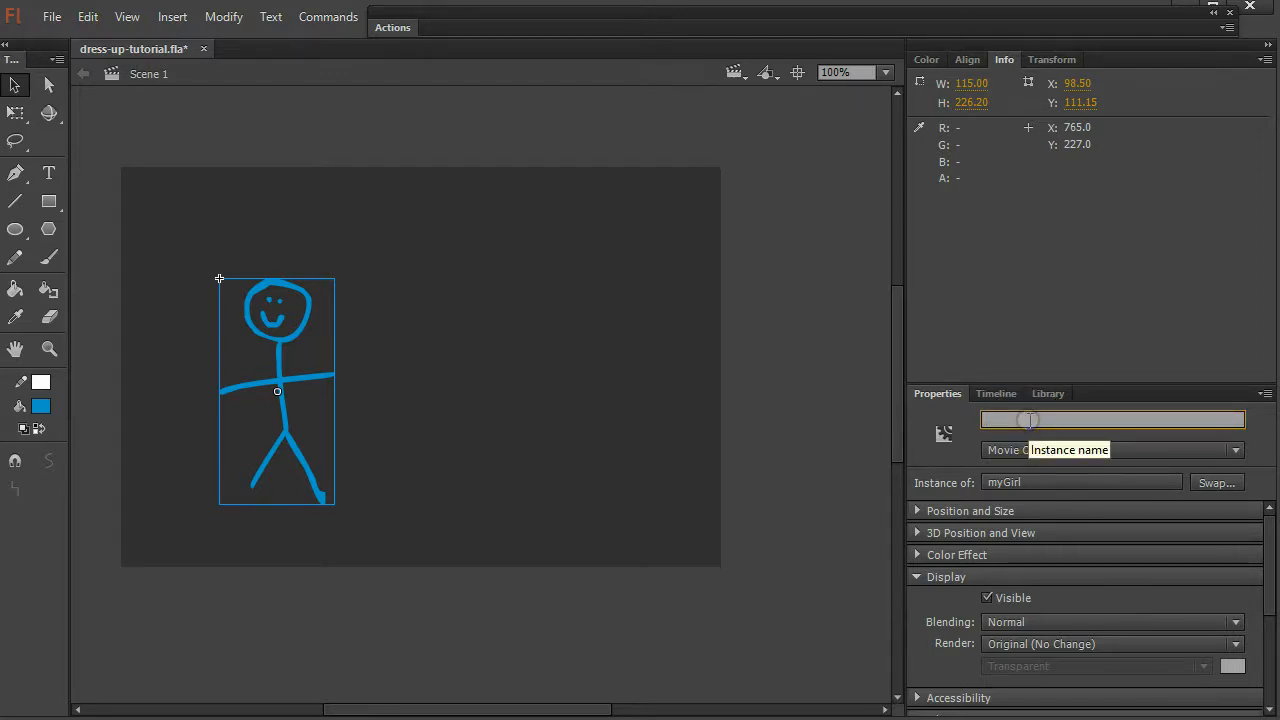
pyautogui.write('girl')
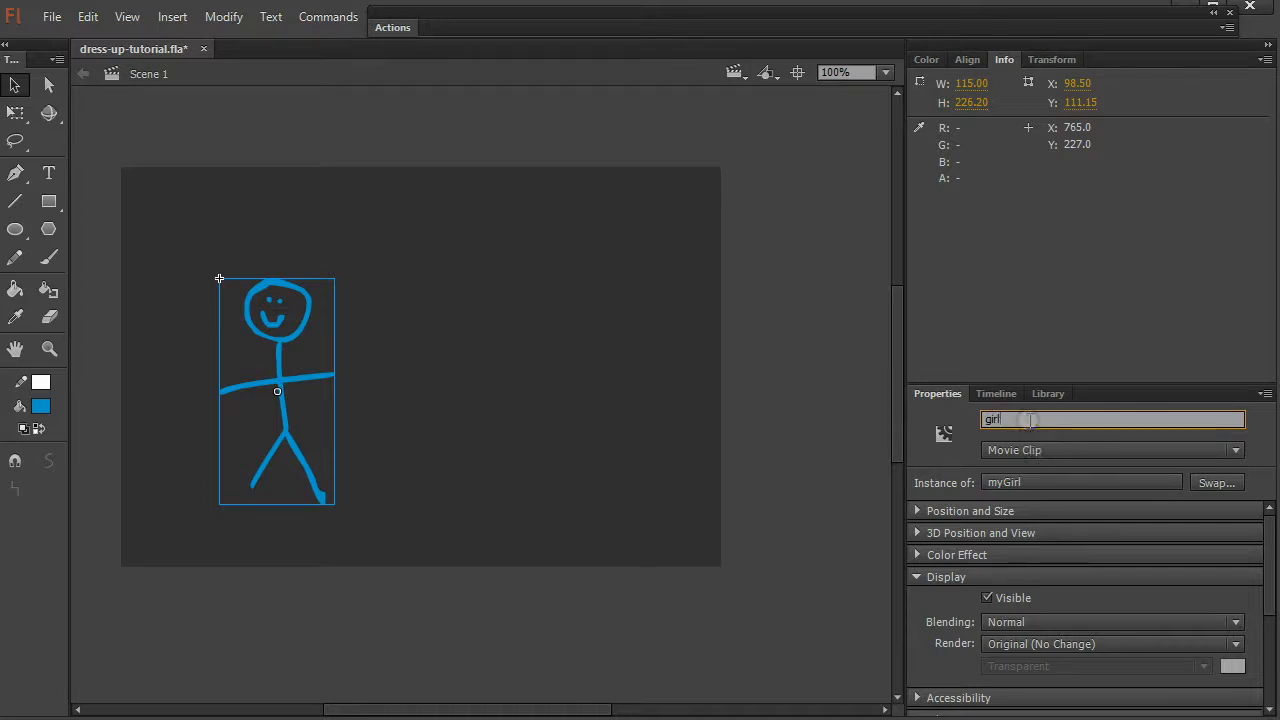
pyautogui.click(996, 392)
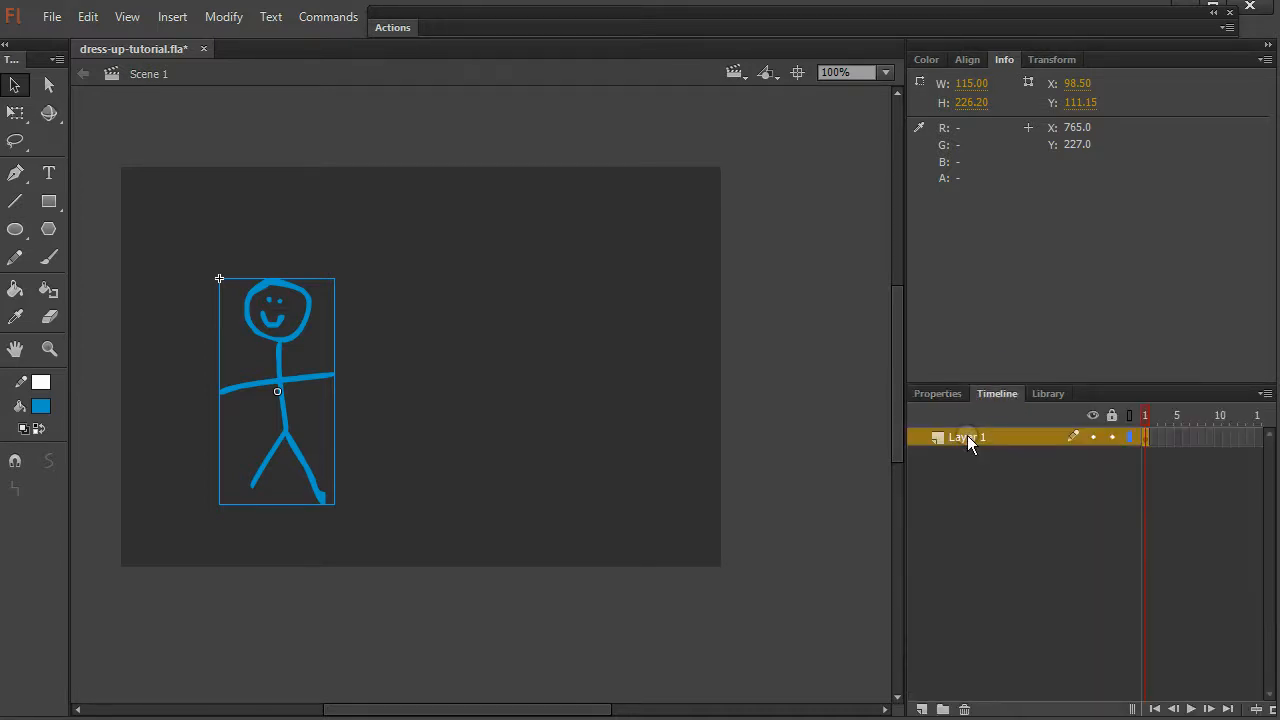
pyautogui.doubleClick(968, 436)
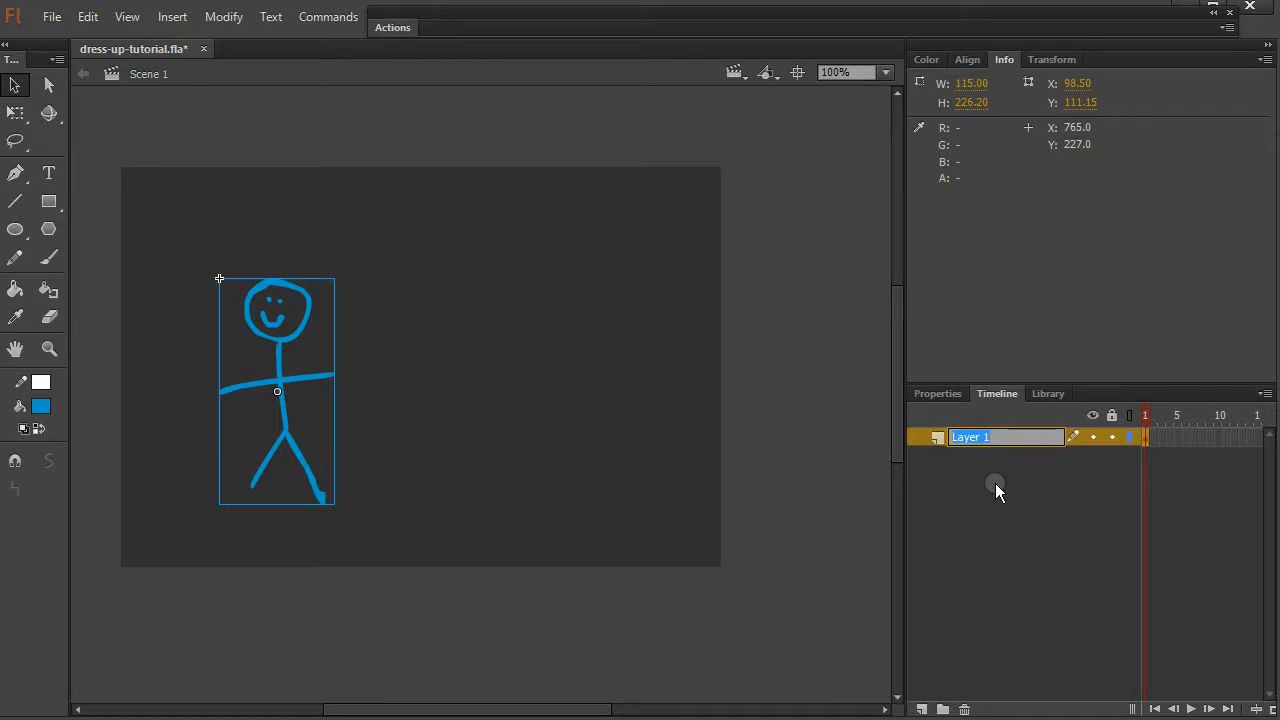
pyautogui.write('girl')
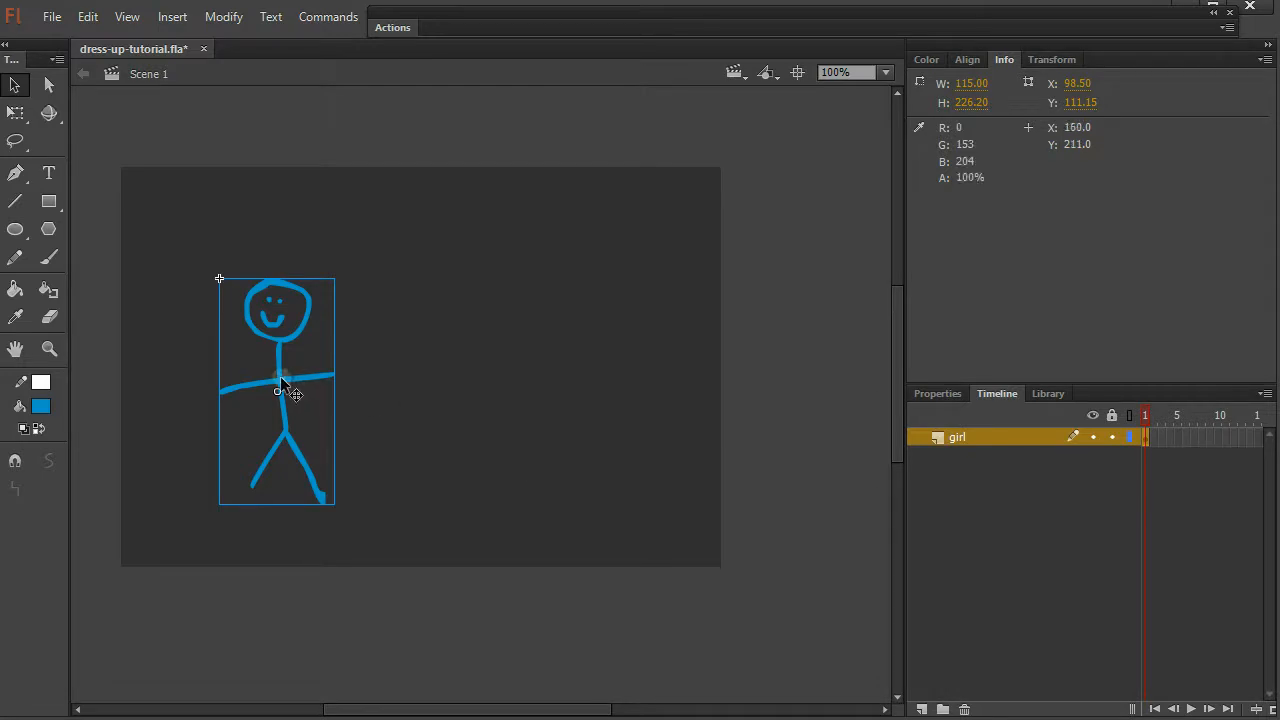
# - Inside myGirl, add a dress layer above girl and fill a yellow dress over the figure
pyautogui.doubleClick(278, 390)
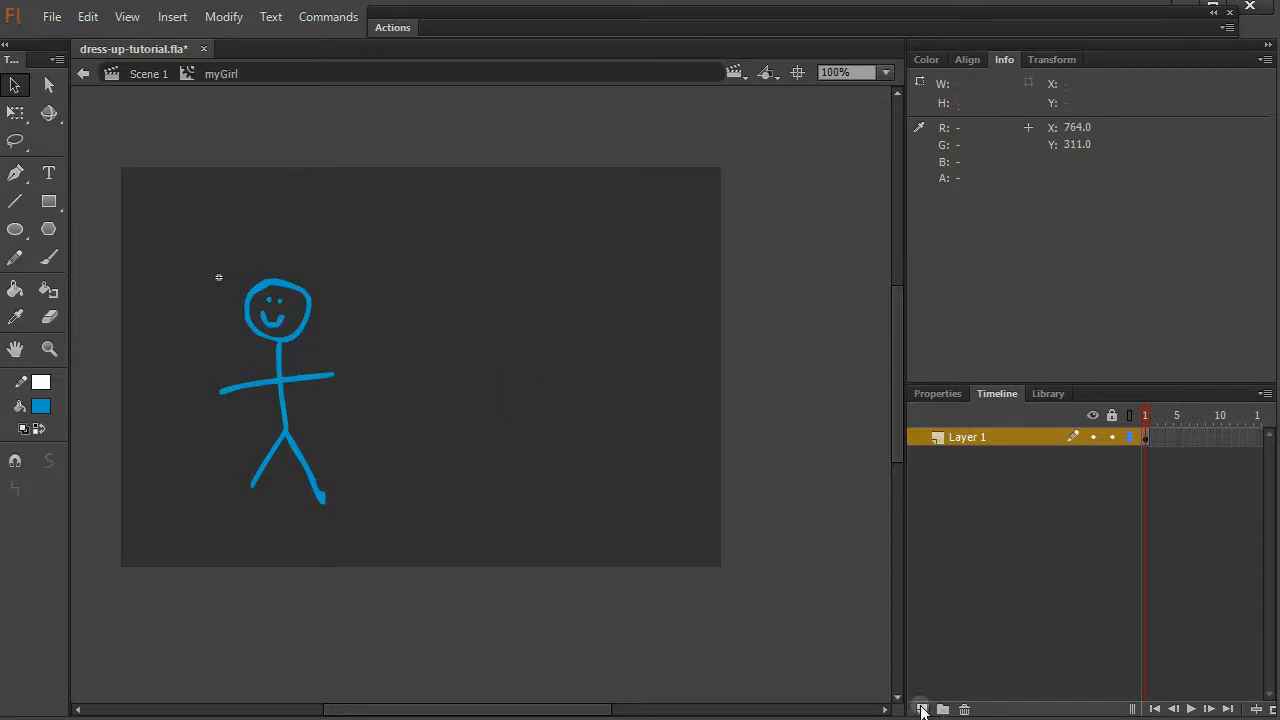
pyautogui.click(920, 708)
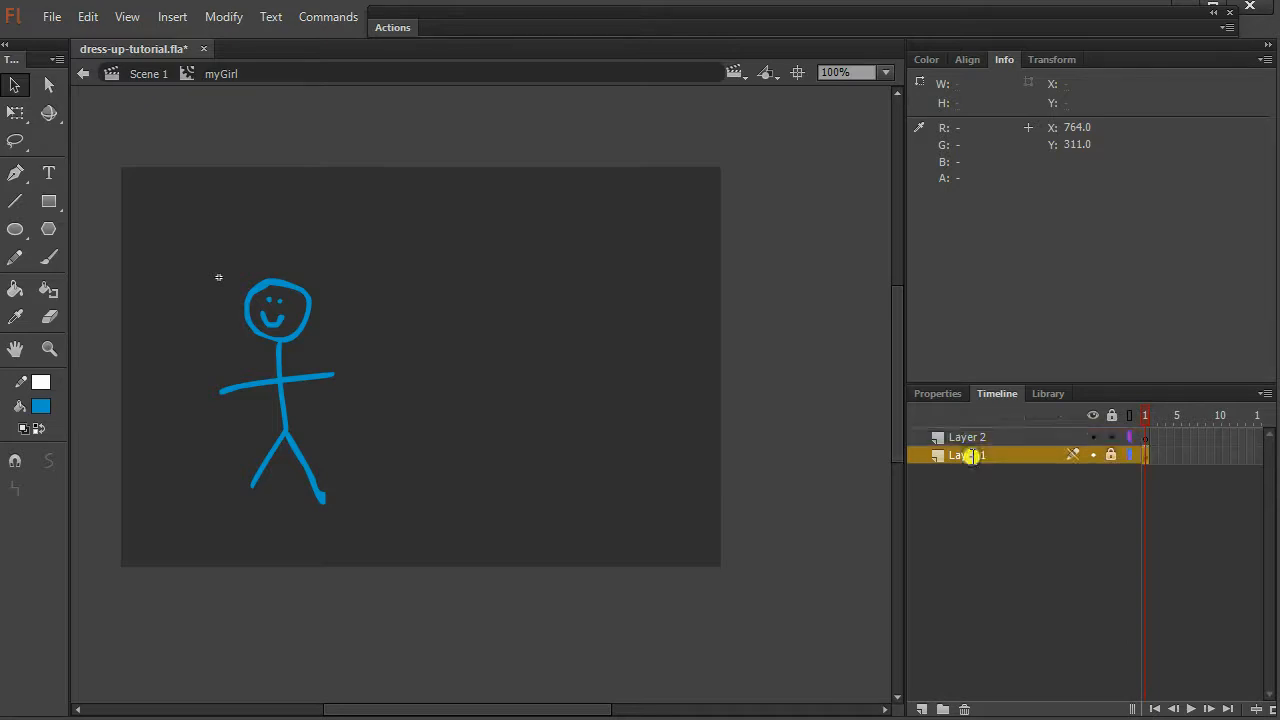
pyautogui.doubleClick(964, 456)
pyautogui.write('girl')
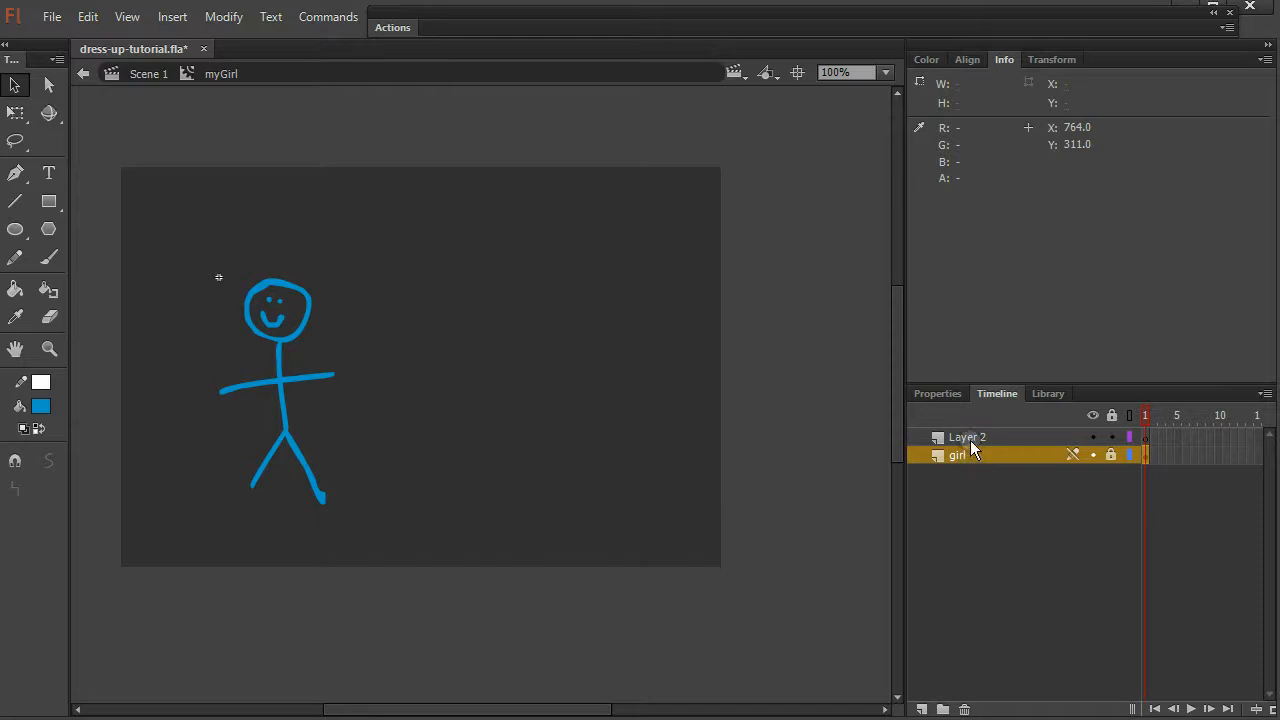
pyautogui.doubleClick(966, 436)
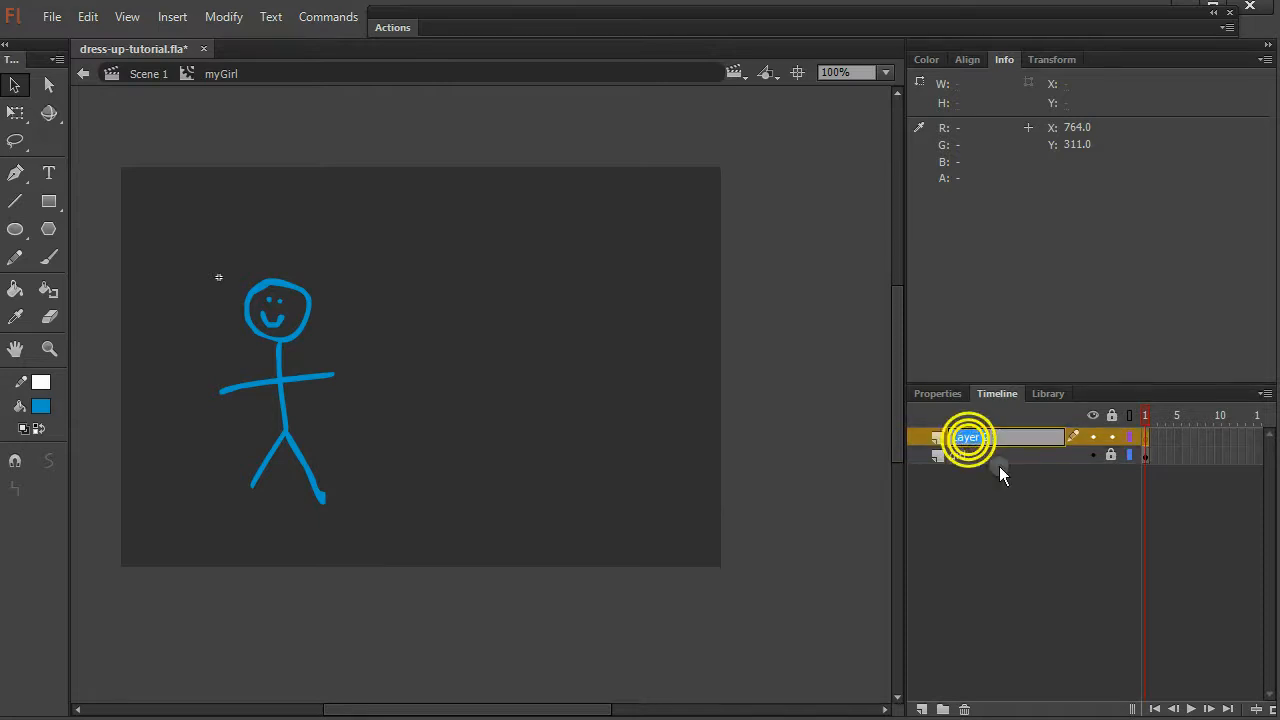
pyautogui.write('dress')
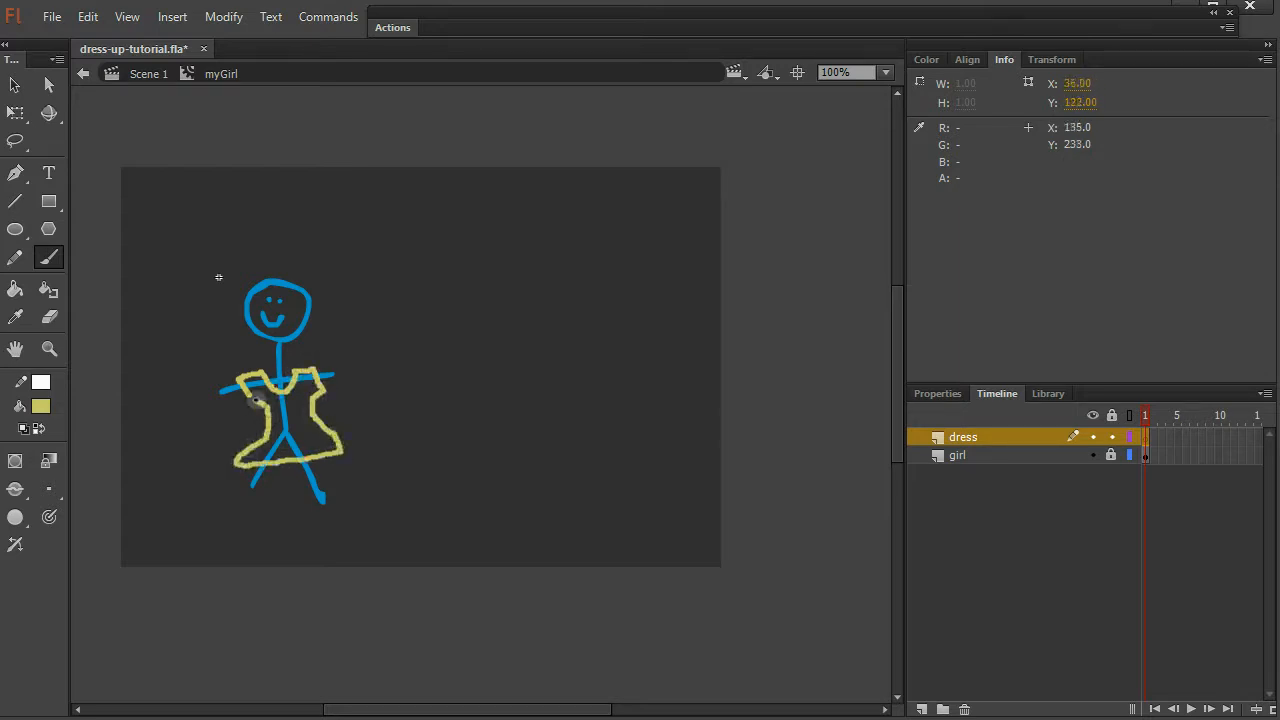
pyautogui.click(284, 414)
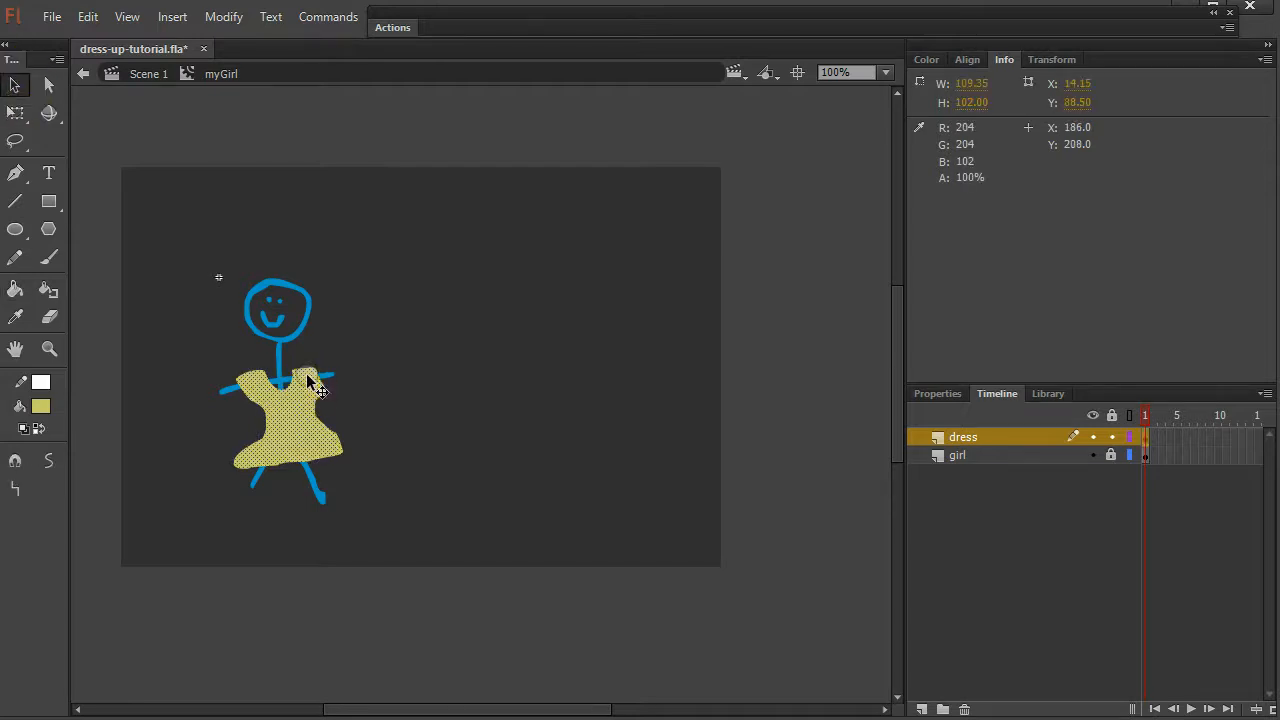
# - Convert the yellow dress into a movie clip symbol named dress with instance name 'dress'
pyautogui.rightClick(310, 390)
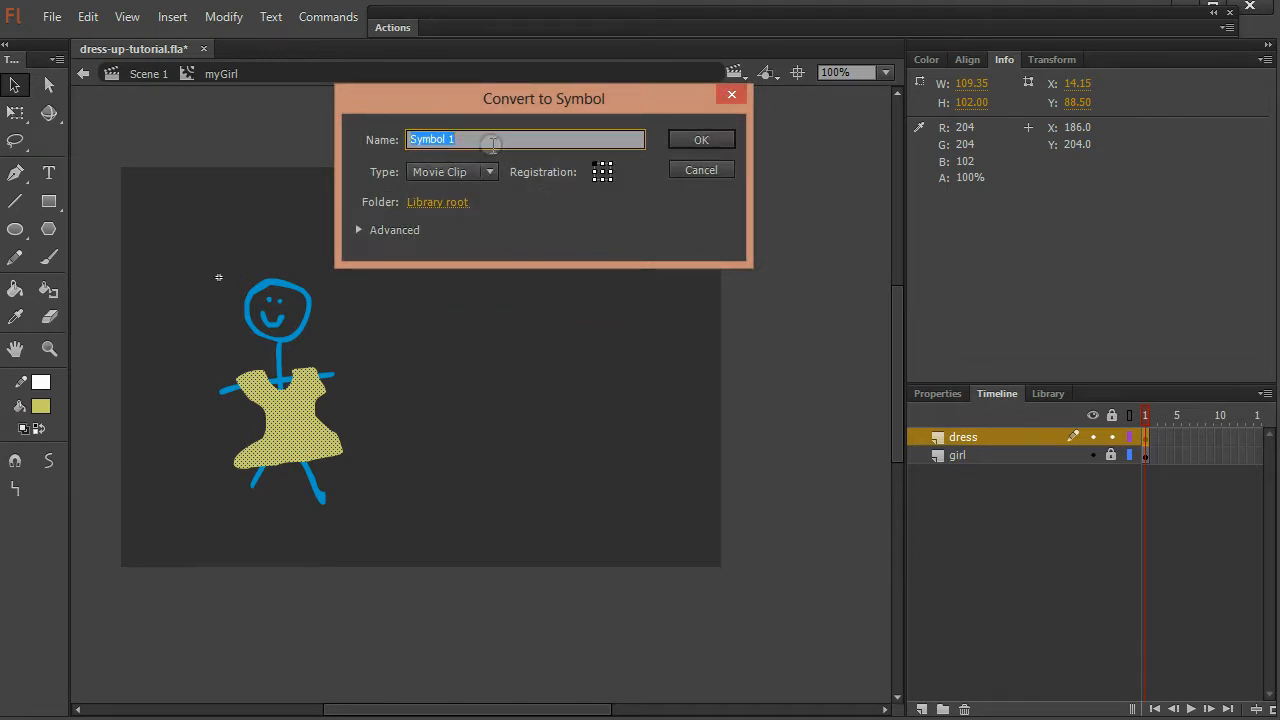
pyautogui.write('d')
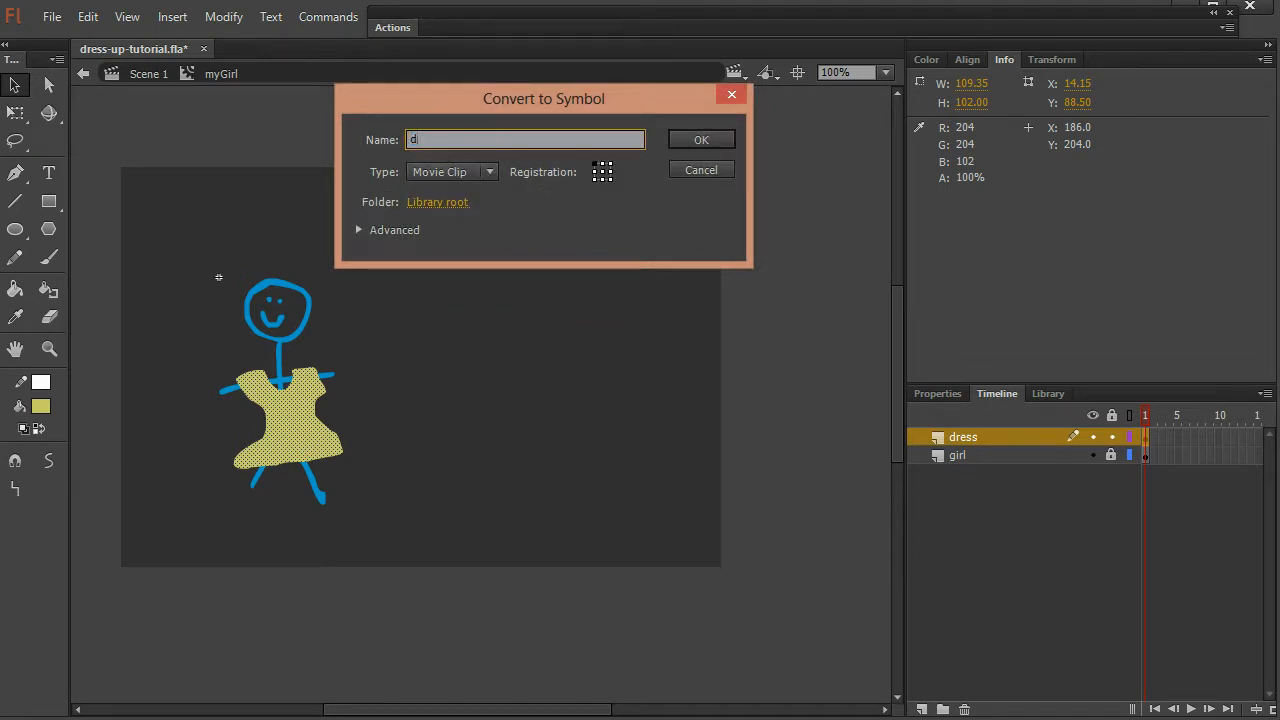
pyautogui.write('ress')
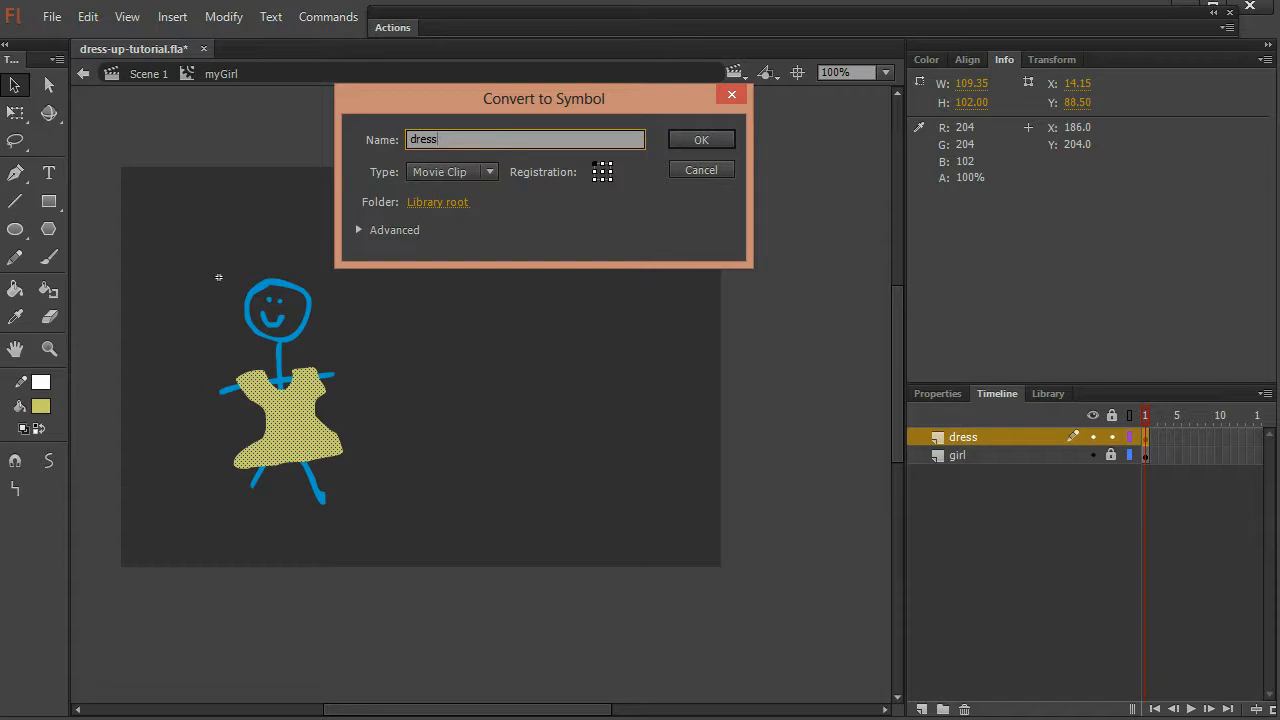
pyautogui.click(700, 140)
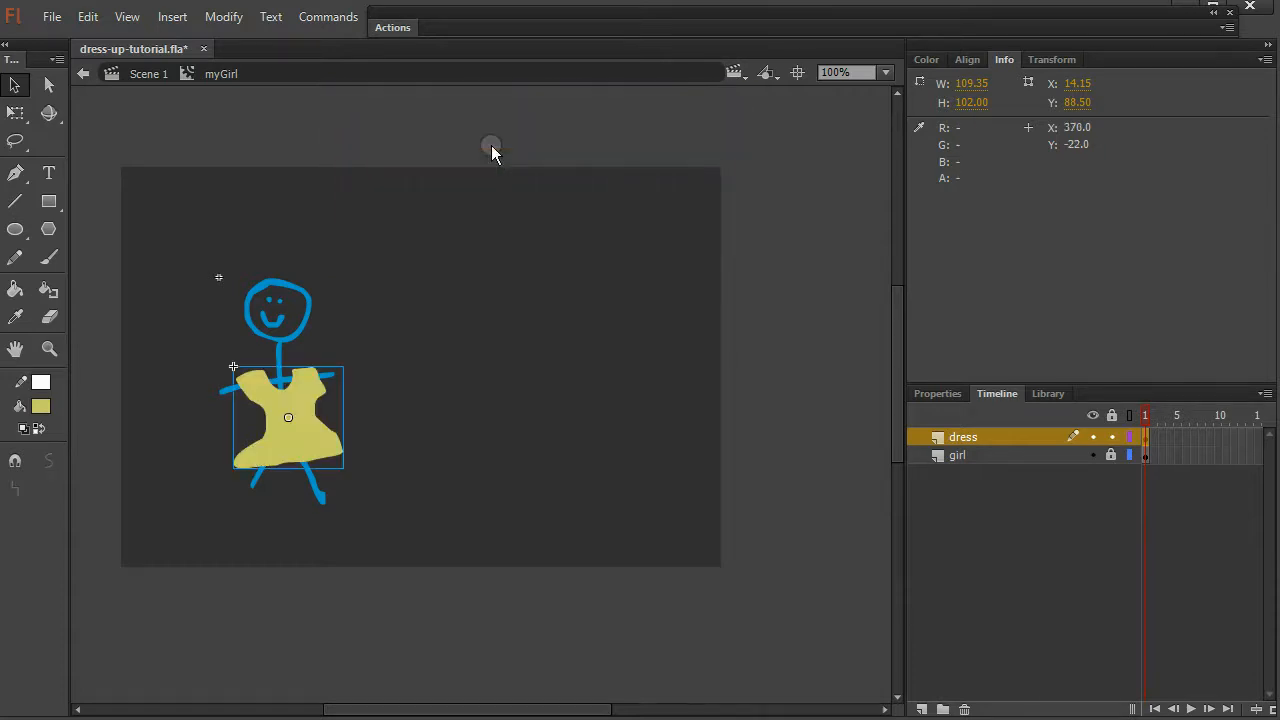
pyautogui.click(936, 392)
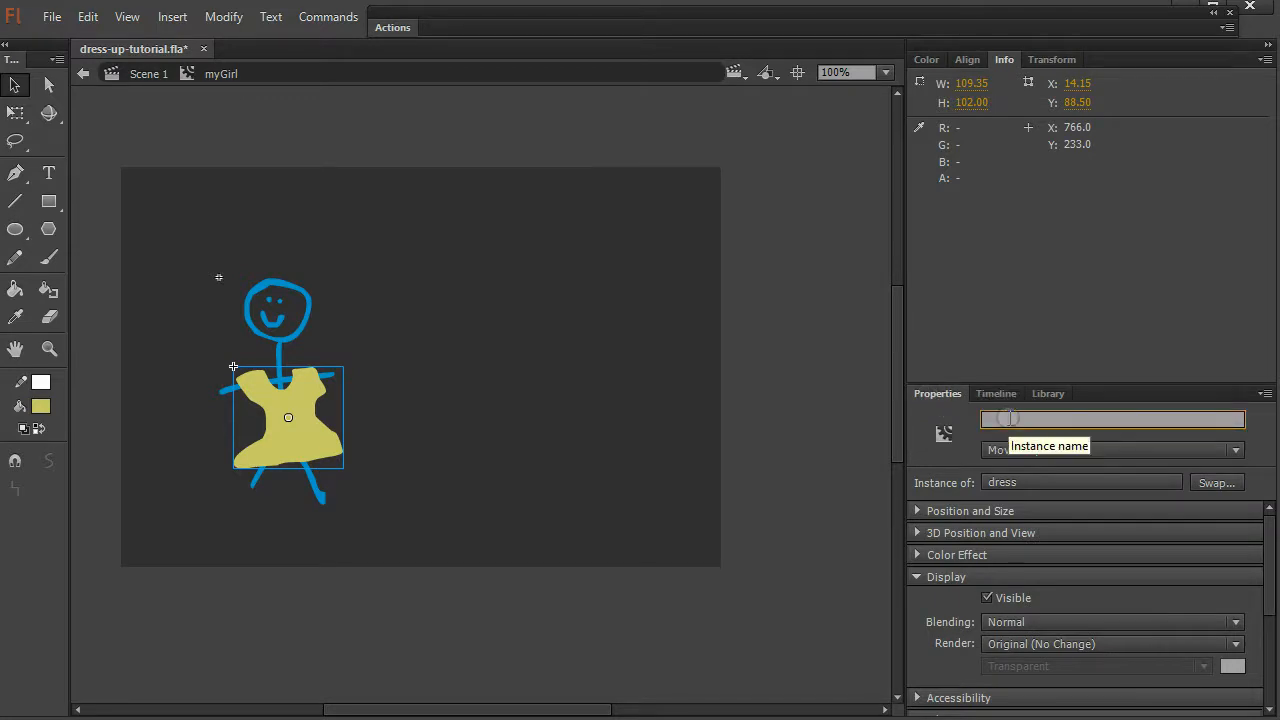
pyautogui.write('dress')
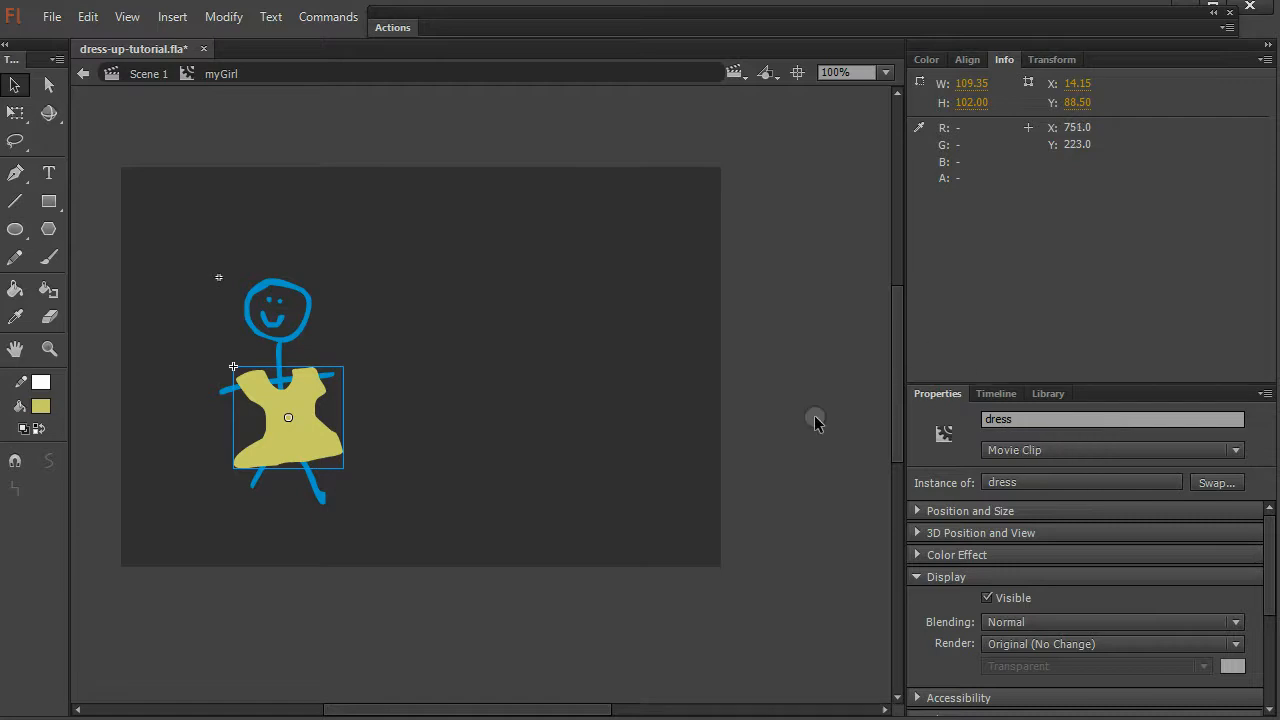
pyautogui.moveTo(1008, 404)
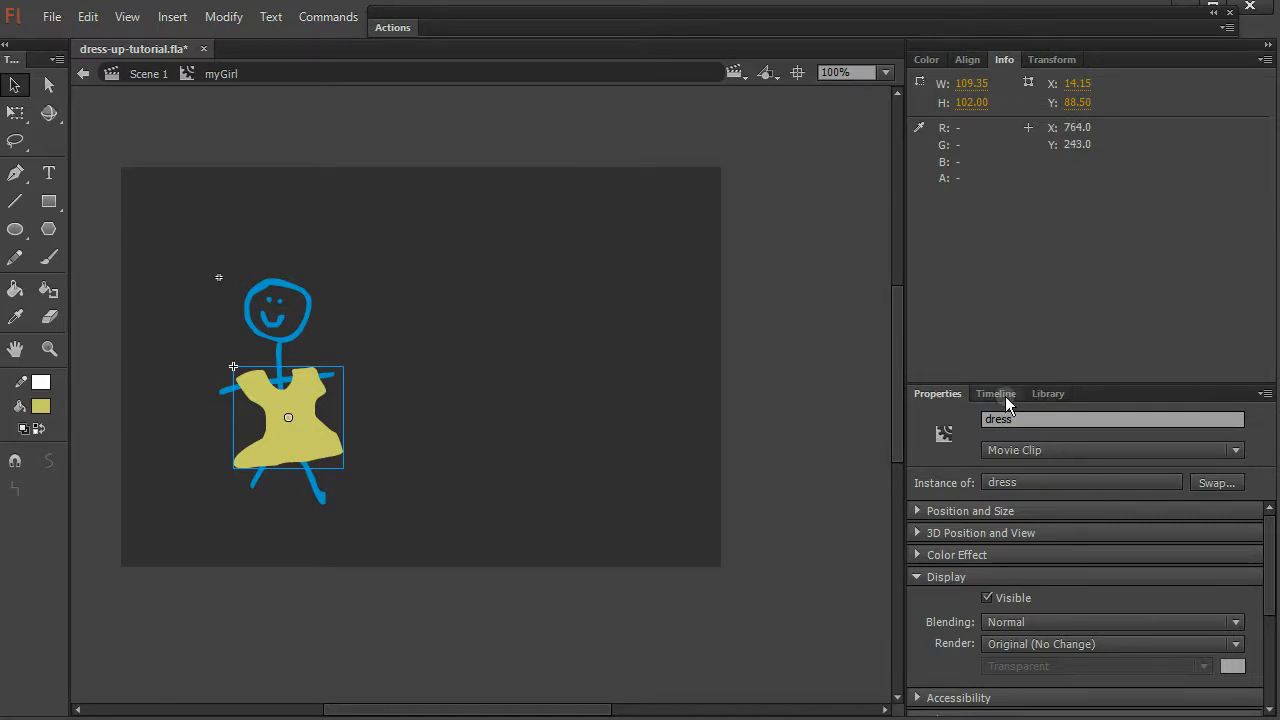
# - Check the dress symbol in the library and verify its instance name on the stage
pyautogui.click(1048, 392)
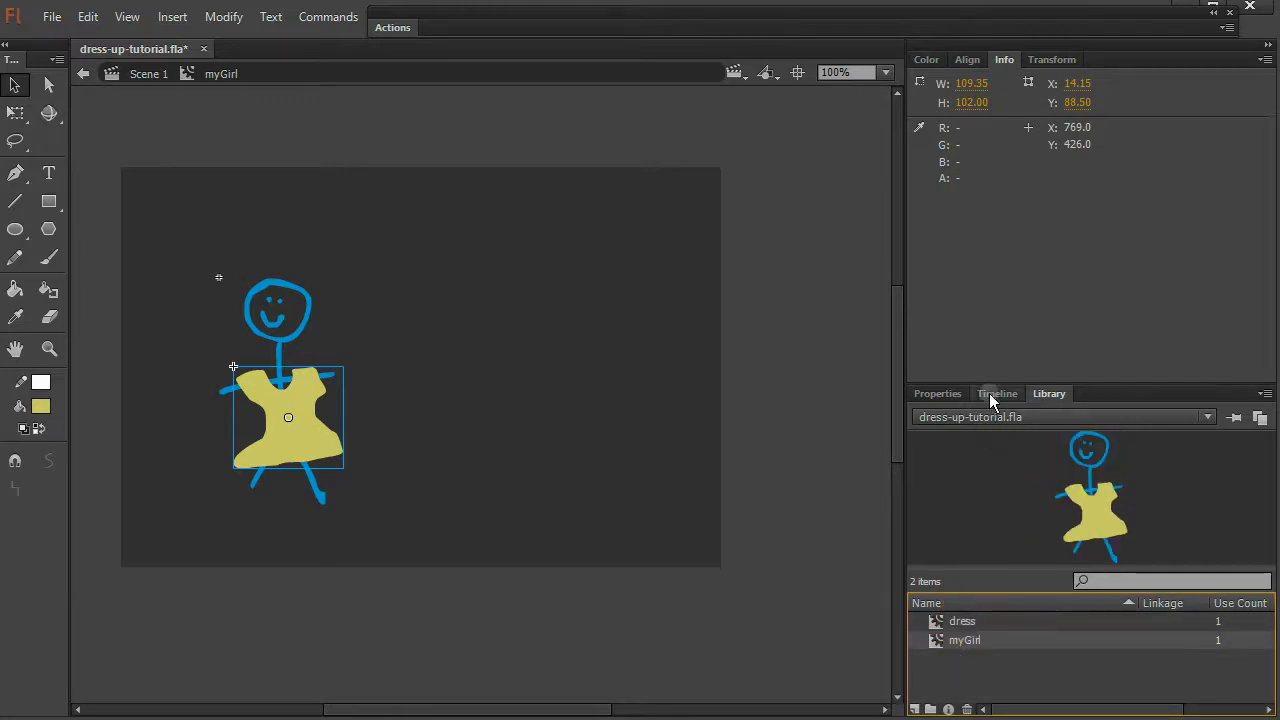
pyautogui.click(996, 392)
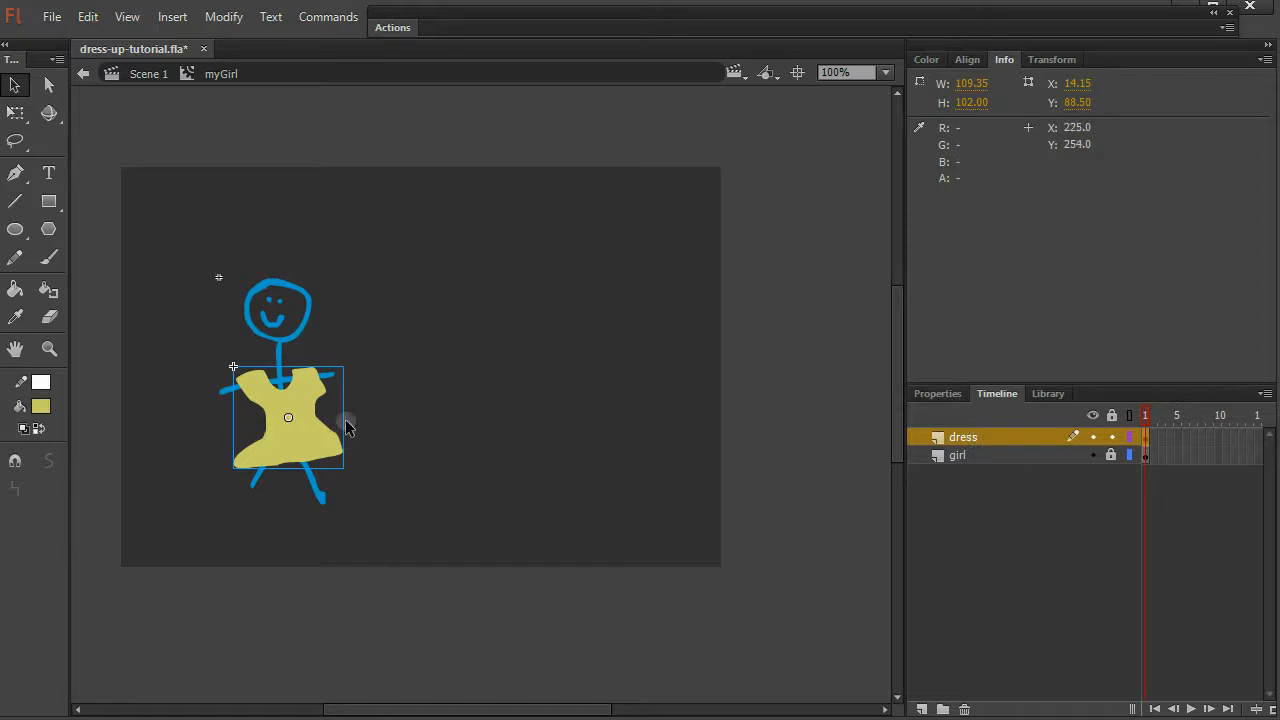
pyautogui.click(936, 392)
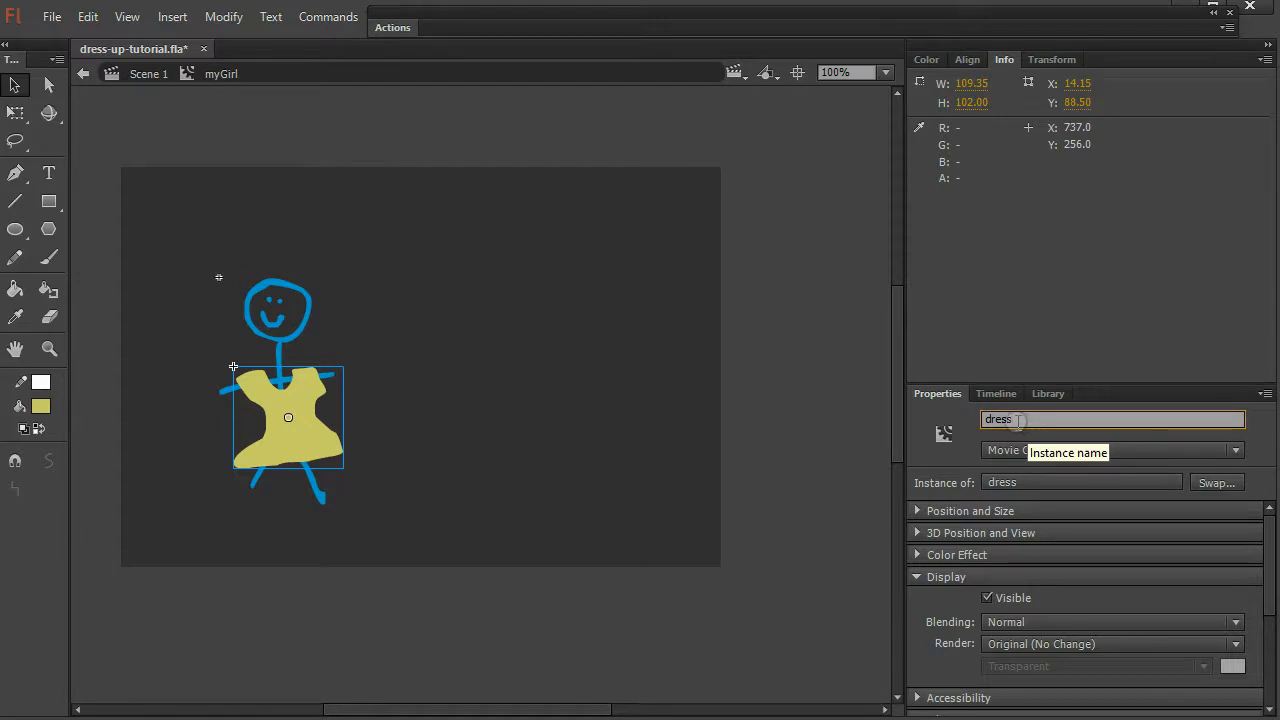
pyautogui.click(996, 392)
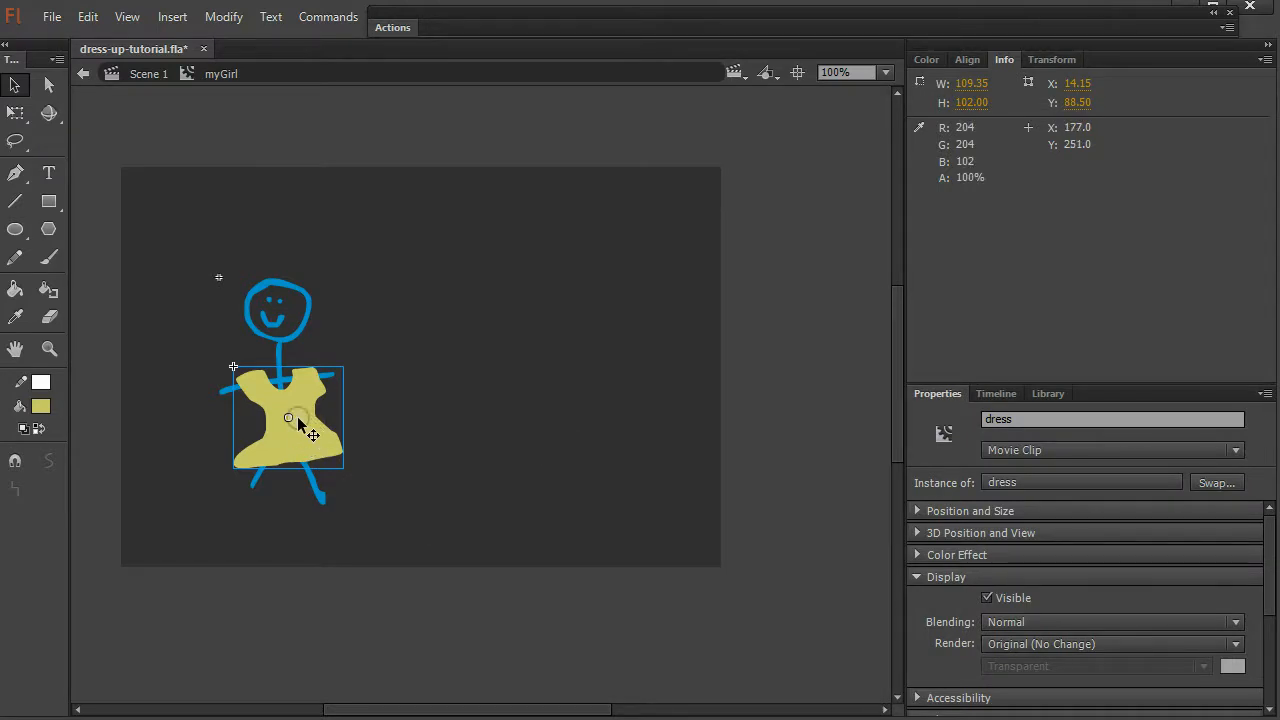
# - Enter the dress symbol and rename its single layer to 'dresses'
pyautogui.doubleClick(300, 424)
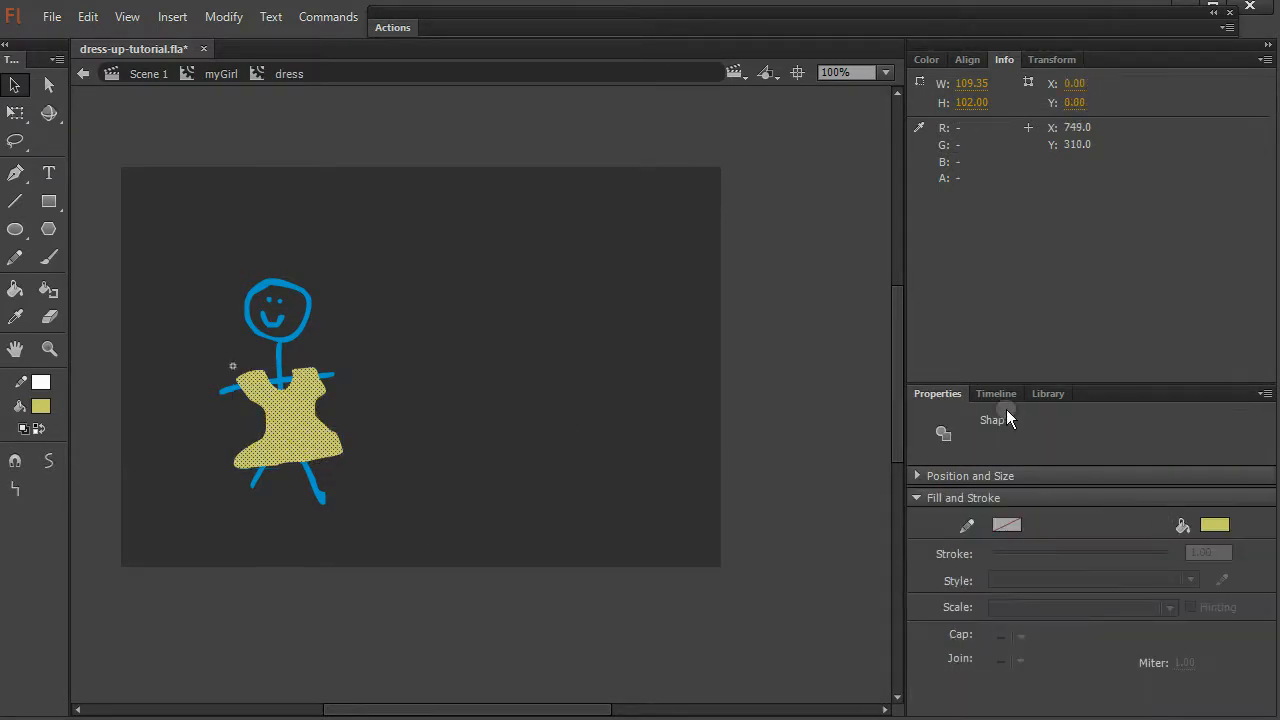
pyautogui.click(996, 392)
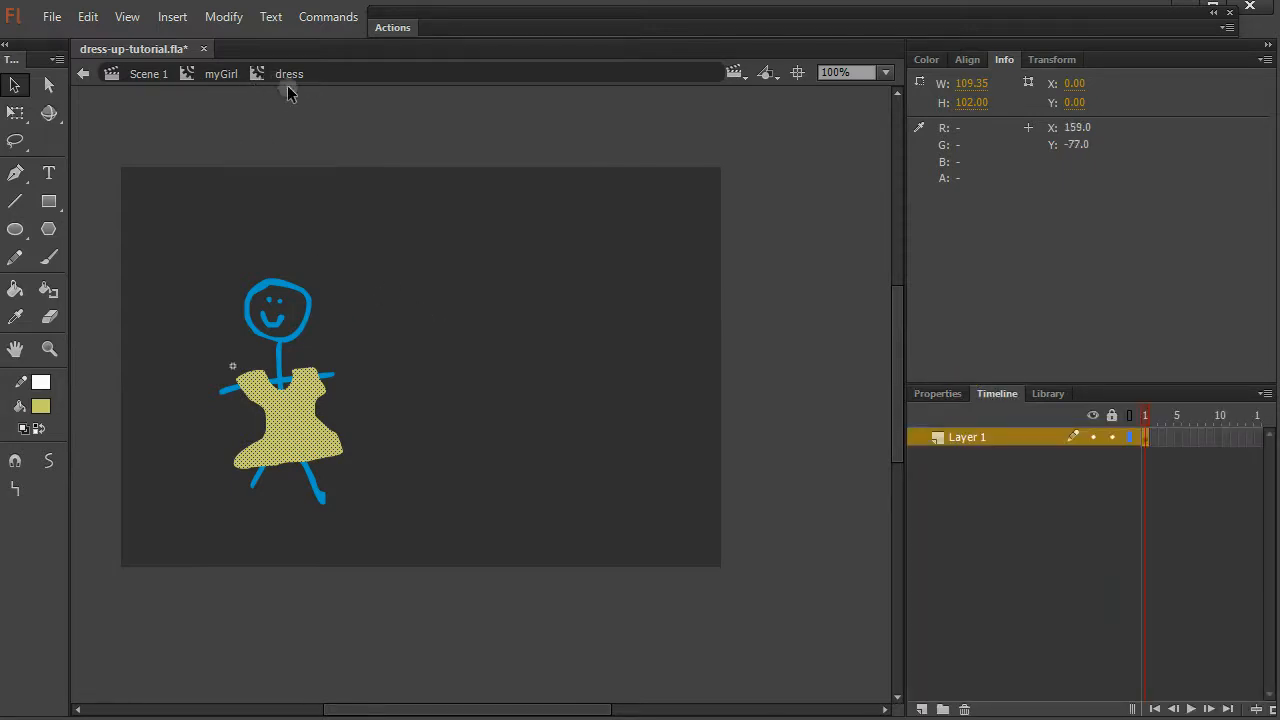
pyautogui.click(774, 264)
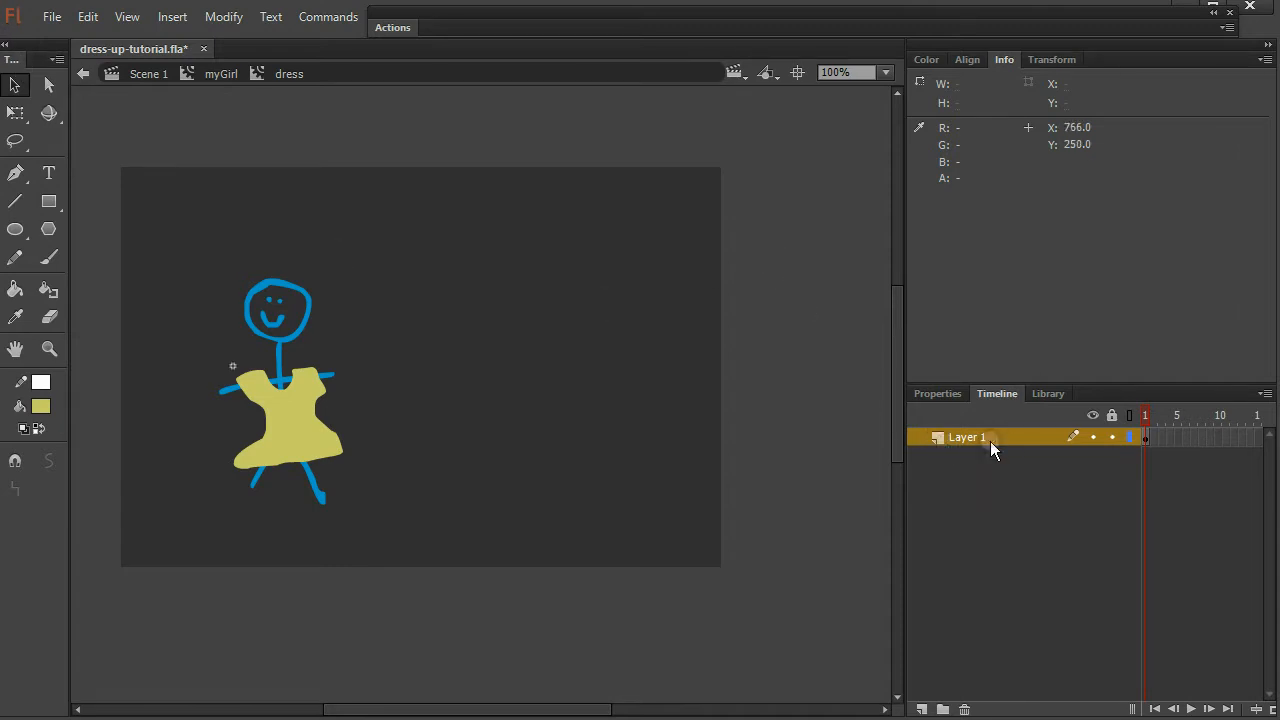
pyautogui.doubleClick(964, 436)
pyautogui.write('dresses')
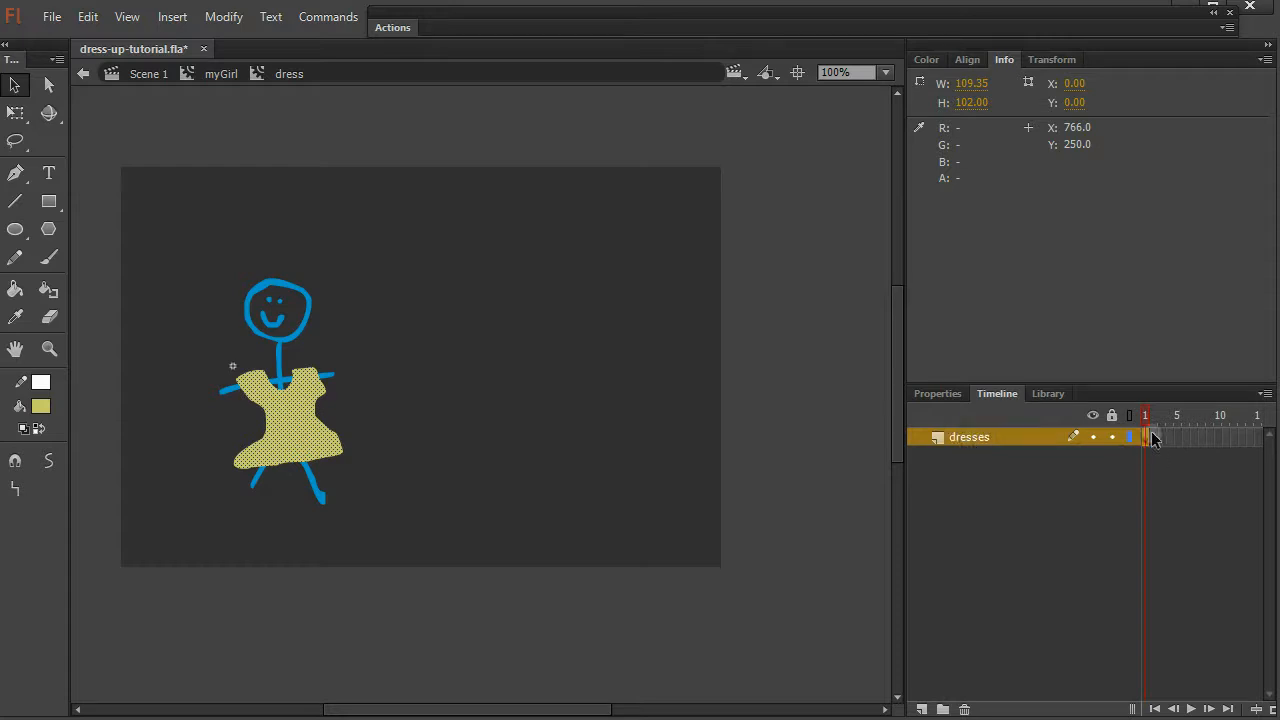
pyautogui.click(1156, 436)
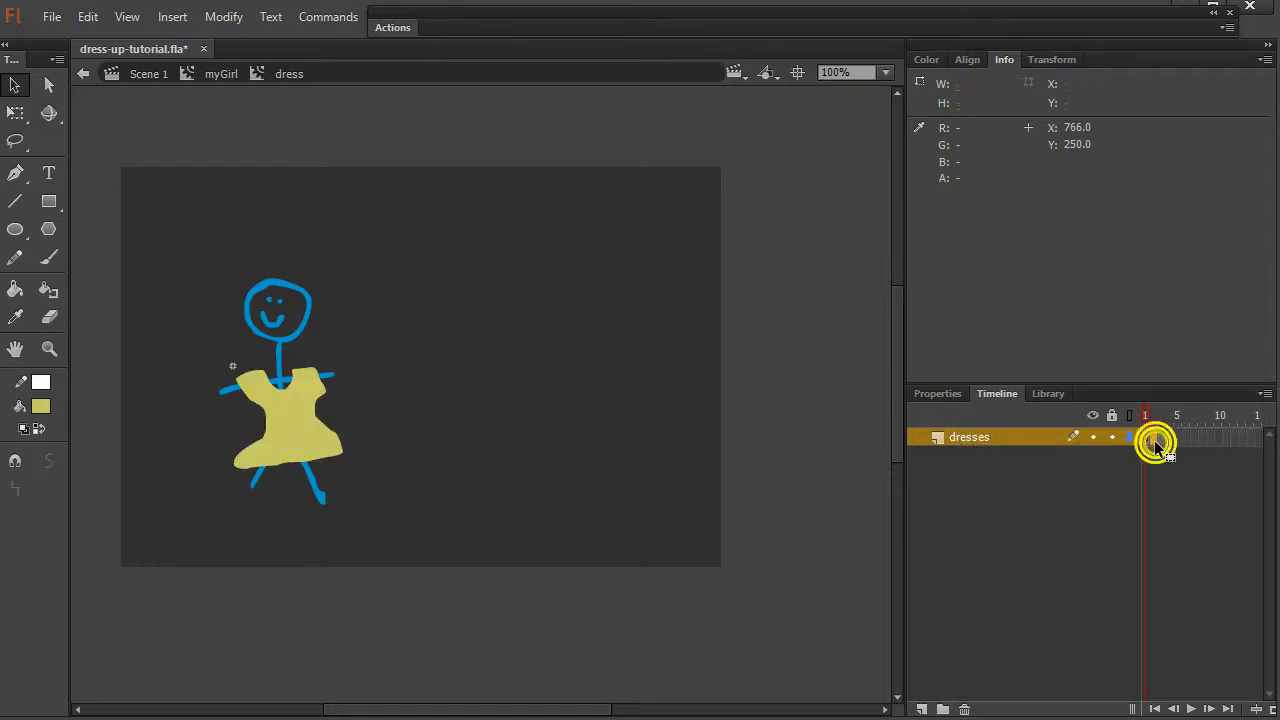
# - Add a blank keyframe at frame 2 and paint a purple dress on the figure
pyautogui.rightClick(1156, 442)
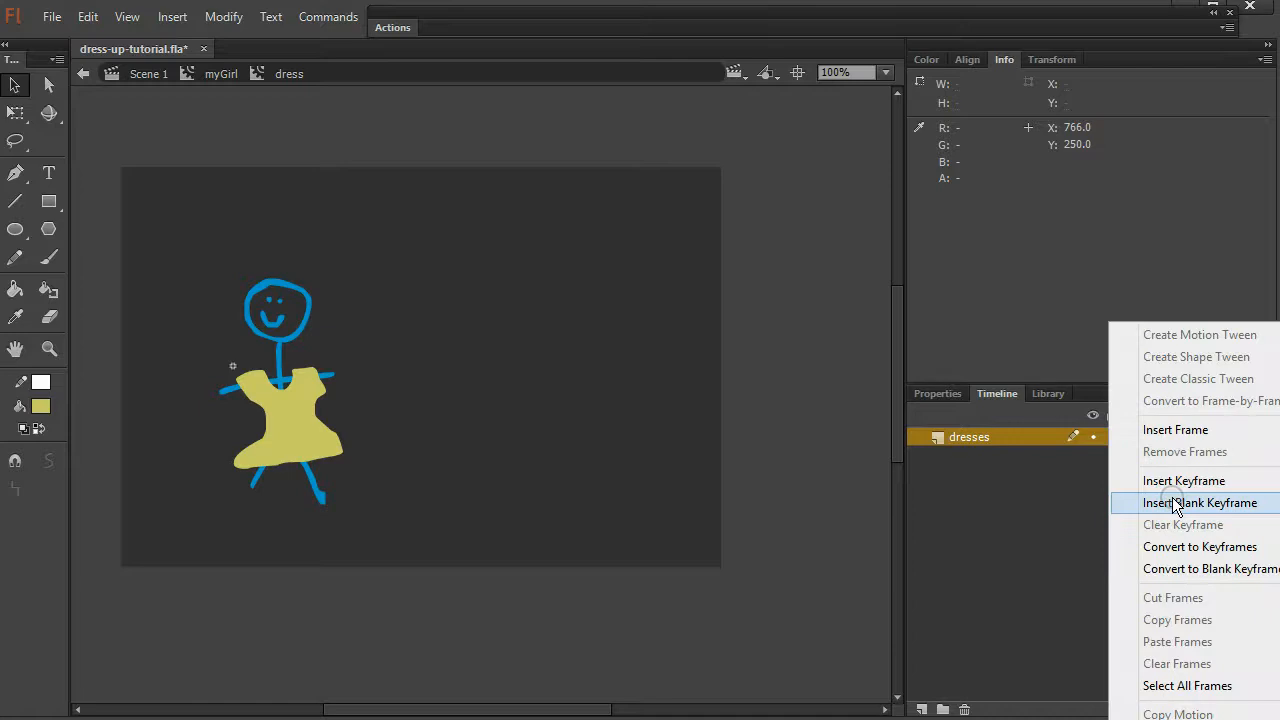
pyautogui.click(1200, 502)
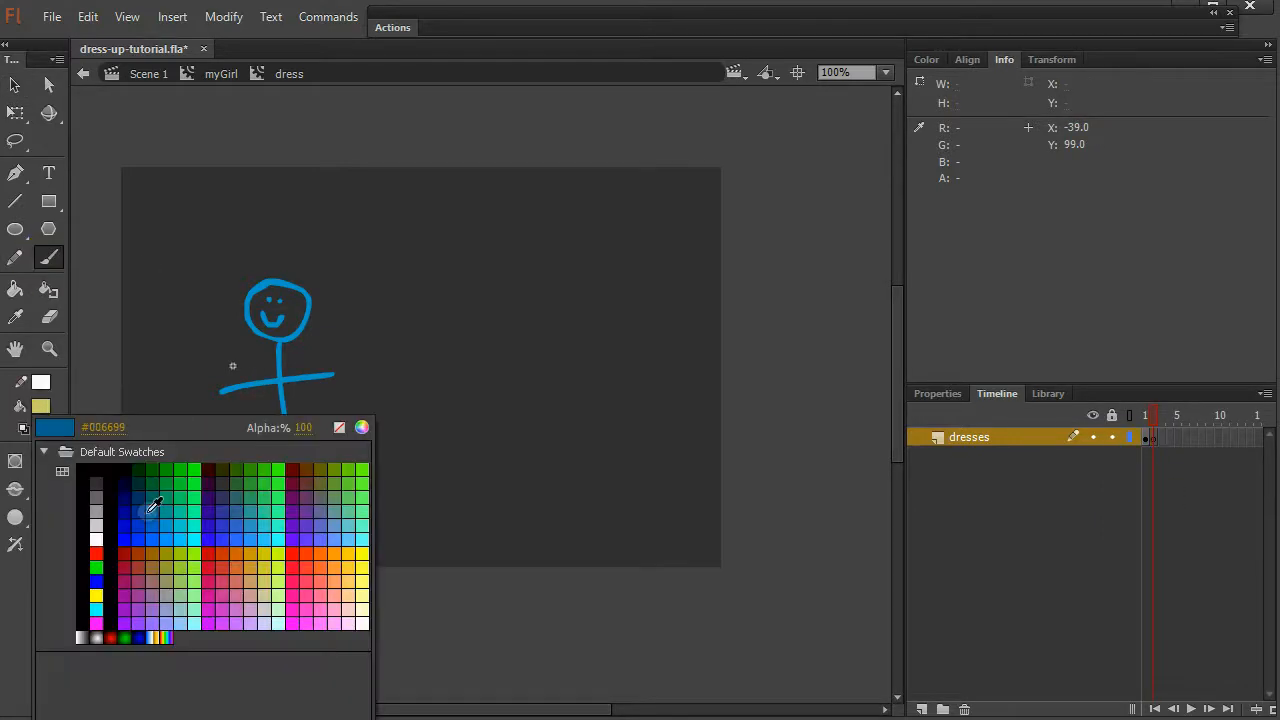
pyautogui.click(228, 520)
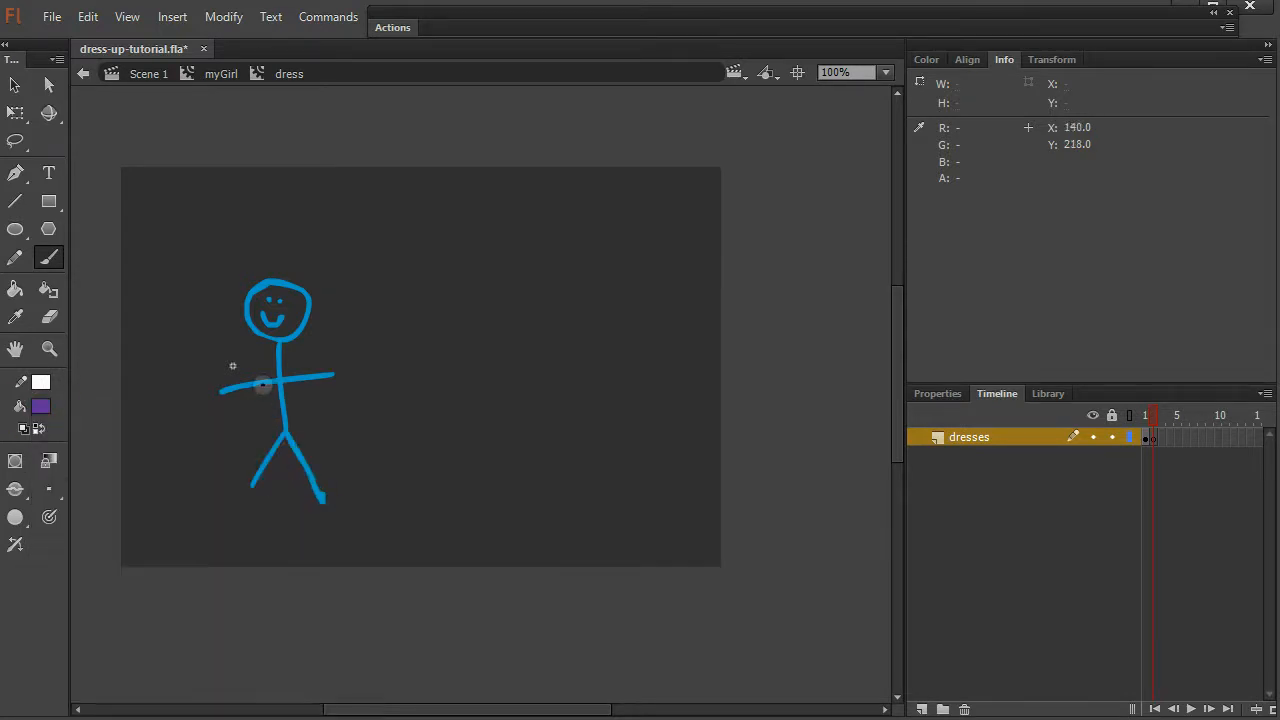
pyautogui.click(284, 376)
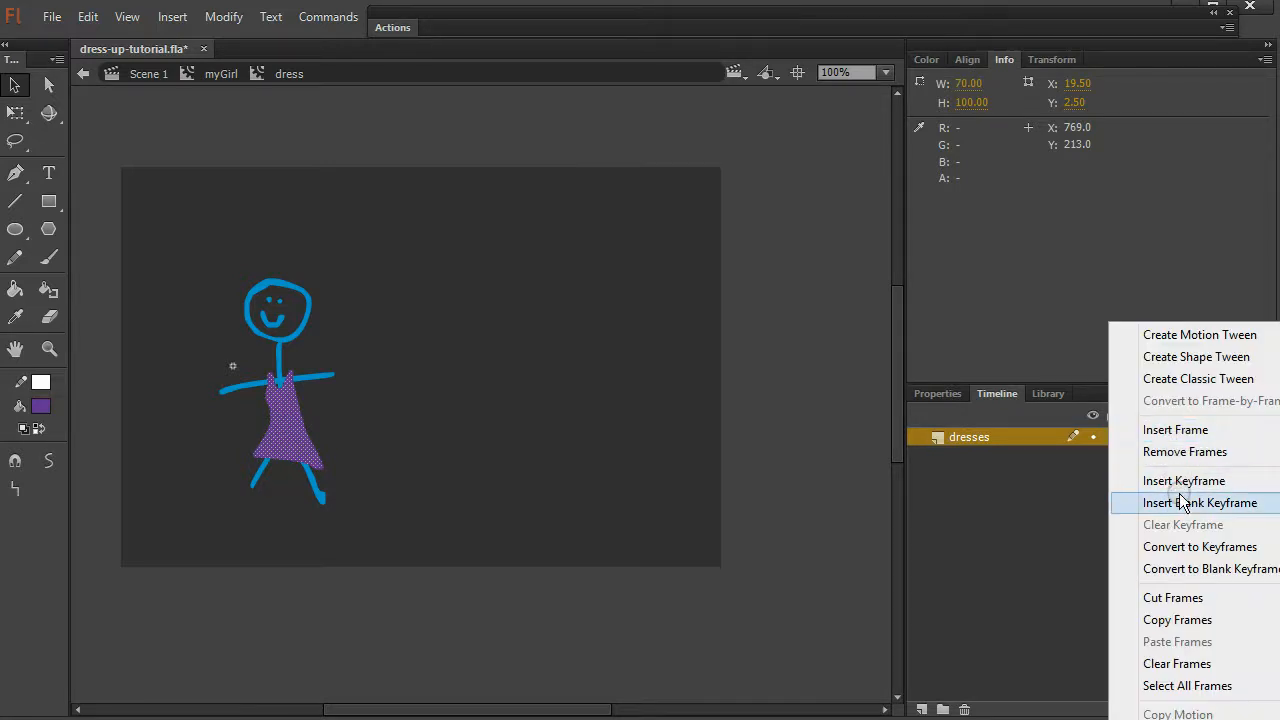
# - Add a blank keyframe at frame 3 and paint a dark red dress on the figure
pyautogui.click(1200, 502)
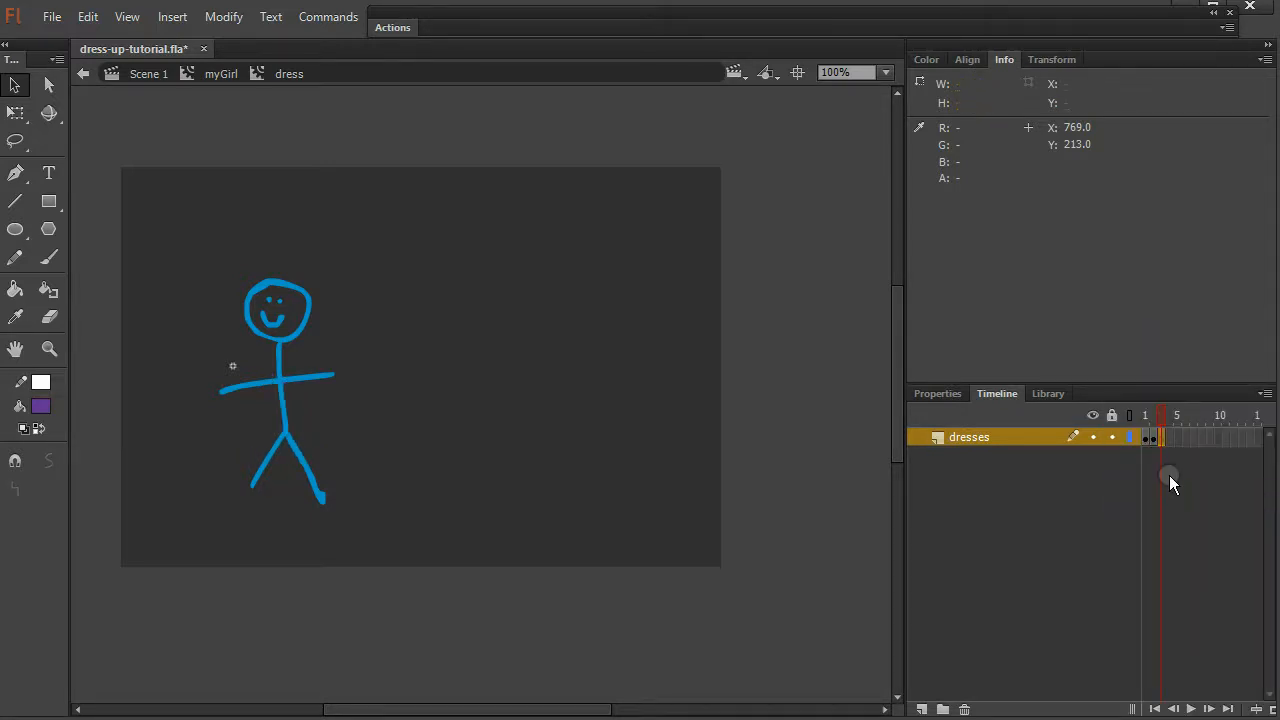
pyautogui.click(40, 260)
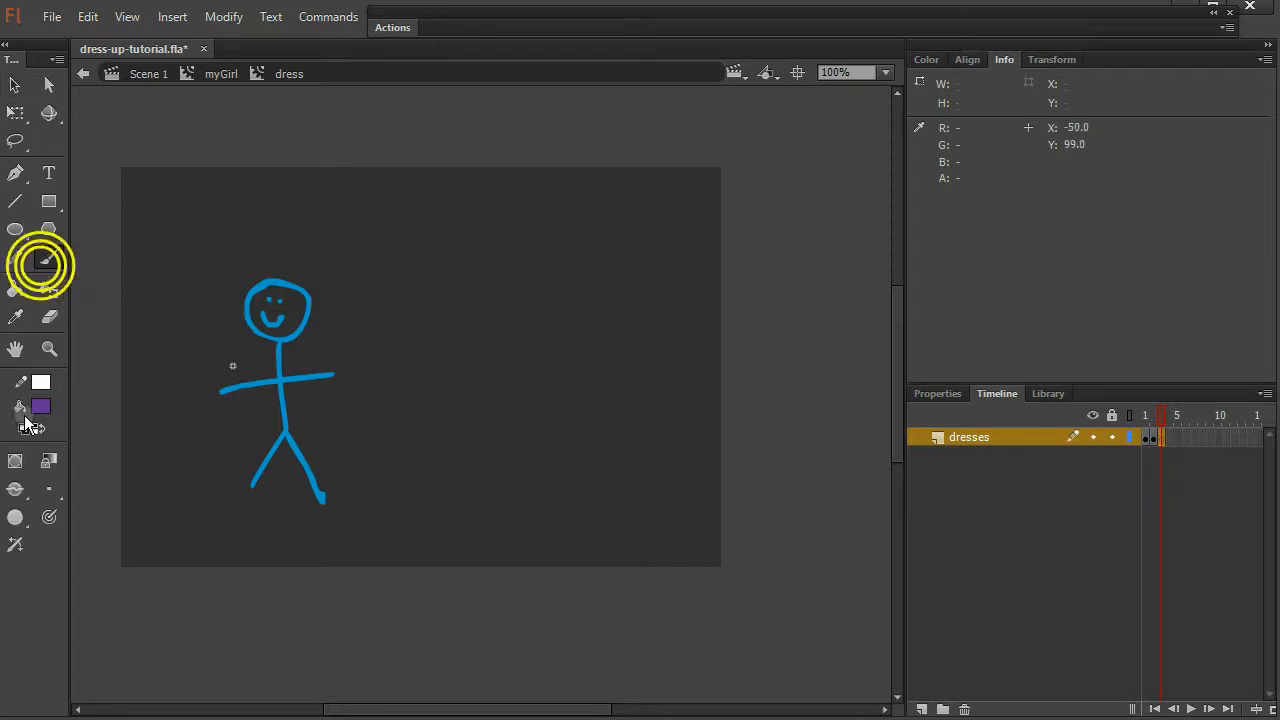
pyautogui.click(40, 406)
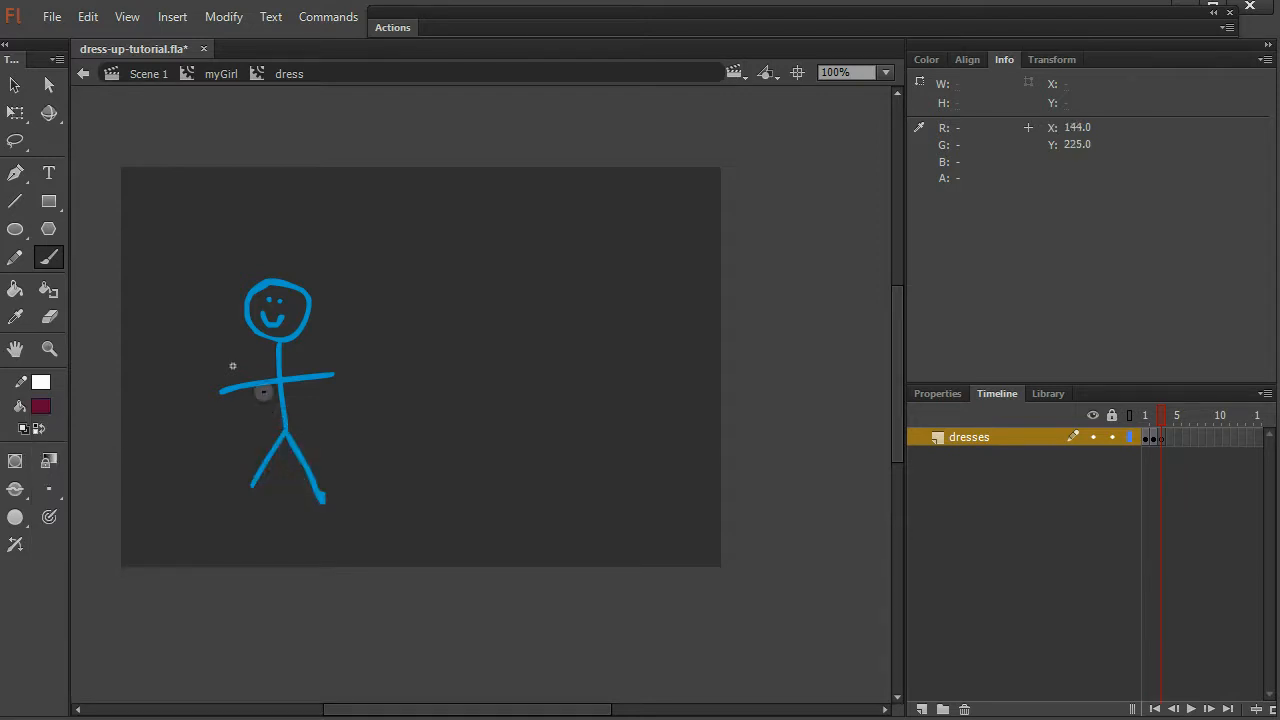
pyautogui.moveTo(256, 384); pyautogui.dragTo(280, 420)
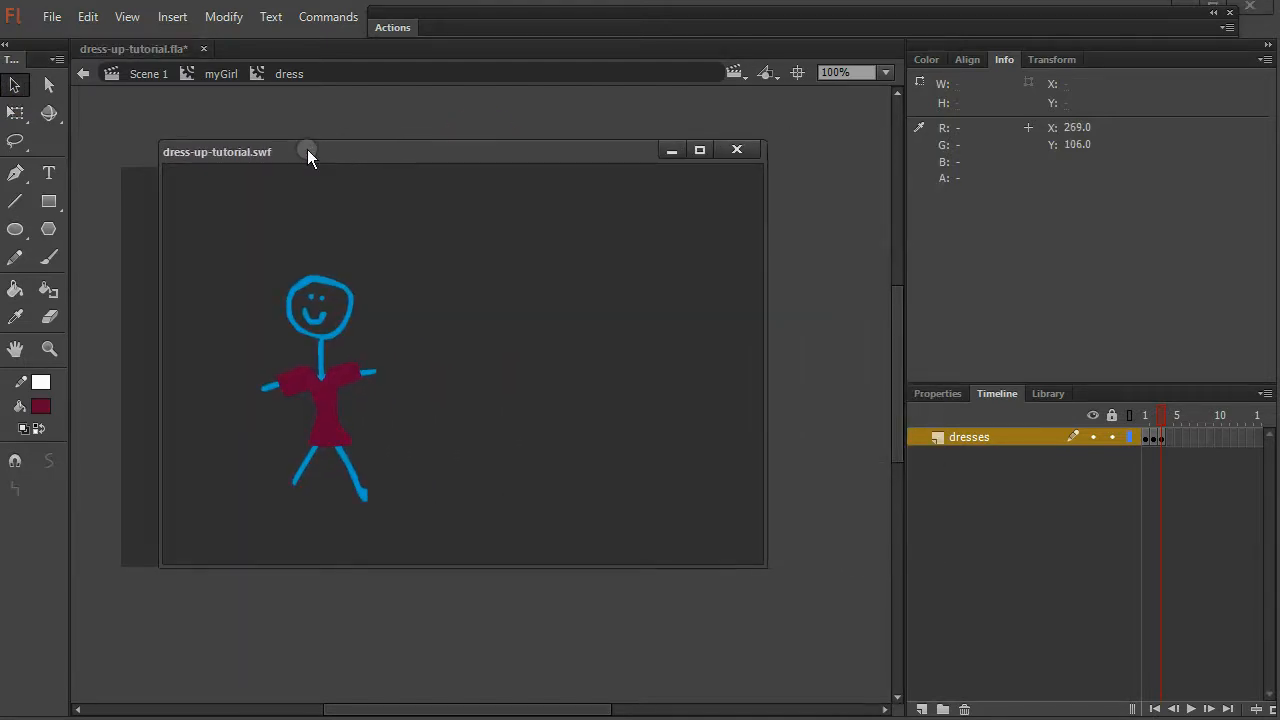
pyautogui.moveTo(518, 332)
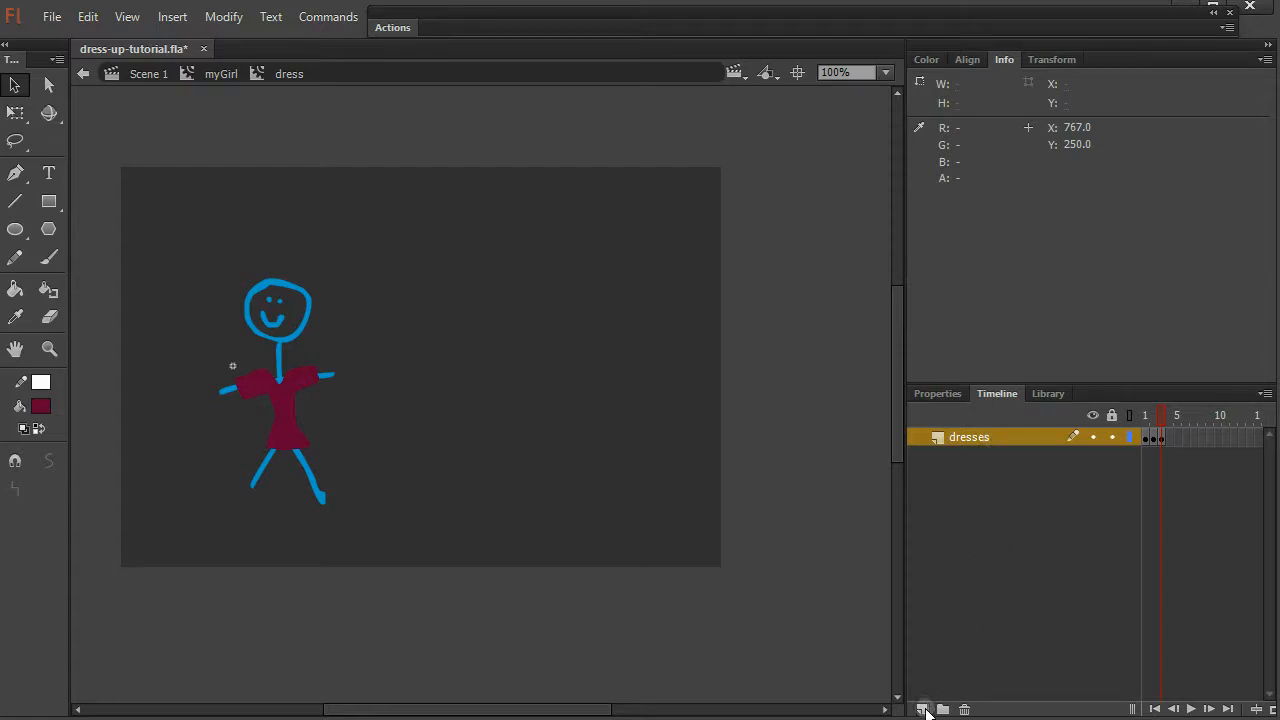
# - Add a new layer above dresses and rename it 'a'
pyautogui.click(924, 708)
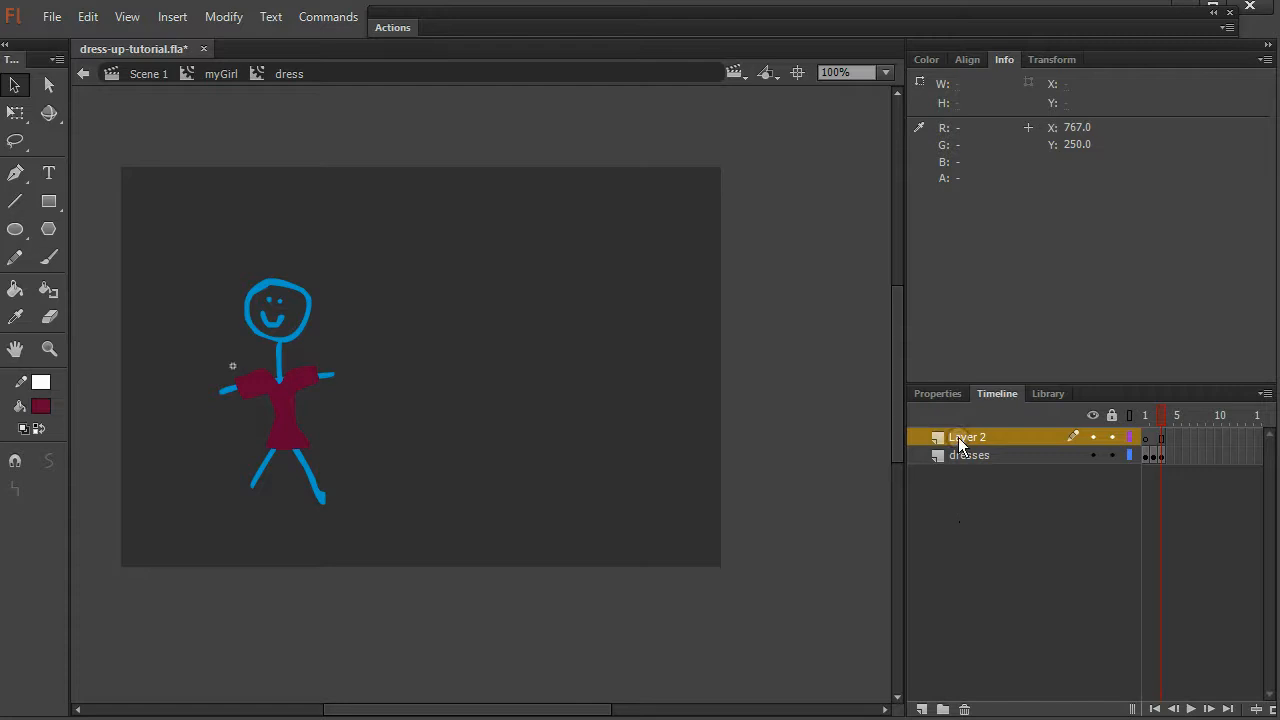
pyautogui.doubleClick(968, 436)
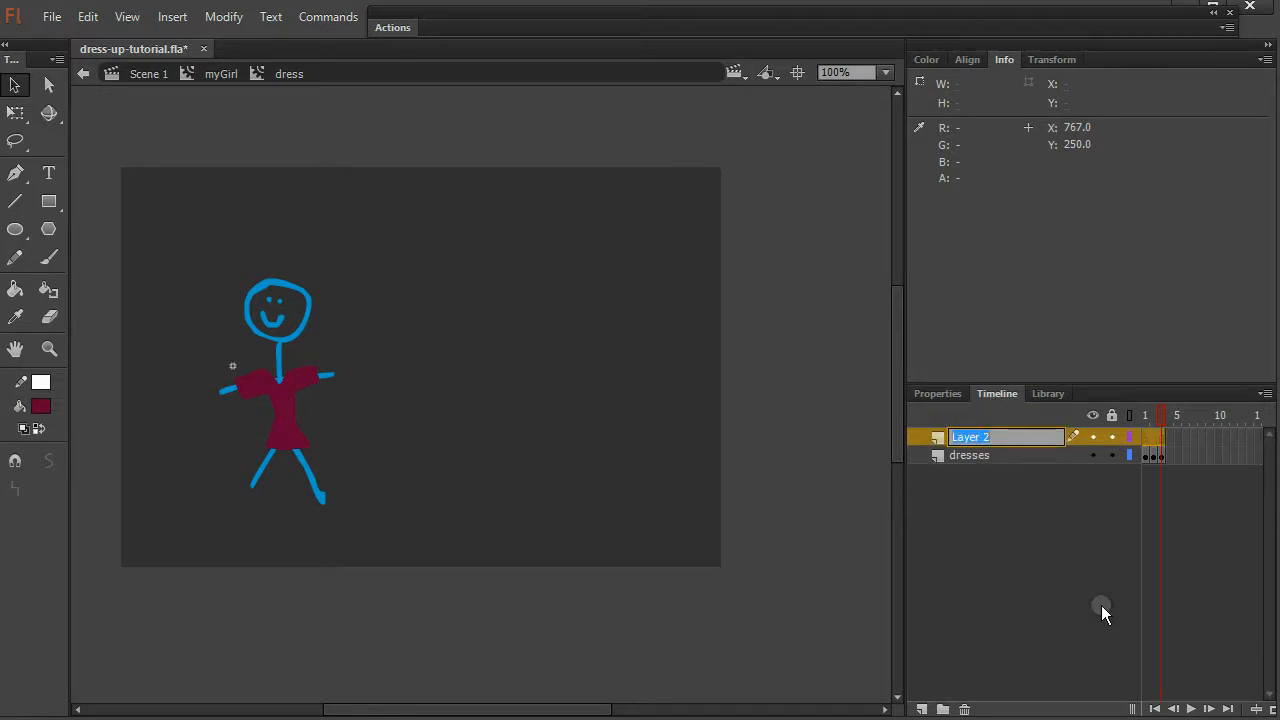
pyautogui.write('a')
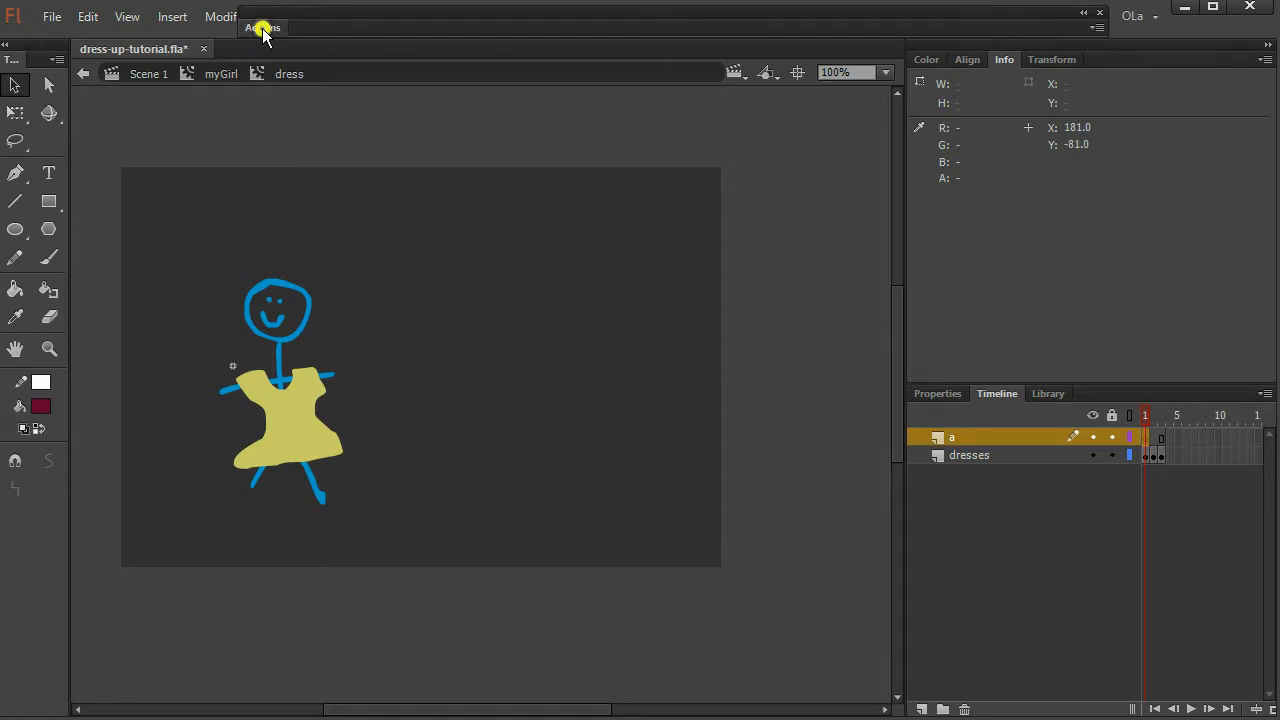
# - Add a stop() frame script on layer a so the preview shows only the yellow dress
pyautogui.click(262, 28)
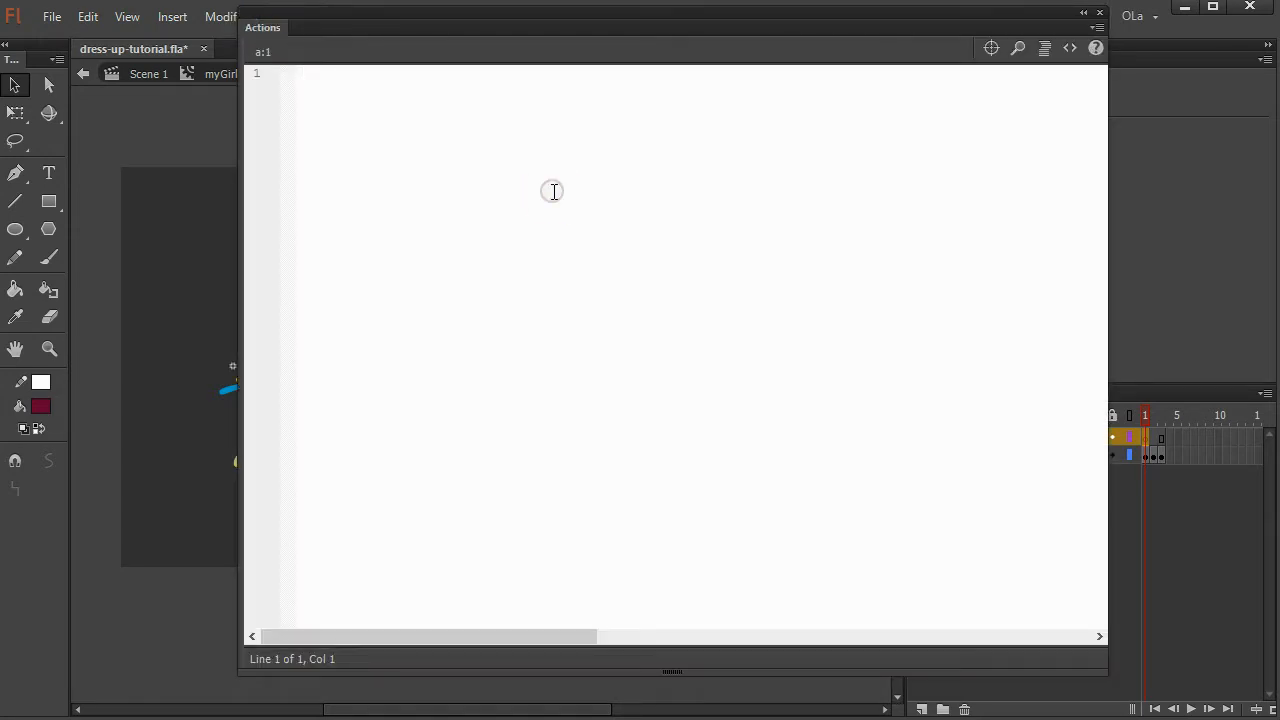
pyautogui.write('s')
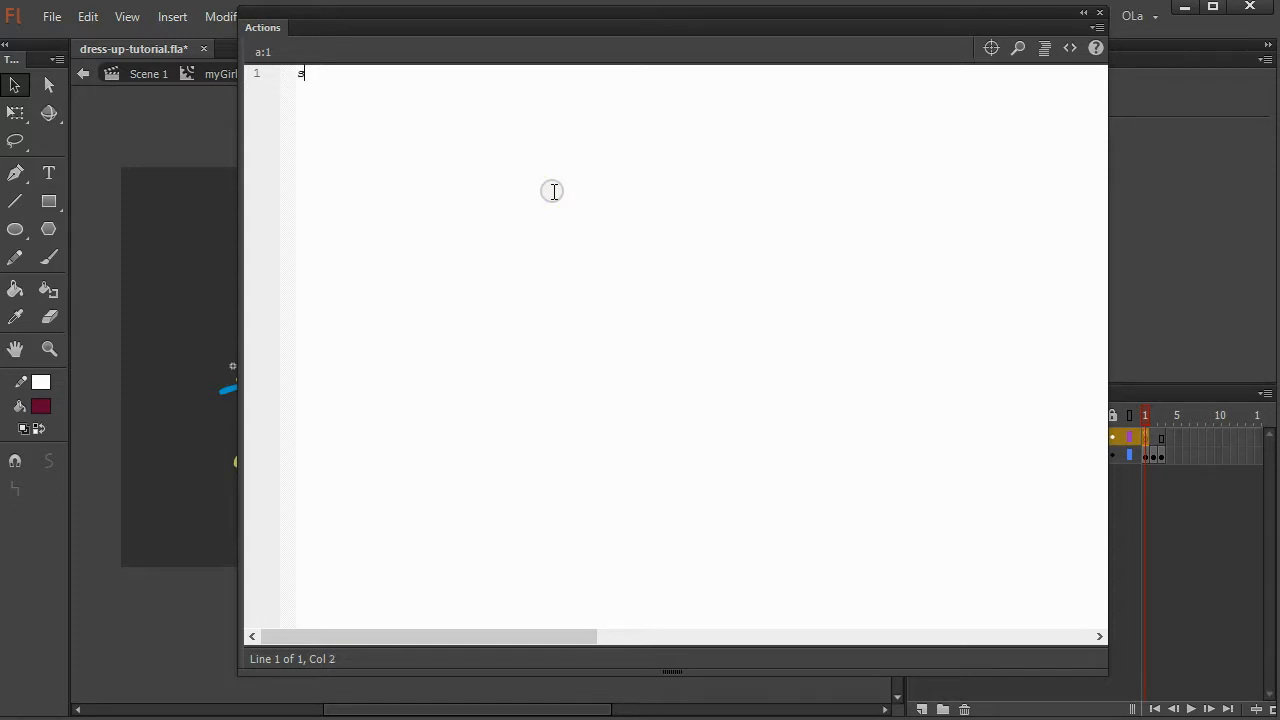
pyautogui.write('top()')
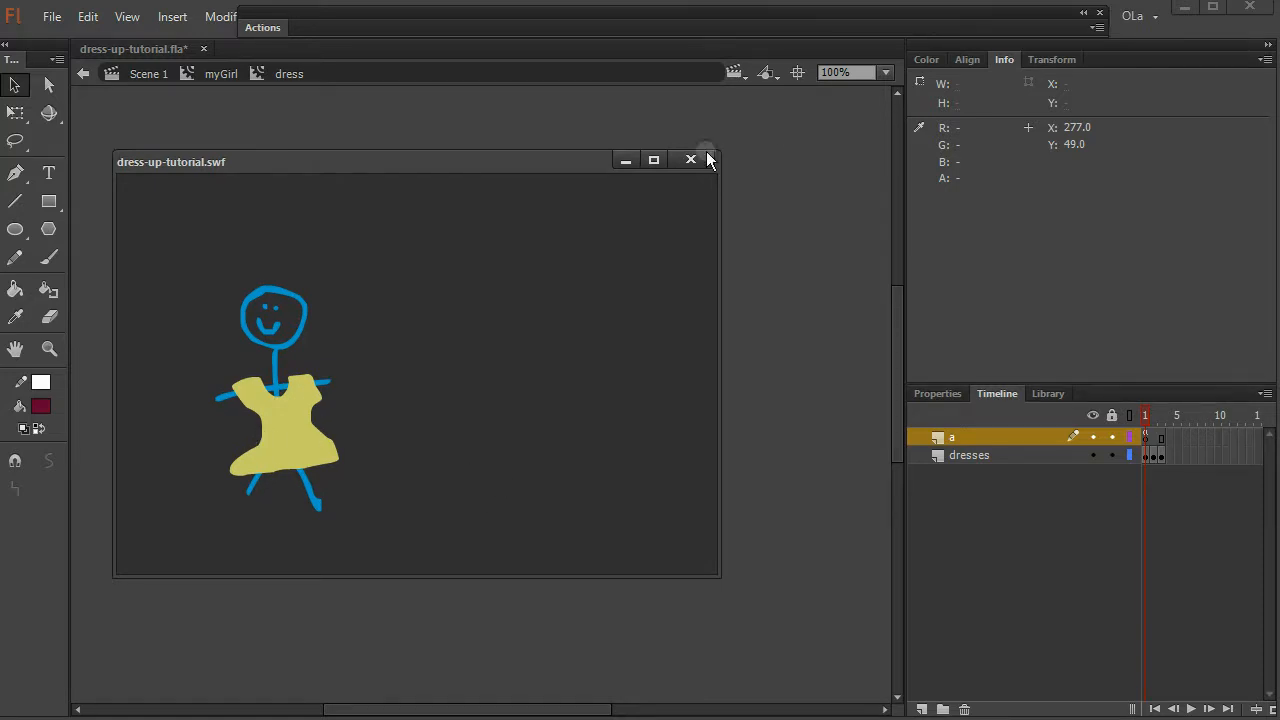
pyautogui.click(690, 160)
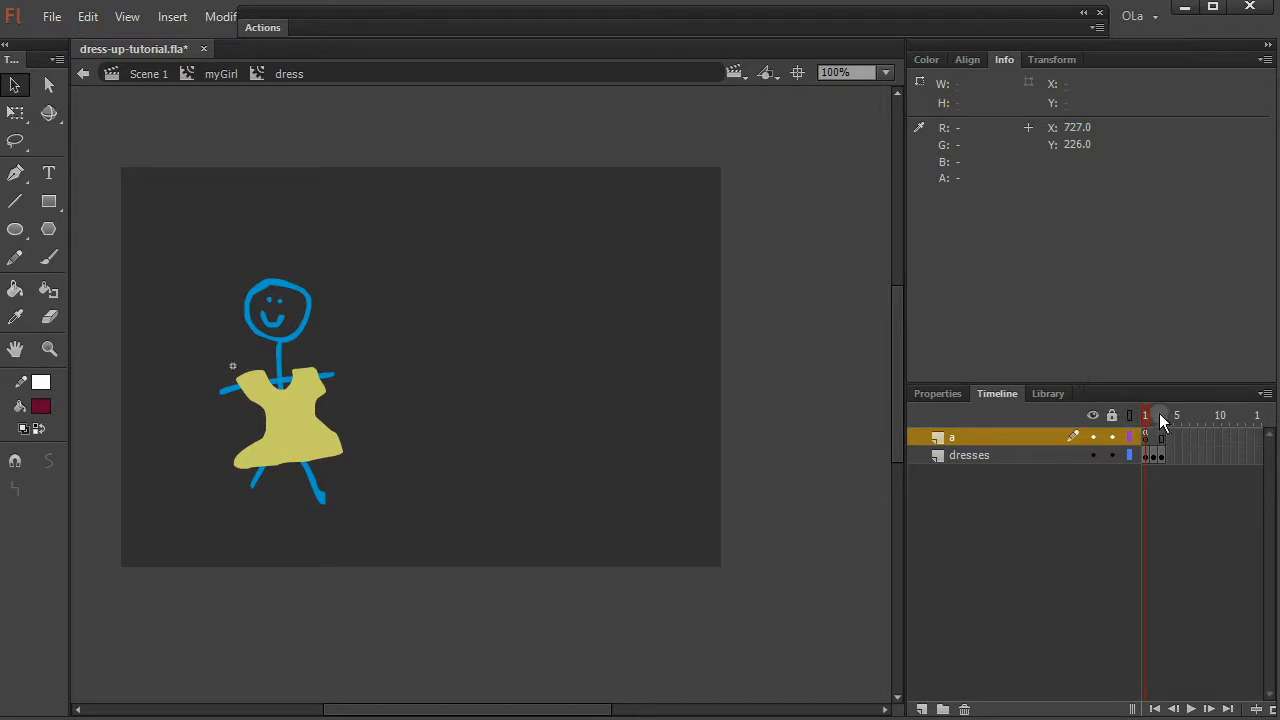
# - Return to Scene 1 and add a 'panels' layer holding a 300×400 pink rectangle
pyautogui.click(1158, 414)
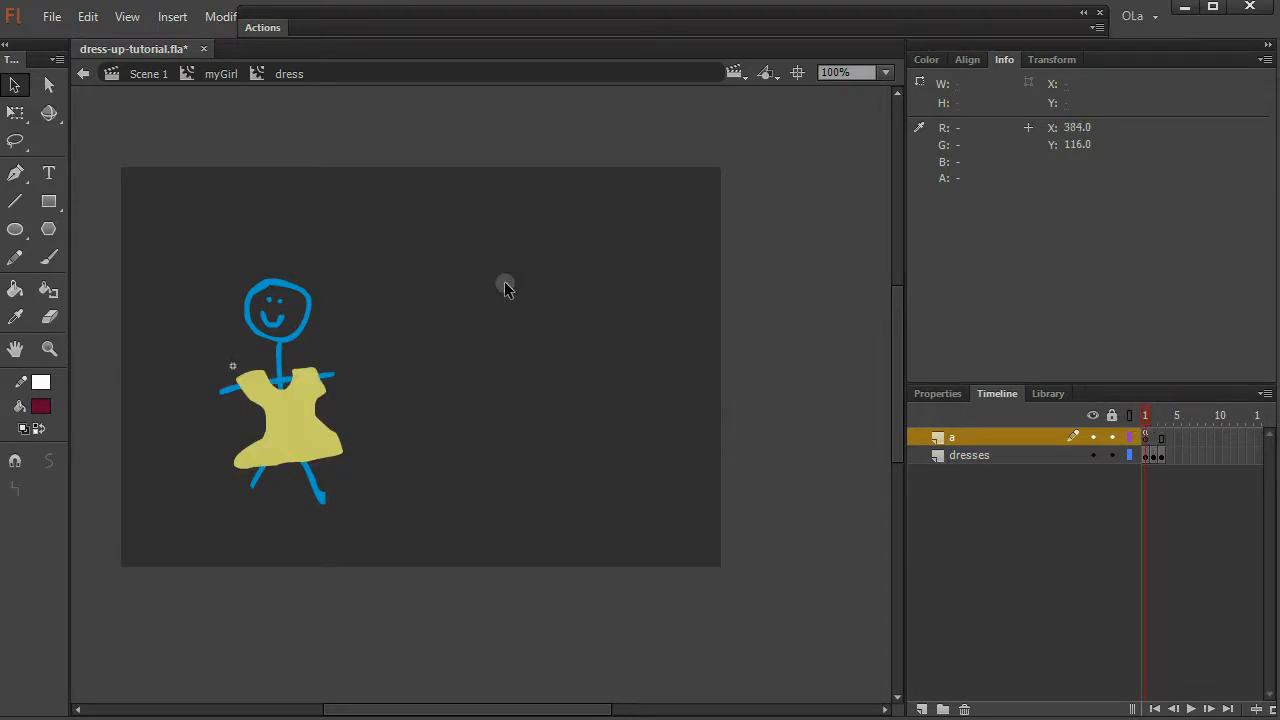
pyautogui.click(288, 420)
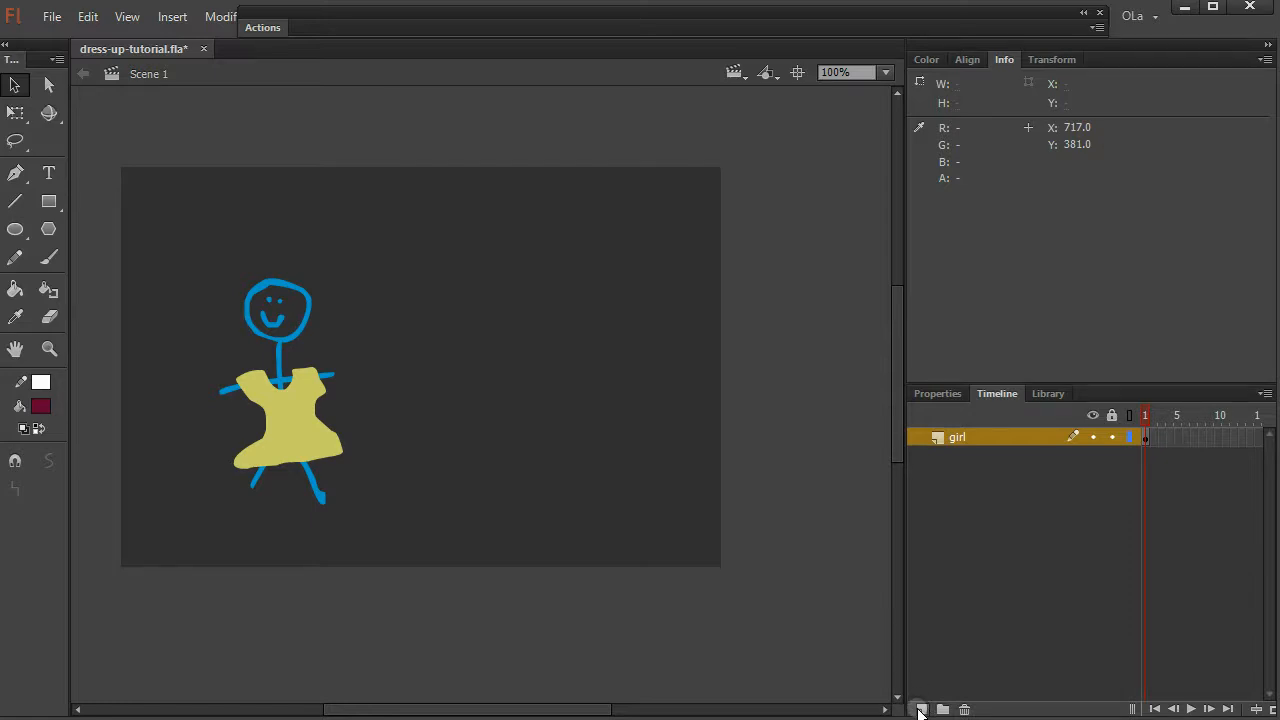
pyautogui.click(920, 708)
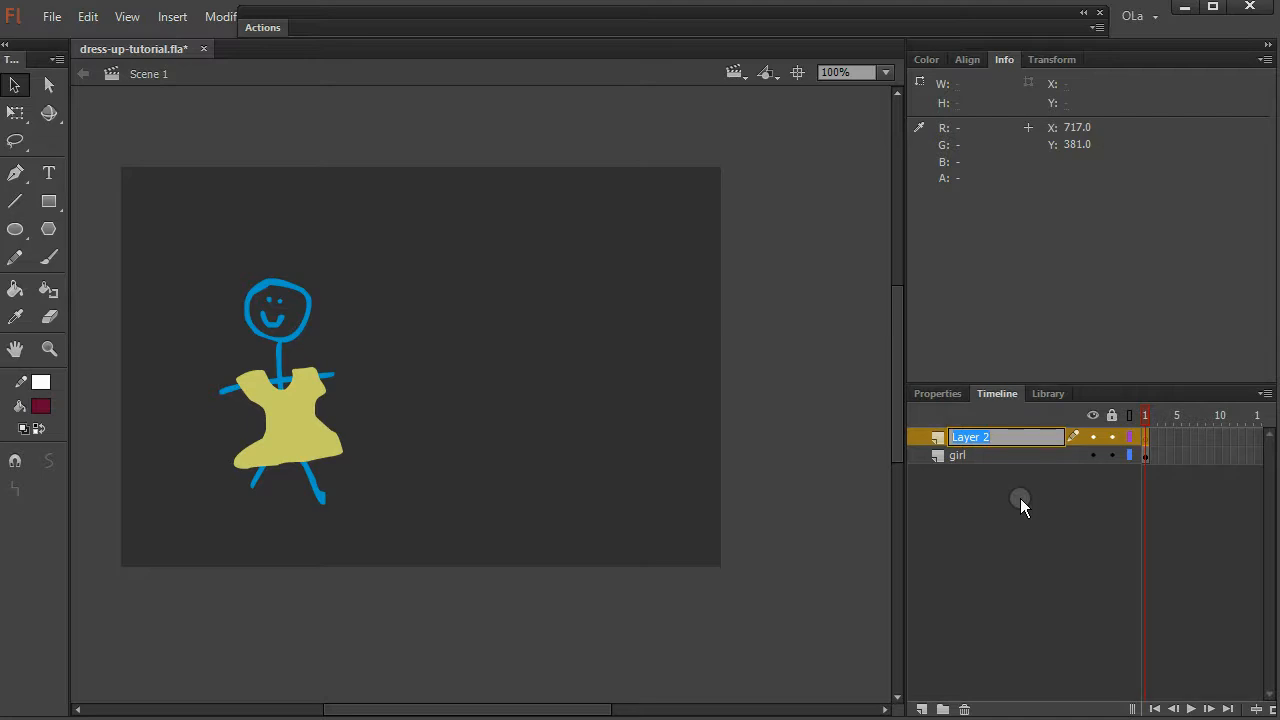
pyautogui.write('panels')
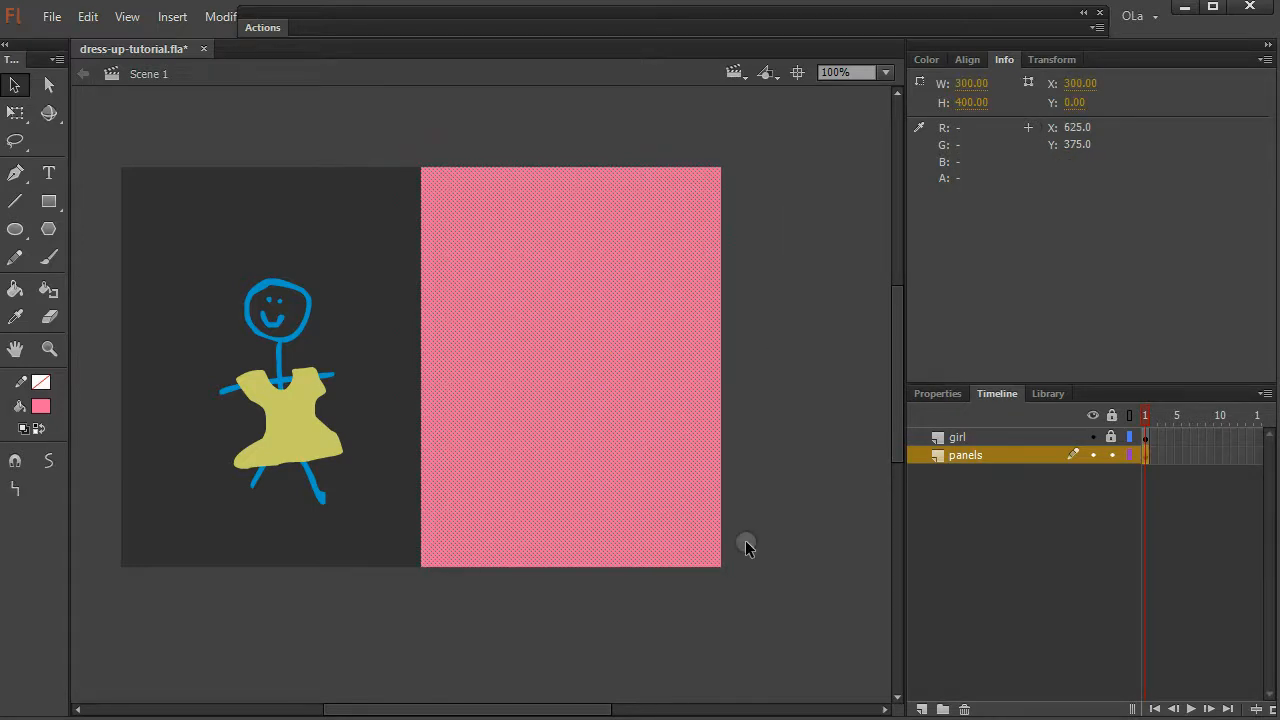
# - Convert the pink rectangle into a Movie Clip symbol named panels, registered top-left
pyautogui.rightClick(440, 170)
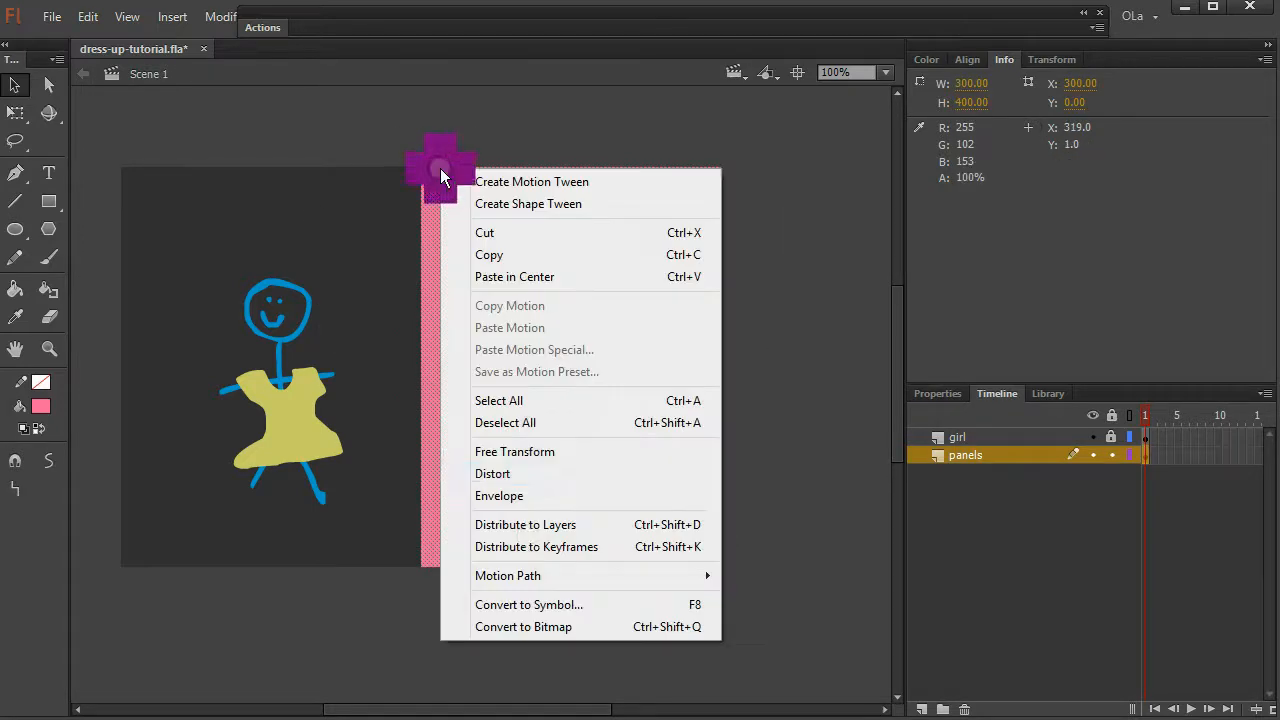
pyautogui.click(528, 604)
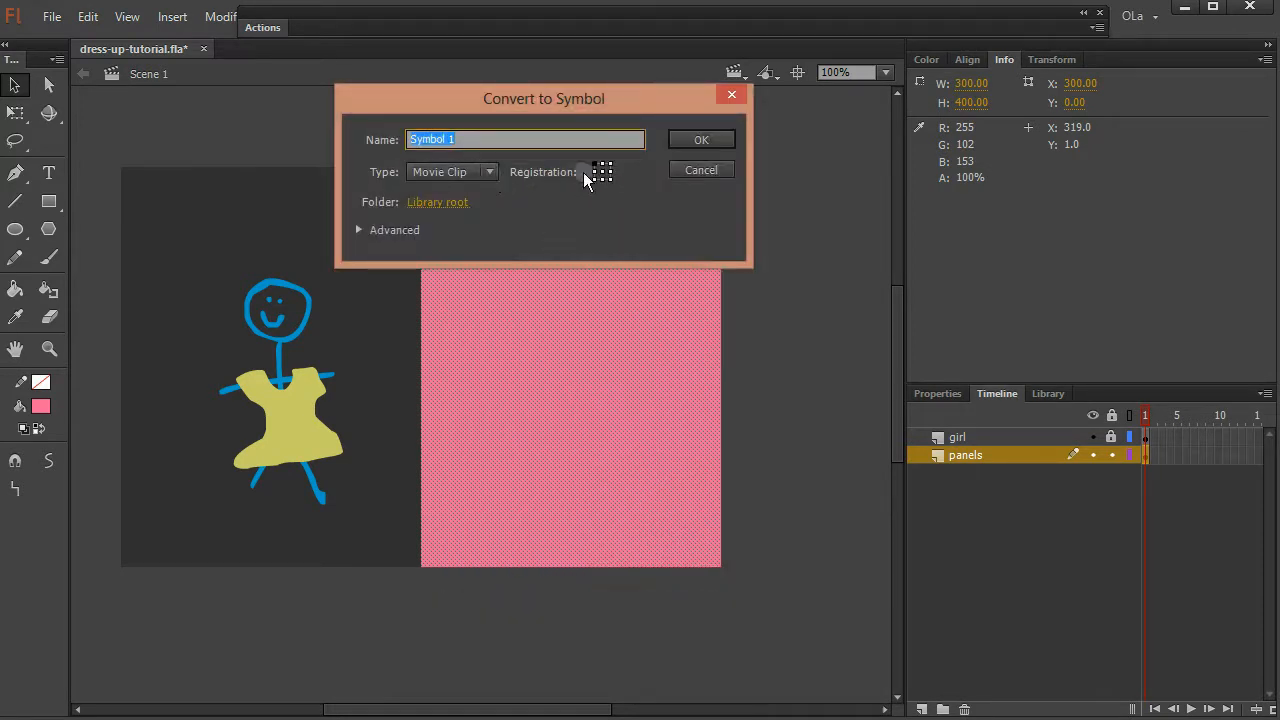
pyautogui.write('panels')
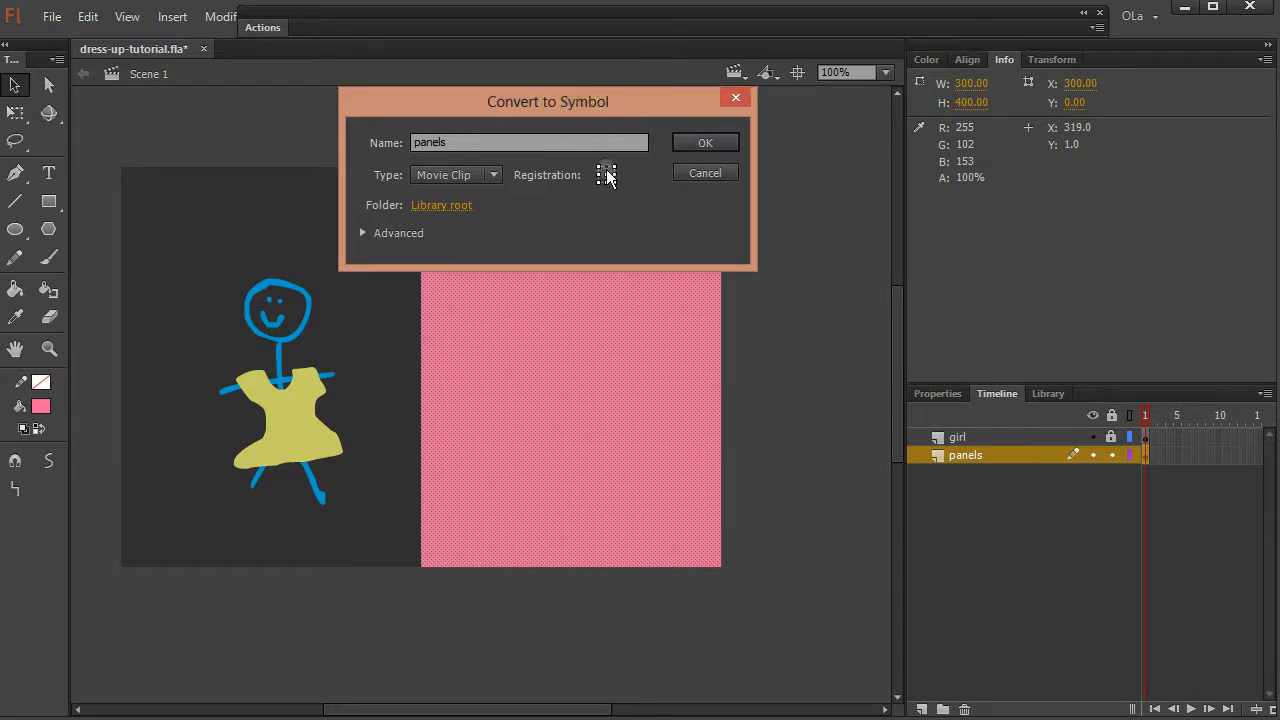
pyautogui.click(704, 142)
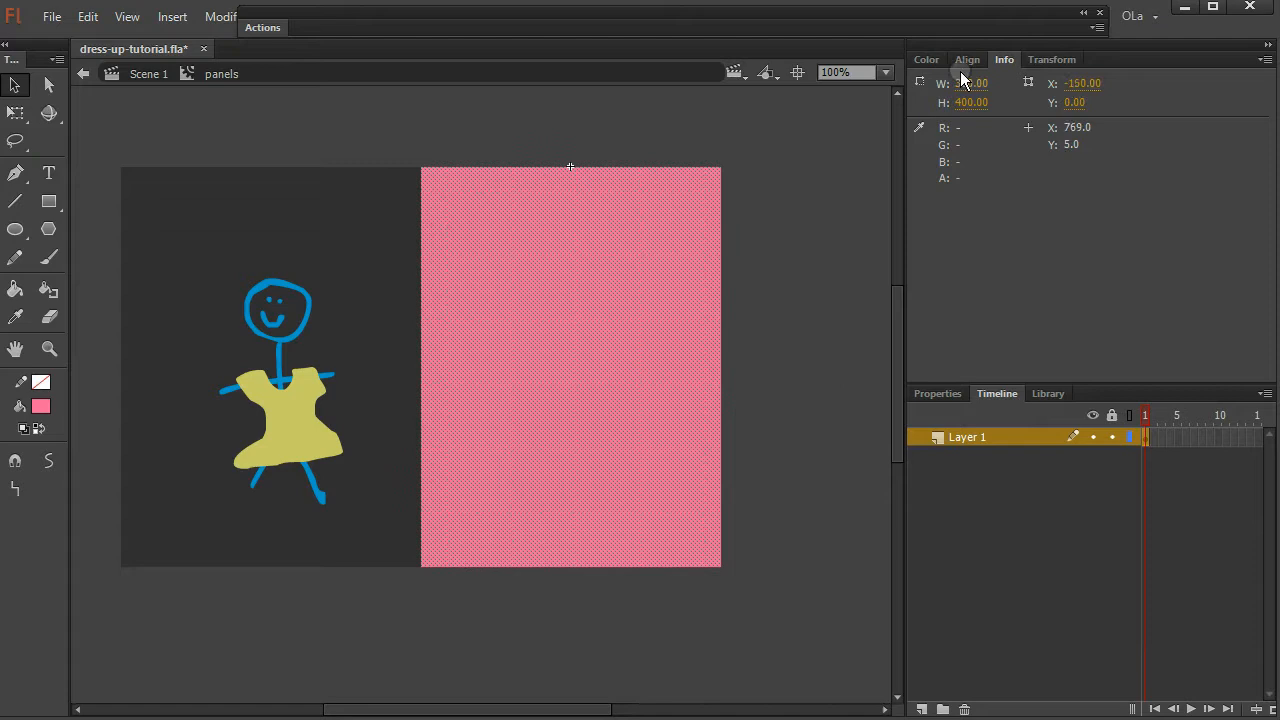
# - Soften the pink in the Color panel, name the layer 'background' and add a 'buttons' layer
pyautogui.click(926, 60)
pyautogui.write('D48CA4')
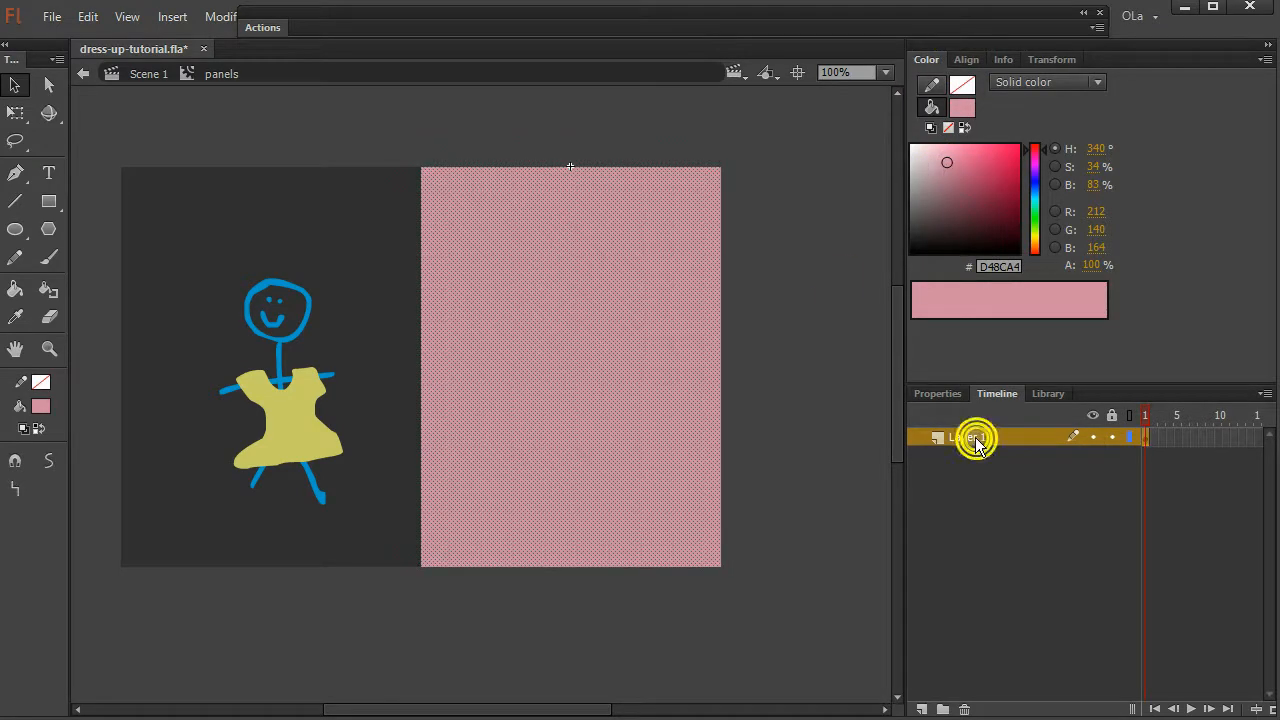
pyautogui.doubleClick(976, 436)
pyautogui.write('background')
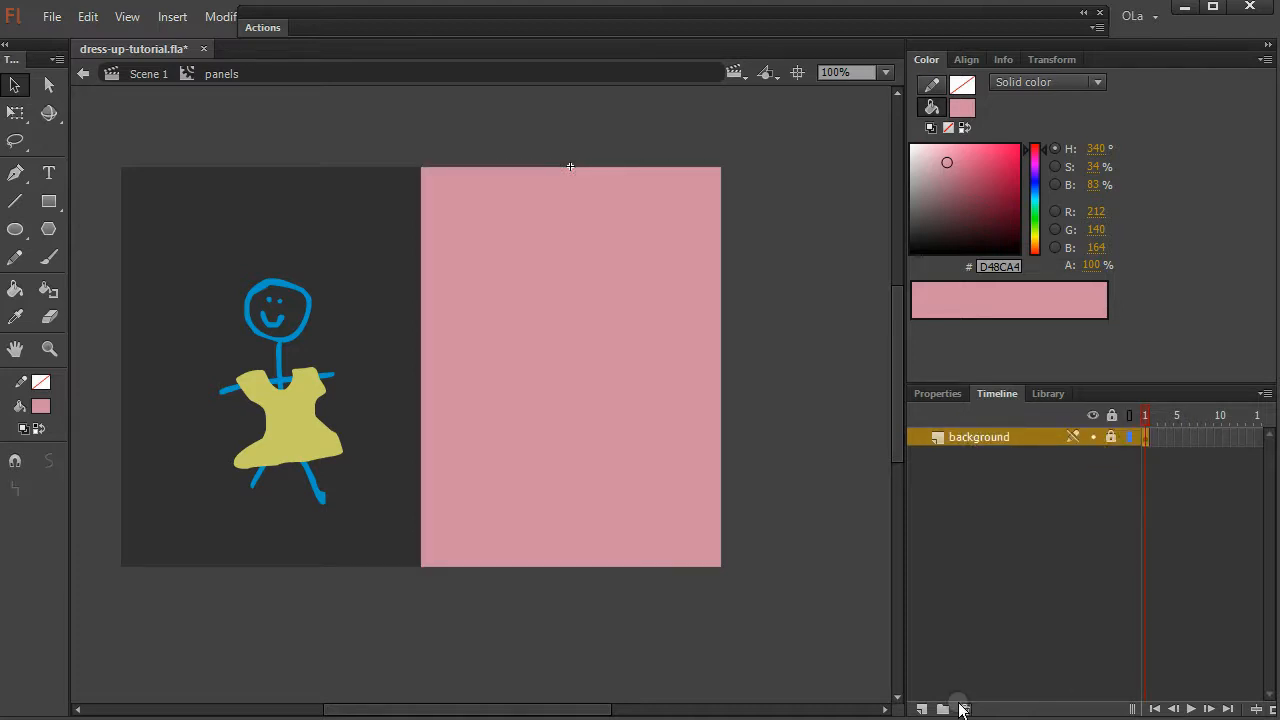
pyautogui.click(920, 708)
pyautogui.write('buttons')
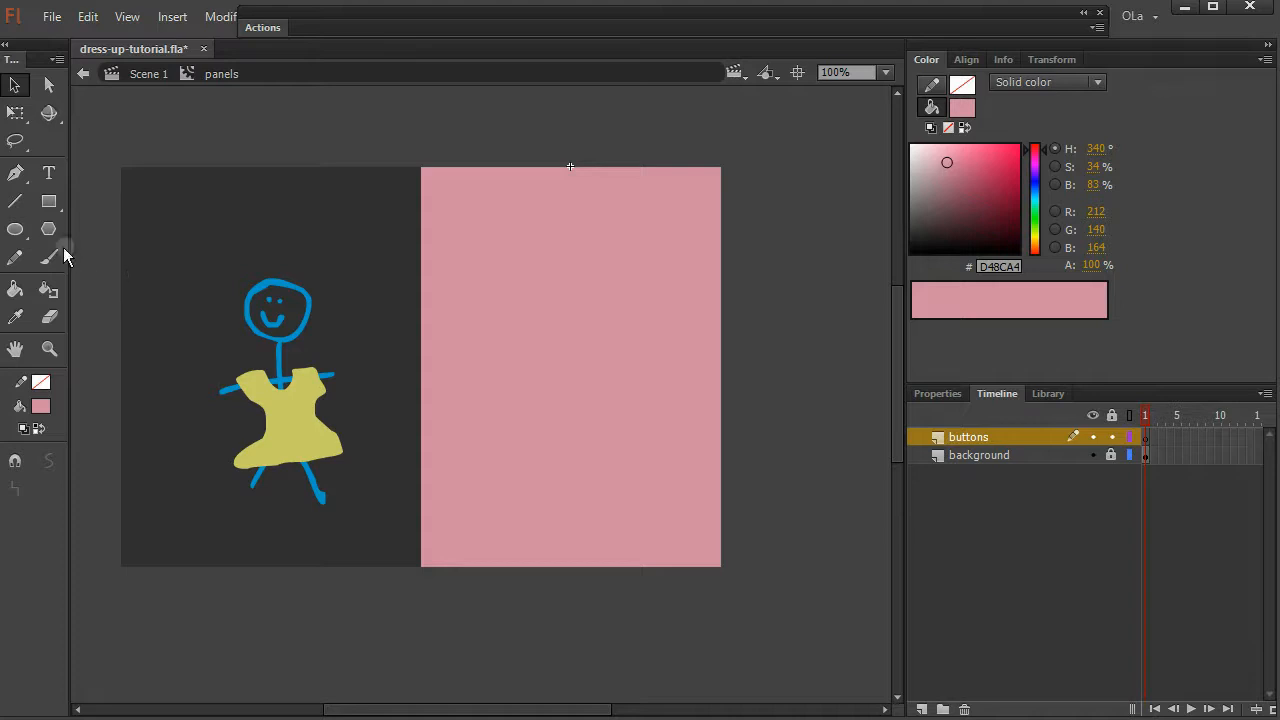
# - Choose the Oval tool with a pink swatch for drawing the three circles
pyautogui.click(40, 406)
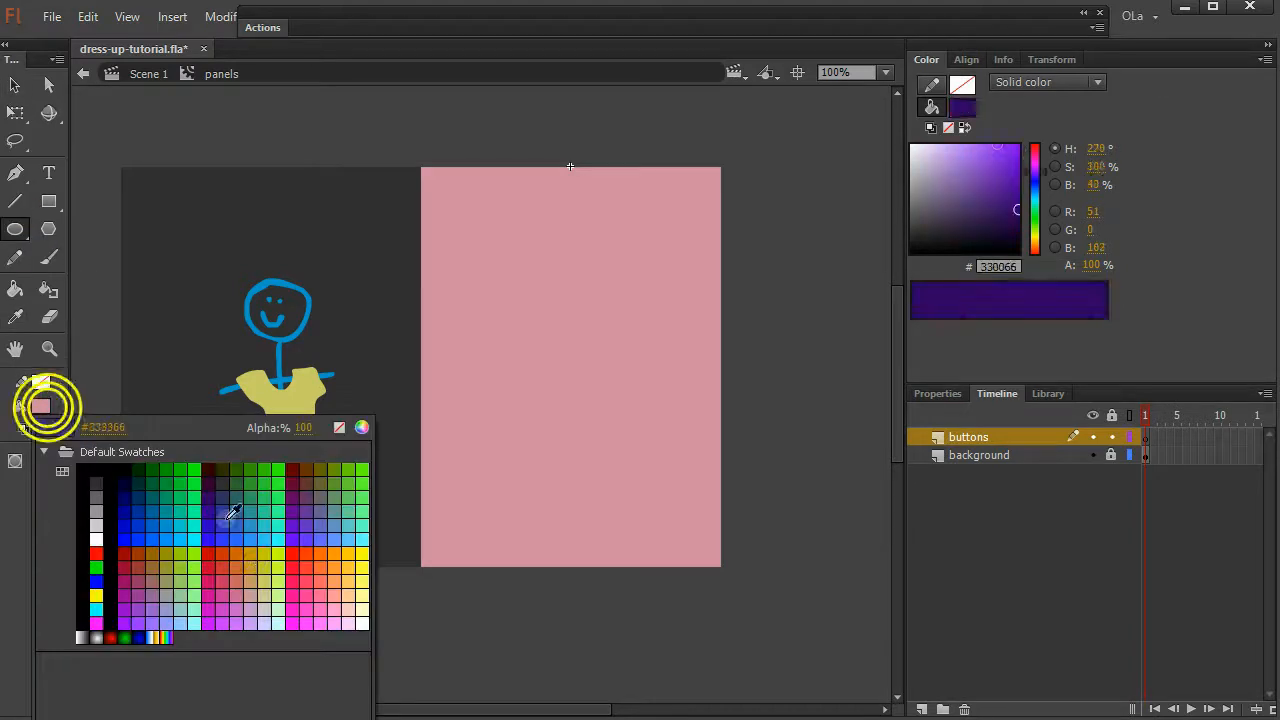
pyautogui.click(228, 510)
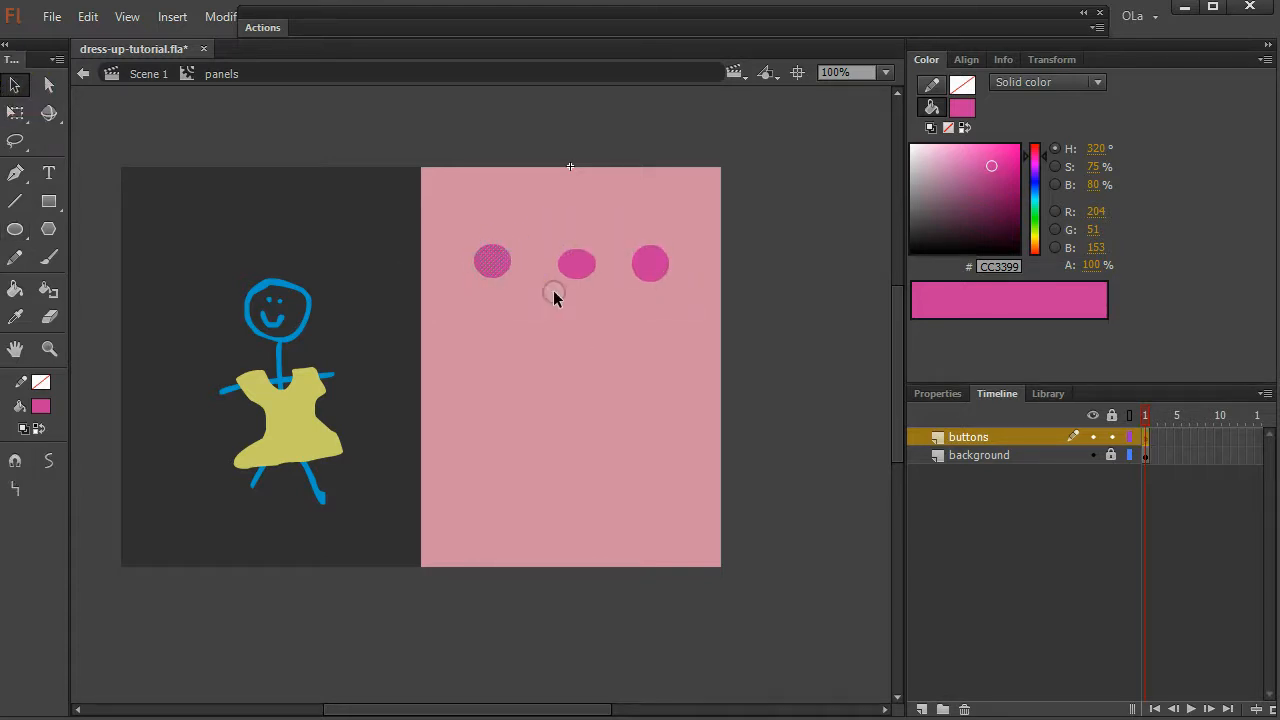
# - Convert the first circle into a Button symbol named 'button'
pyautogui.rightClick(556, 296)
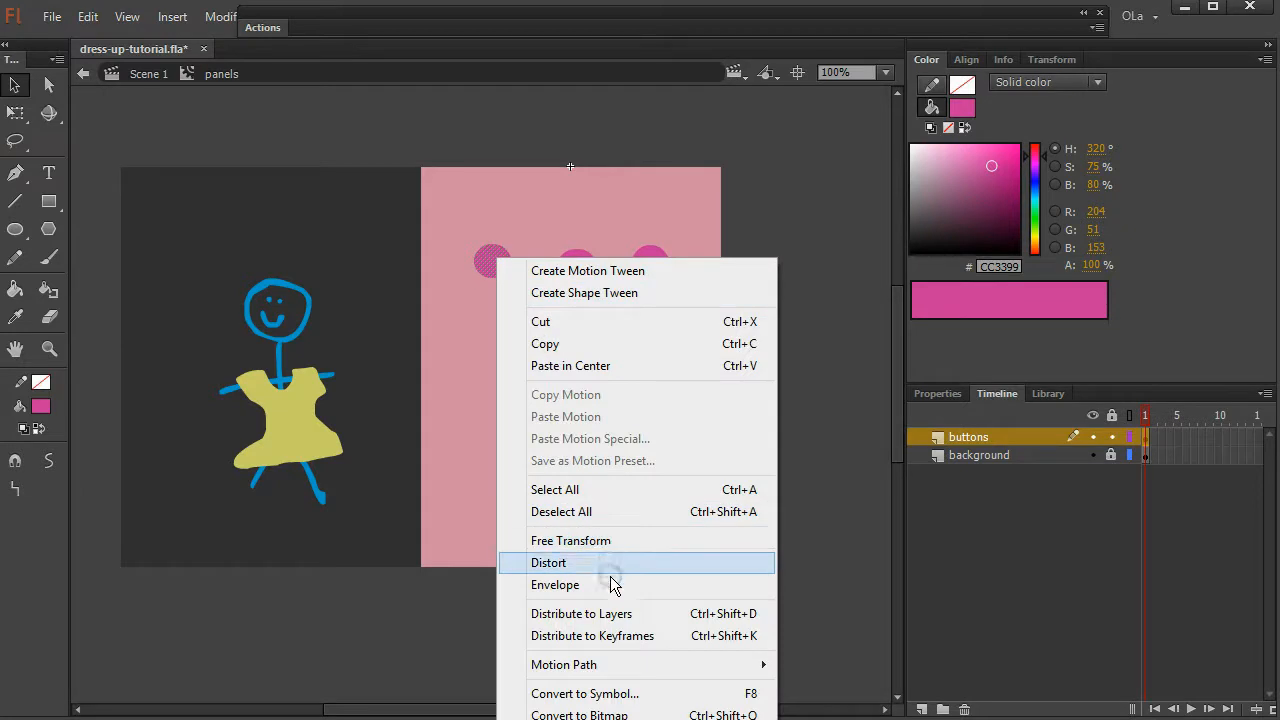
pyautogui.click(584, 692)
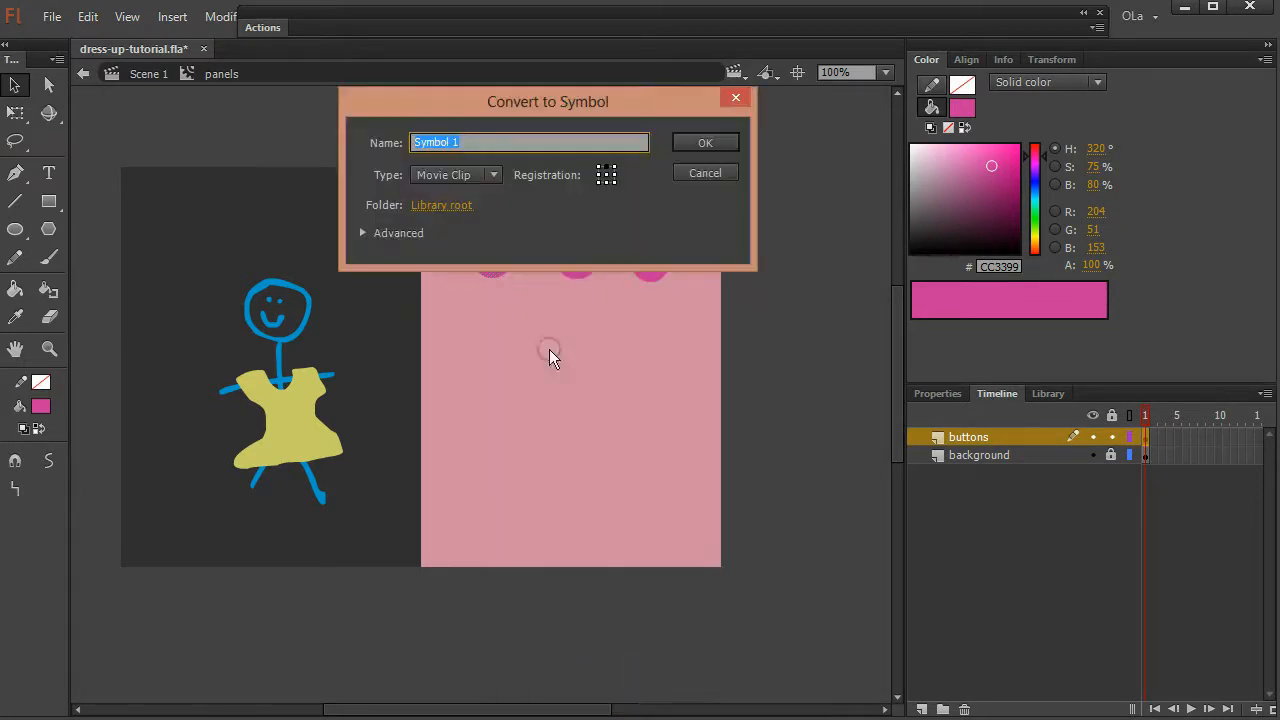
pyautogui.click(492, 174)
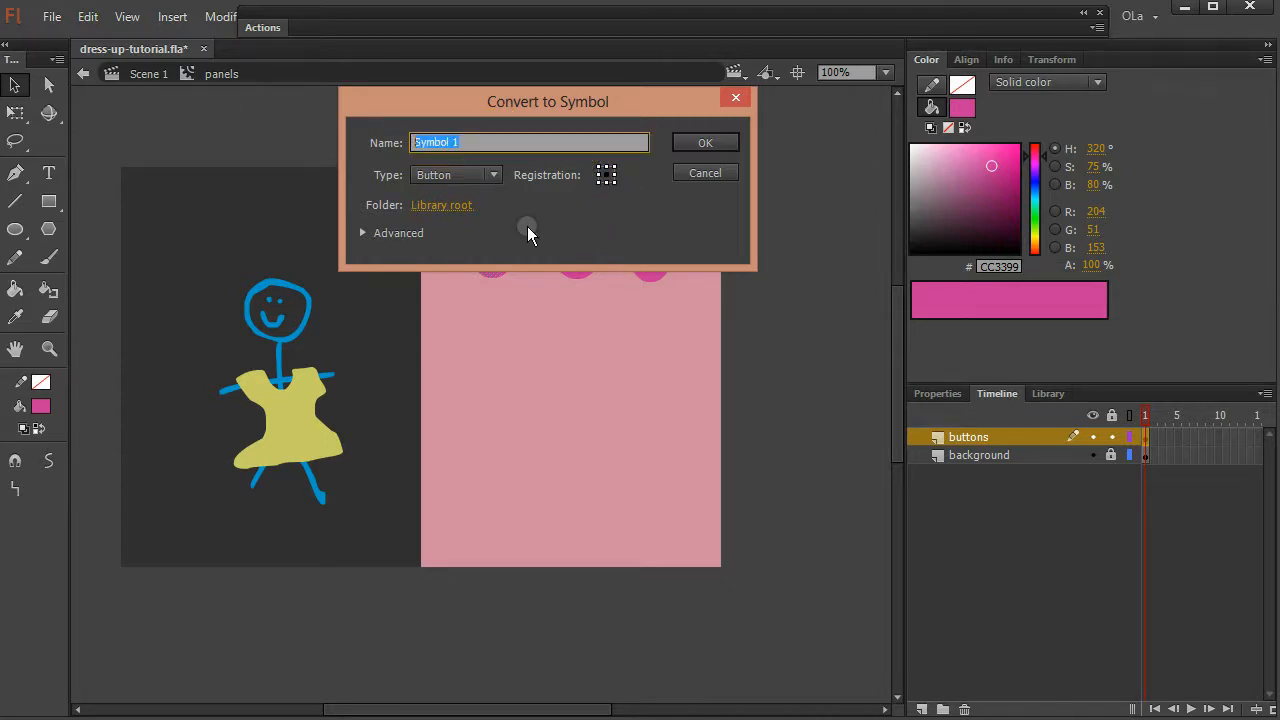
pyautogui.write('button')
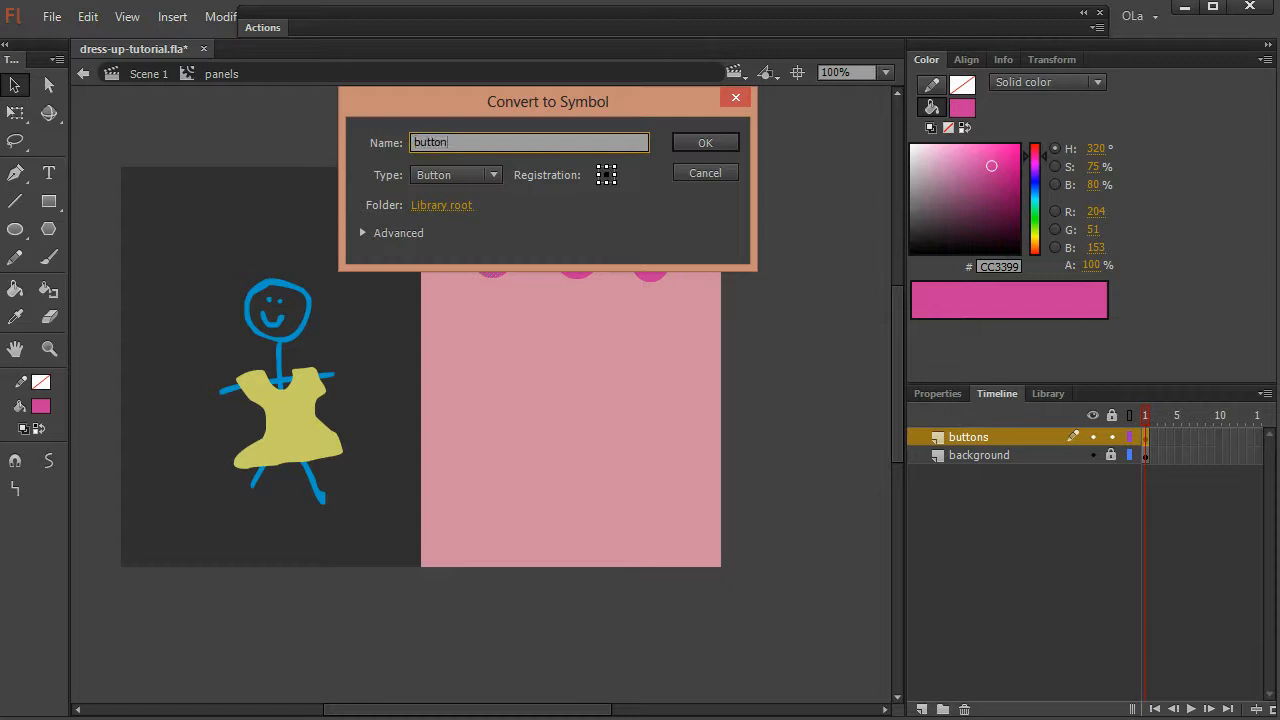
pyautogui.click(704, 142)
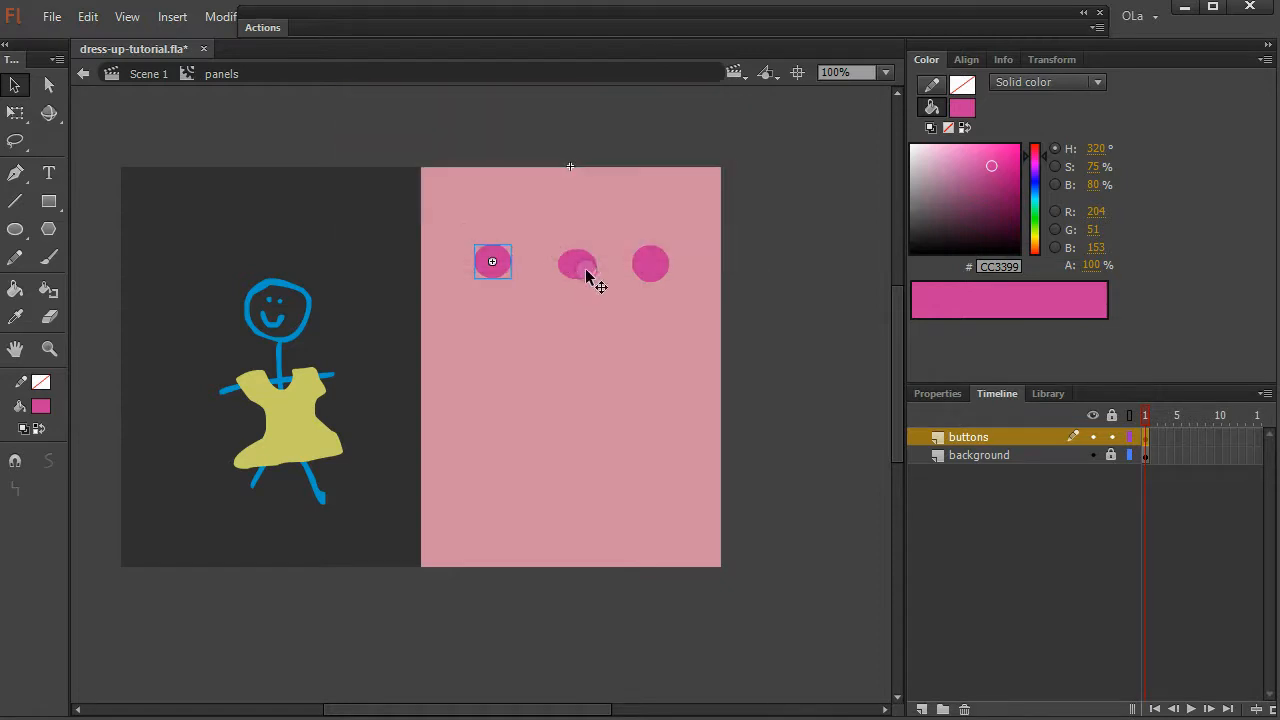
# - Convert the second and third circles into Button symbols the same way
pyautogui.write('but')
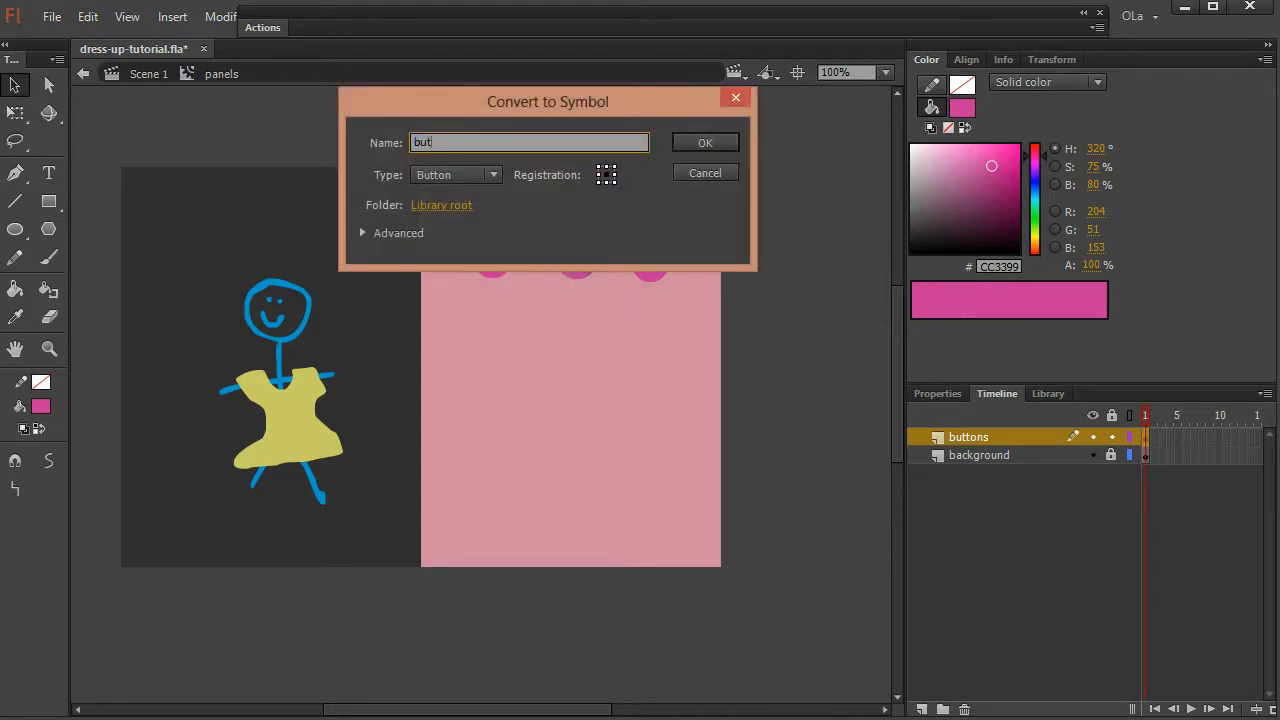
pyautogui.click(704, 142)
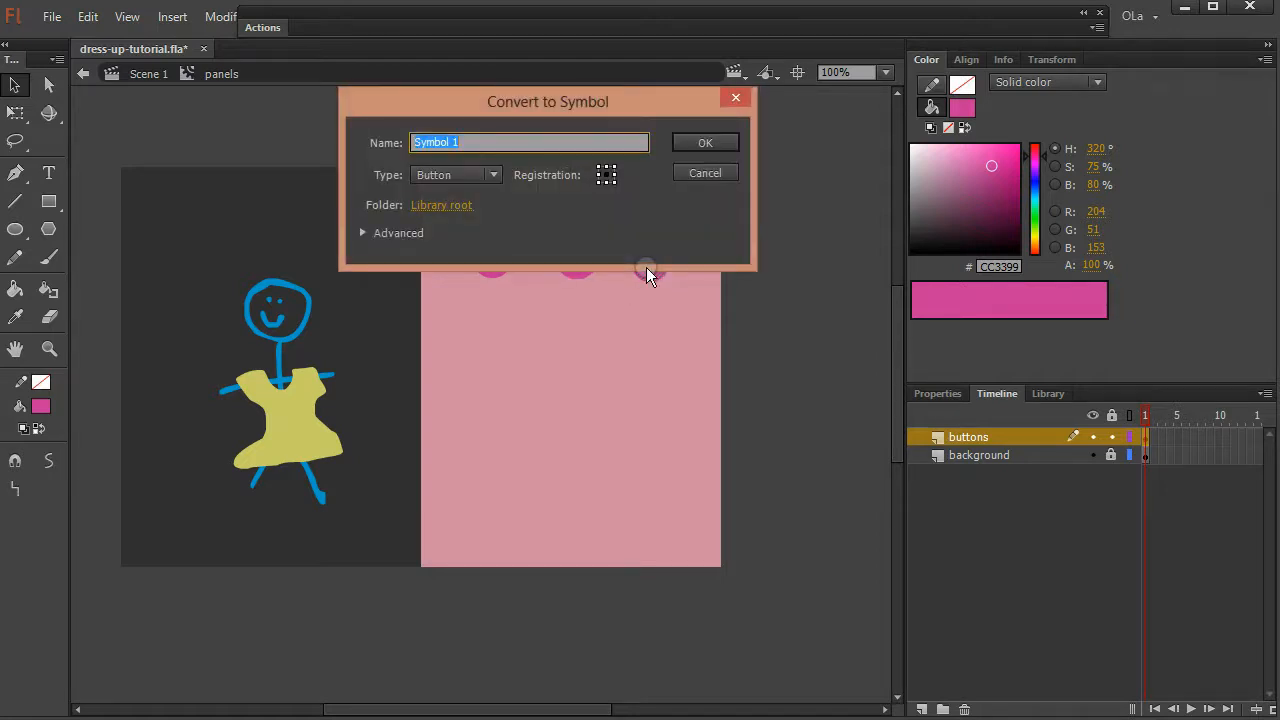
pyautogui.click(704, 142)
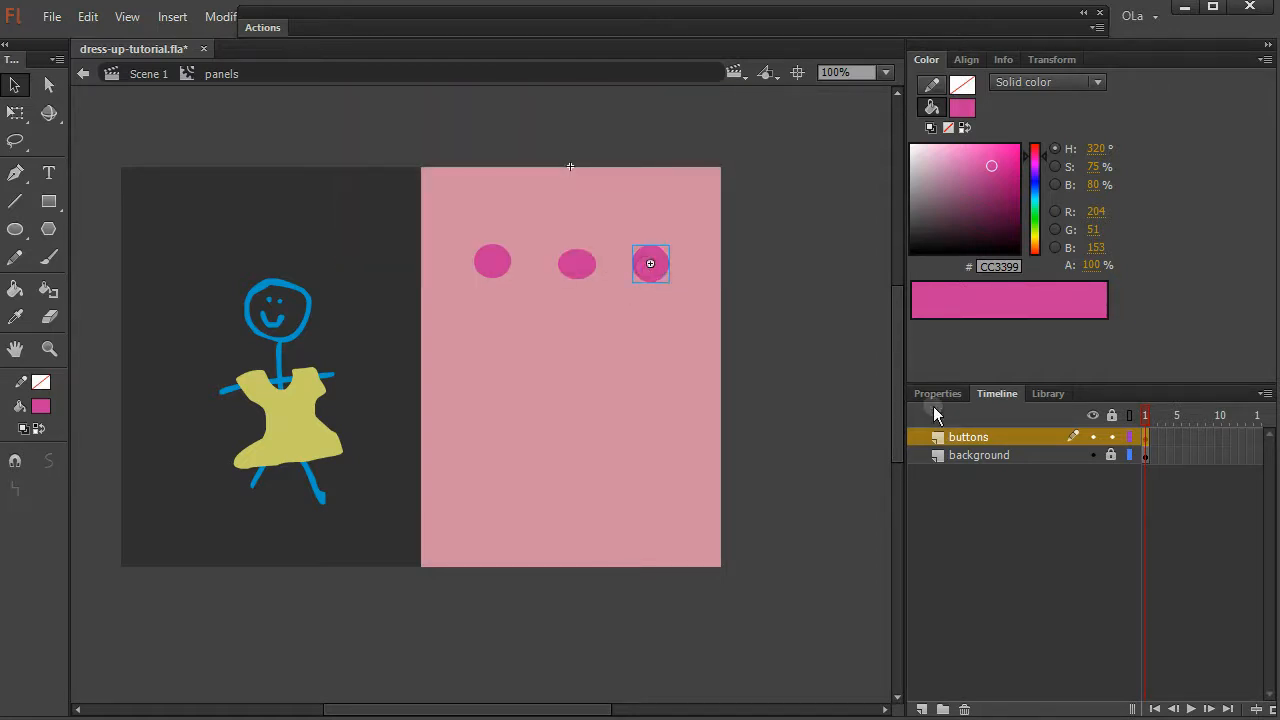
# - Give the third and middle circle buttons their instance names in the Properties panel
pyautogui.click(936, 392)
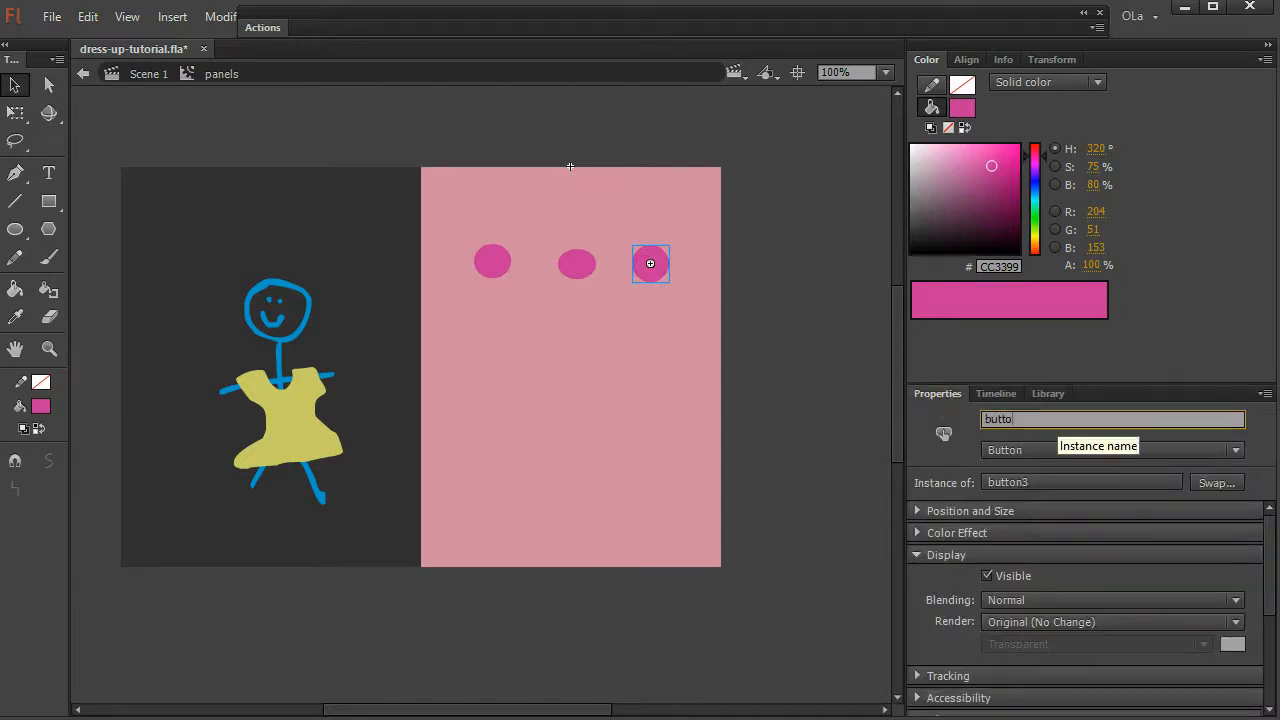
pyautogui.click(996, 392)
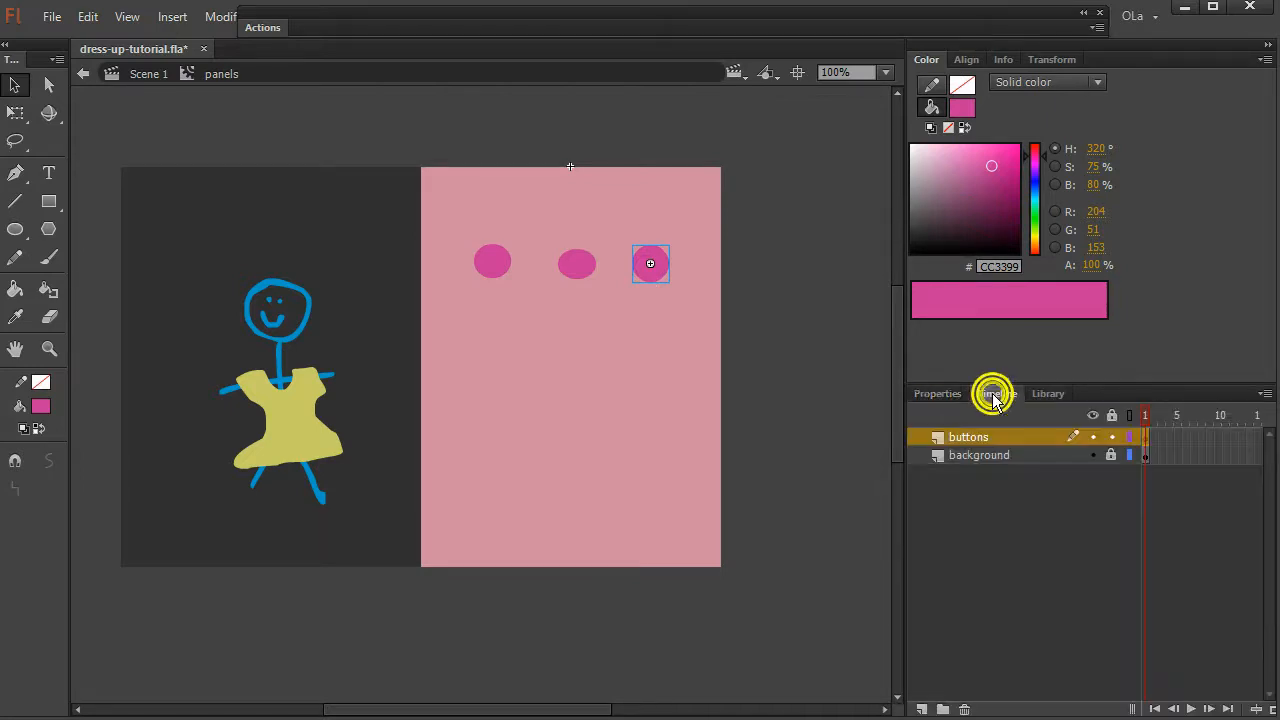
pyautogui.click(576, 264)
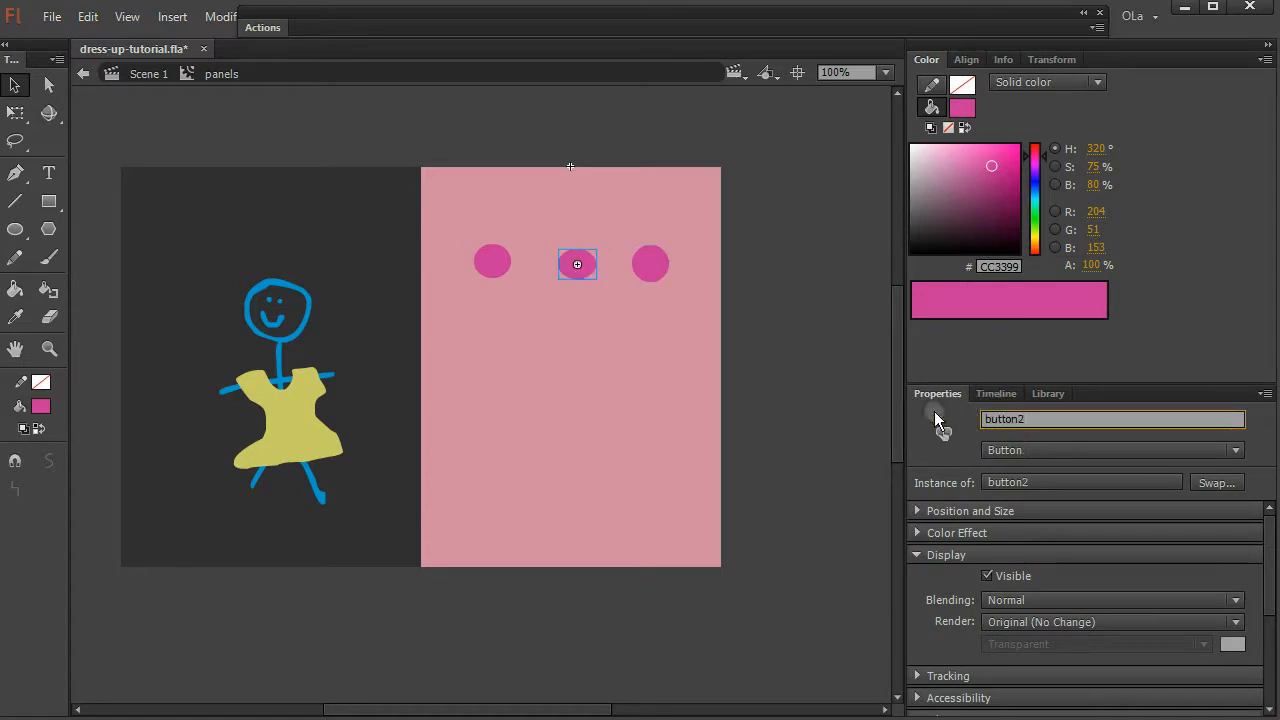
pyautogui.click(492, 260)
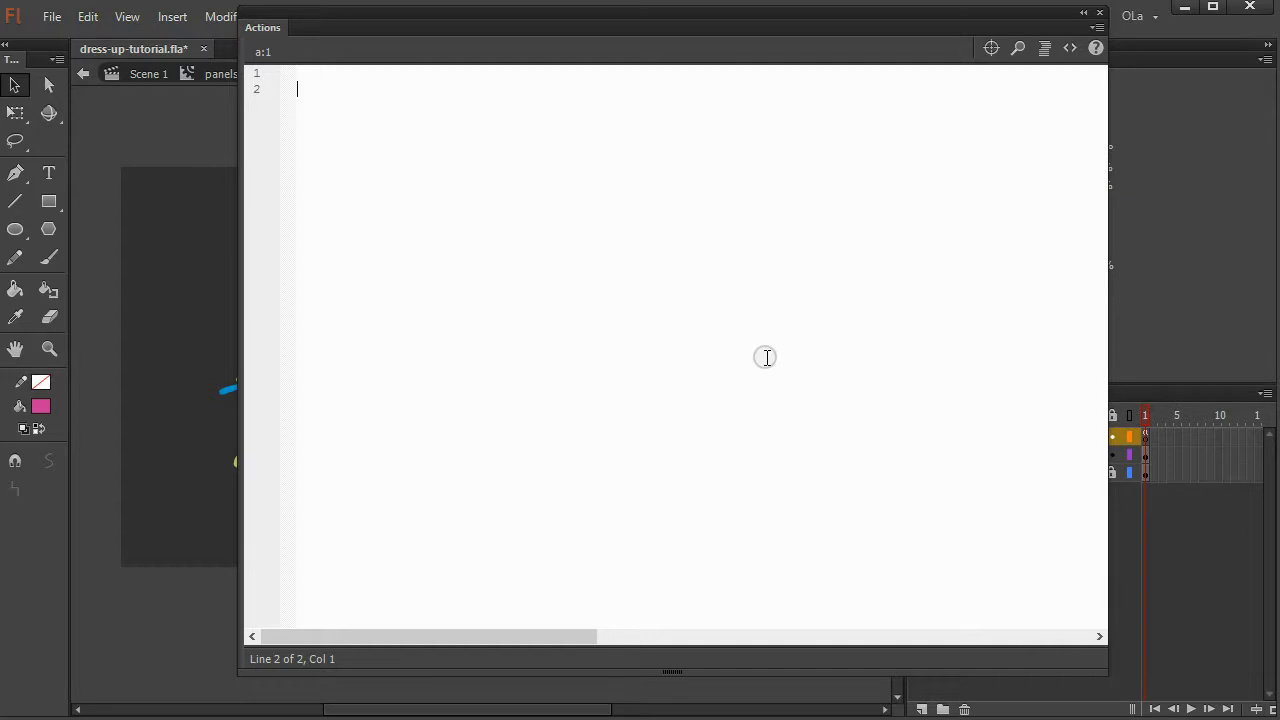
# - Write button1.addEventListener(MouseEvent.CLICK, button1Click); in the Actions script
pyautogui.write('button1.addEventL')
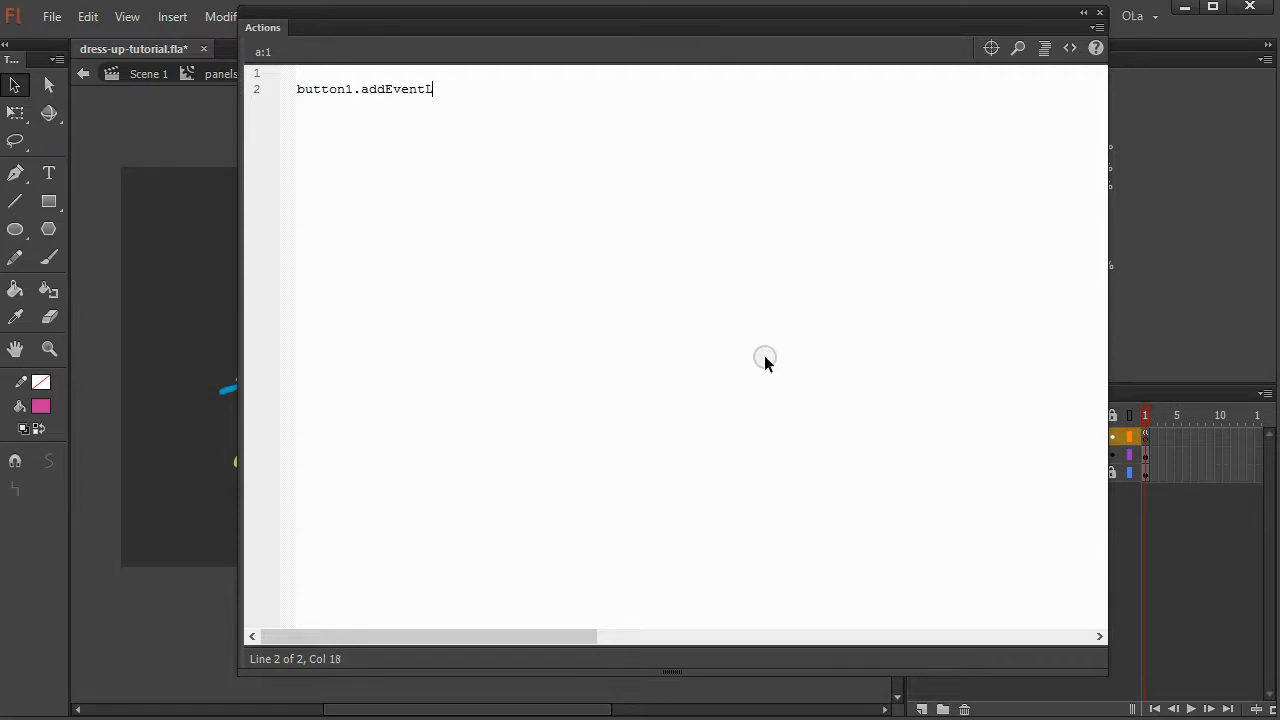
pyautogui.write('istener')
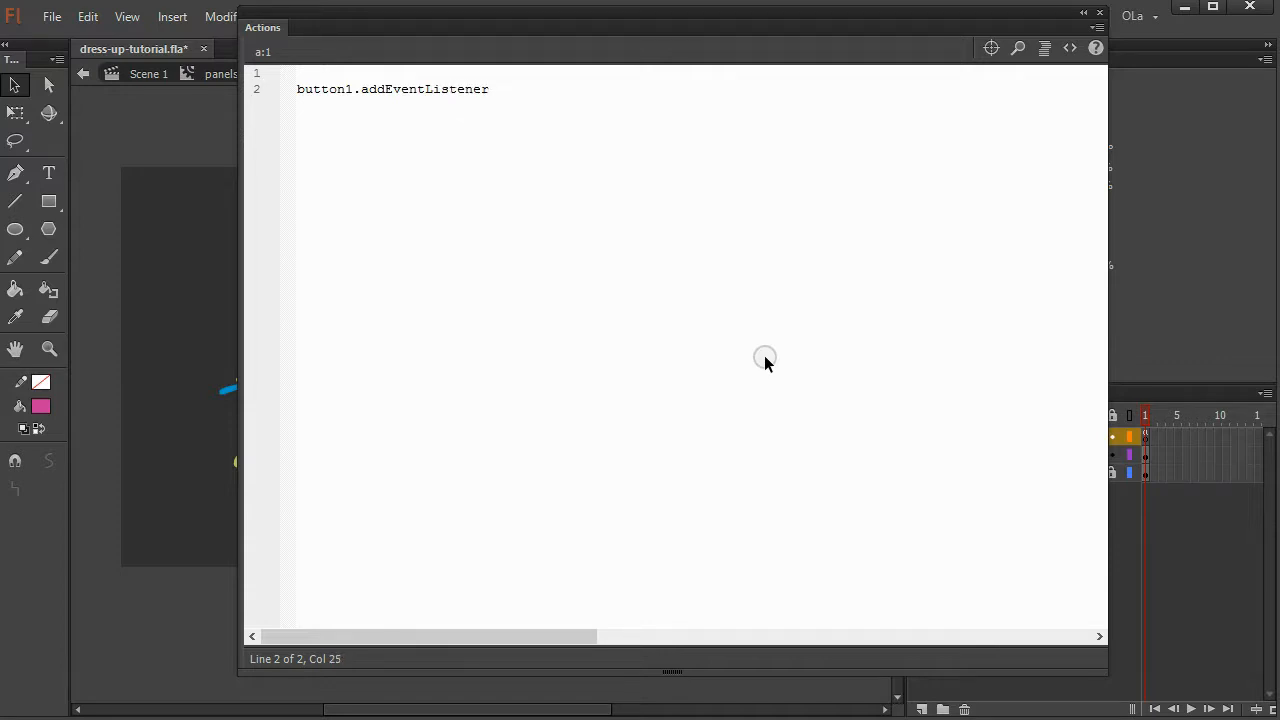
pyautogui.click(488, 88)
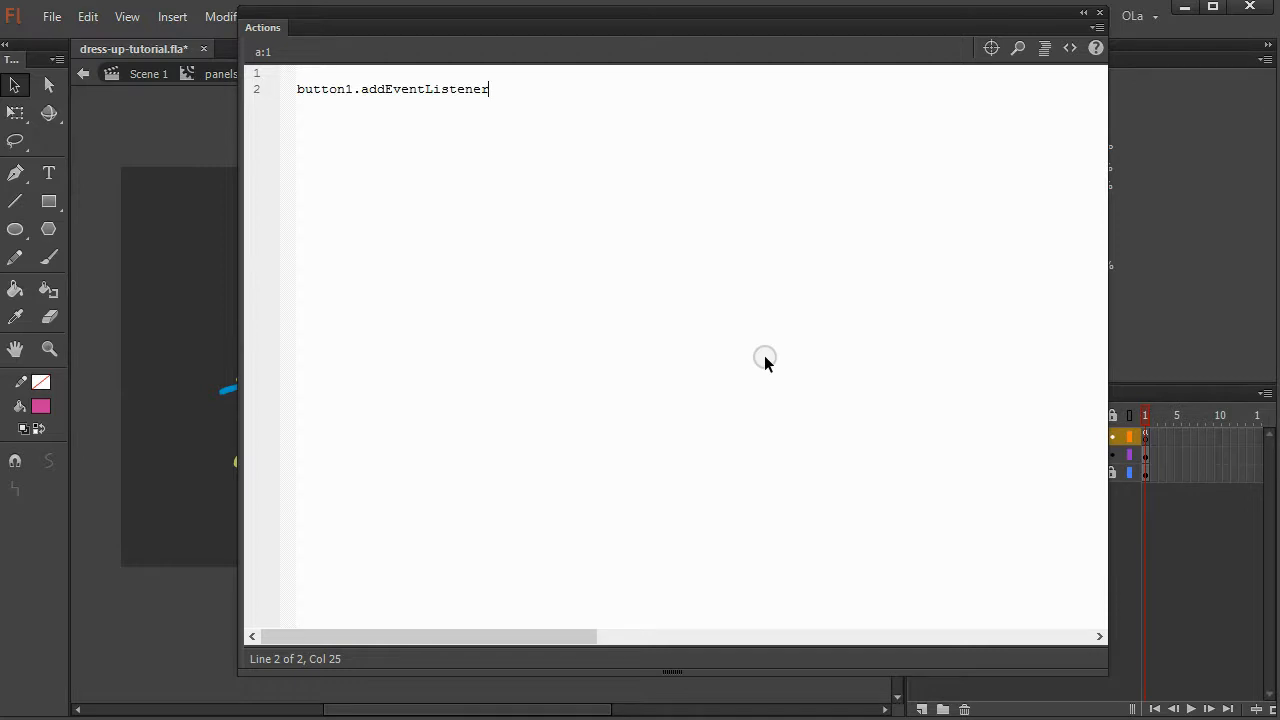
pyautogui.write('(')
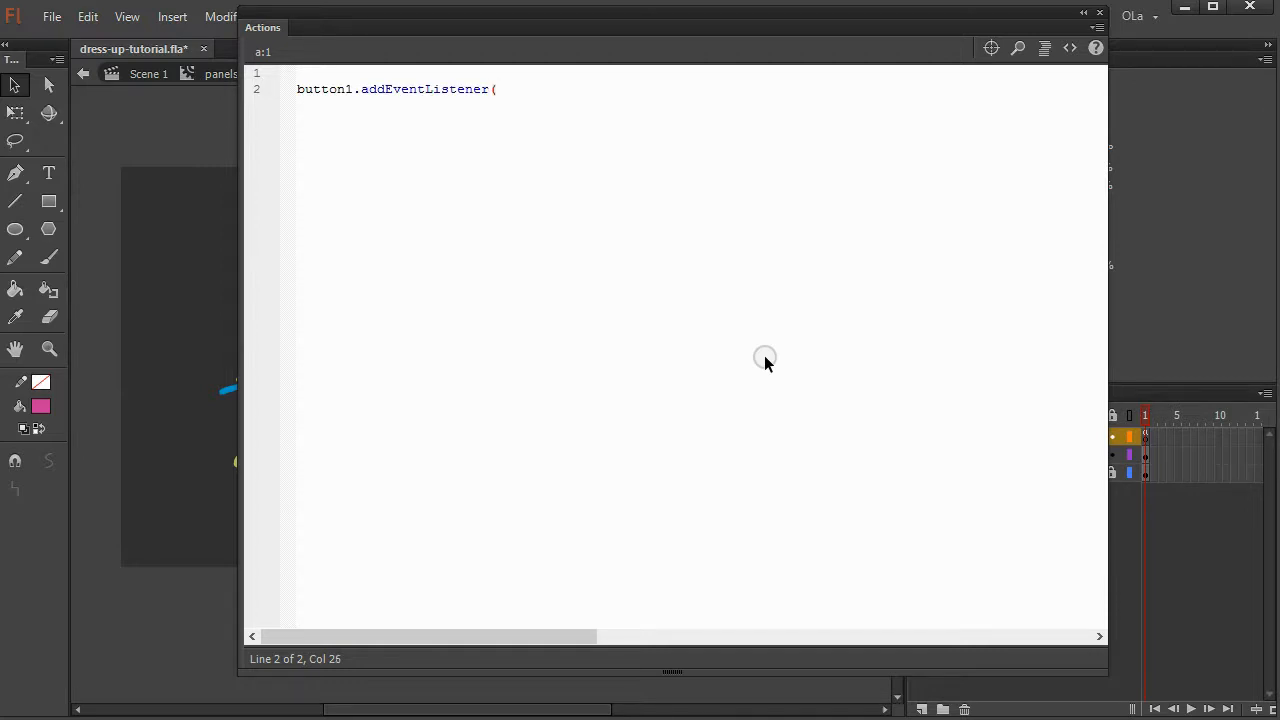
pyautogui.write('Mouse')
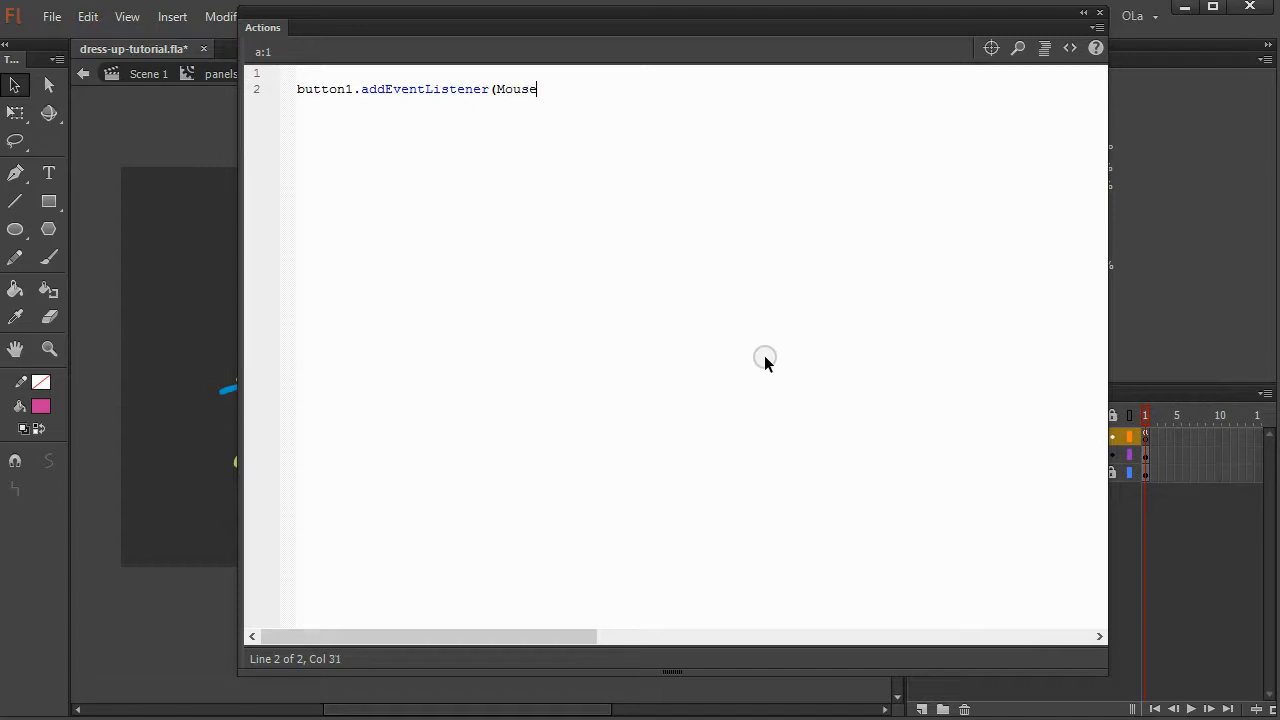
pyautogui.write('Event')
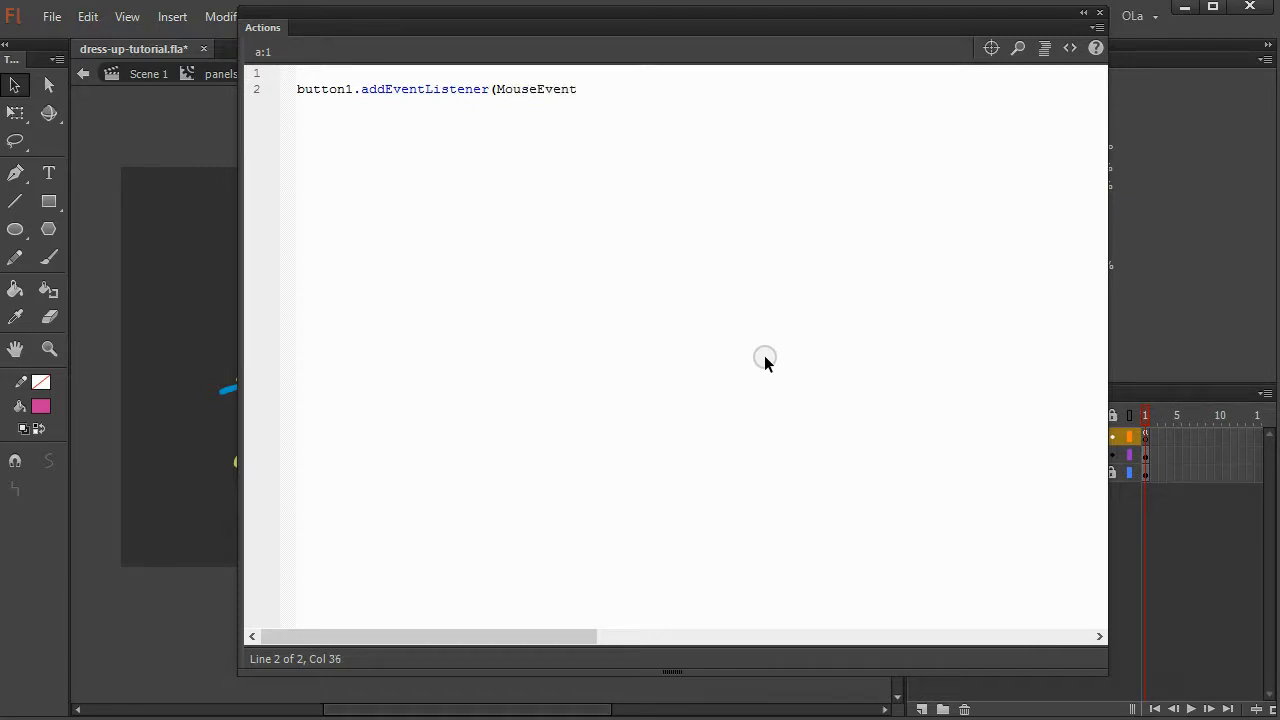
pyautogui.write('.CLICK')
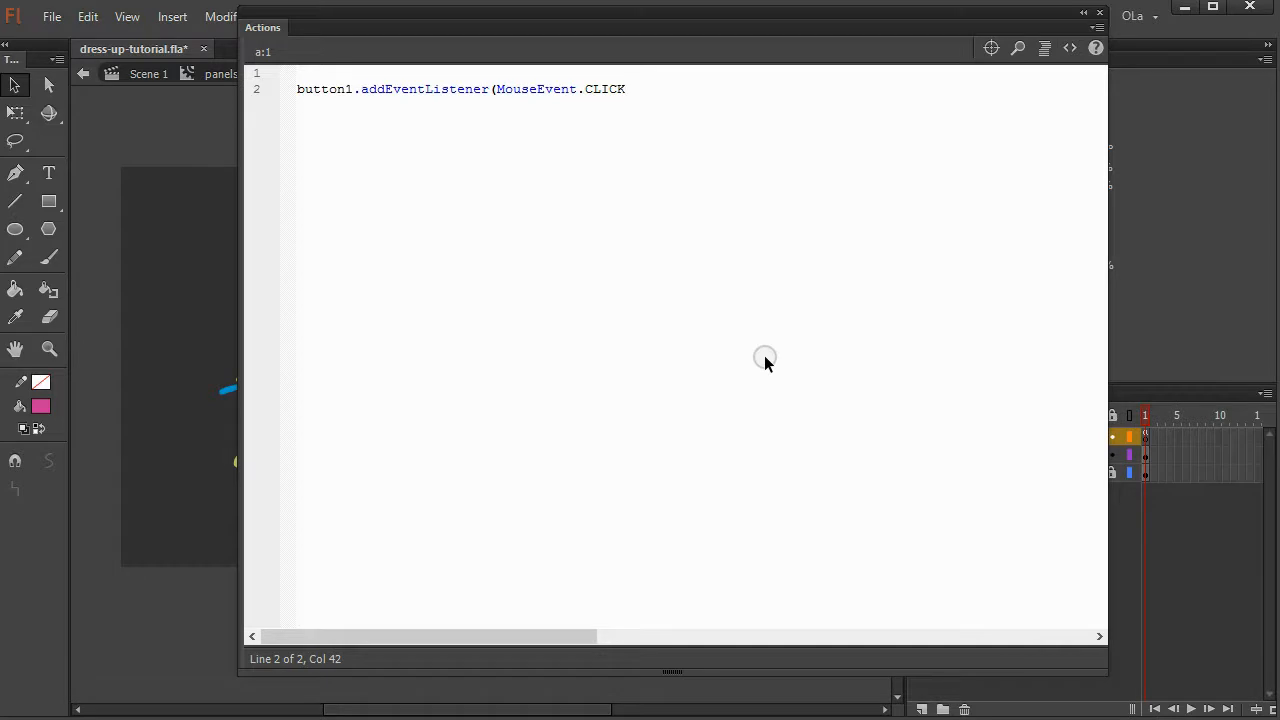
pyautogui.write(',')
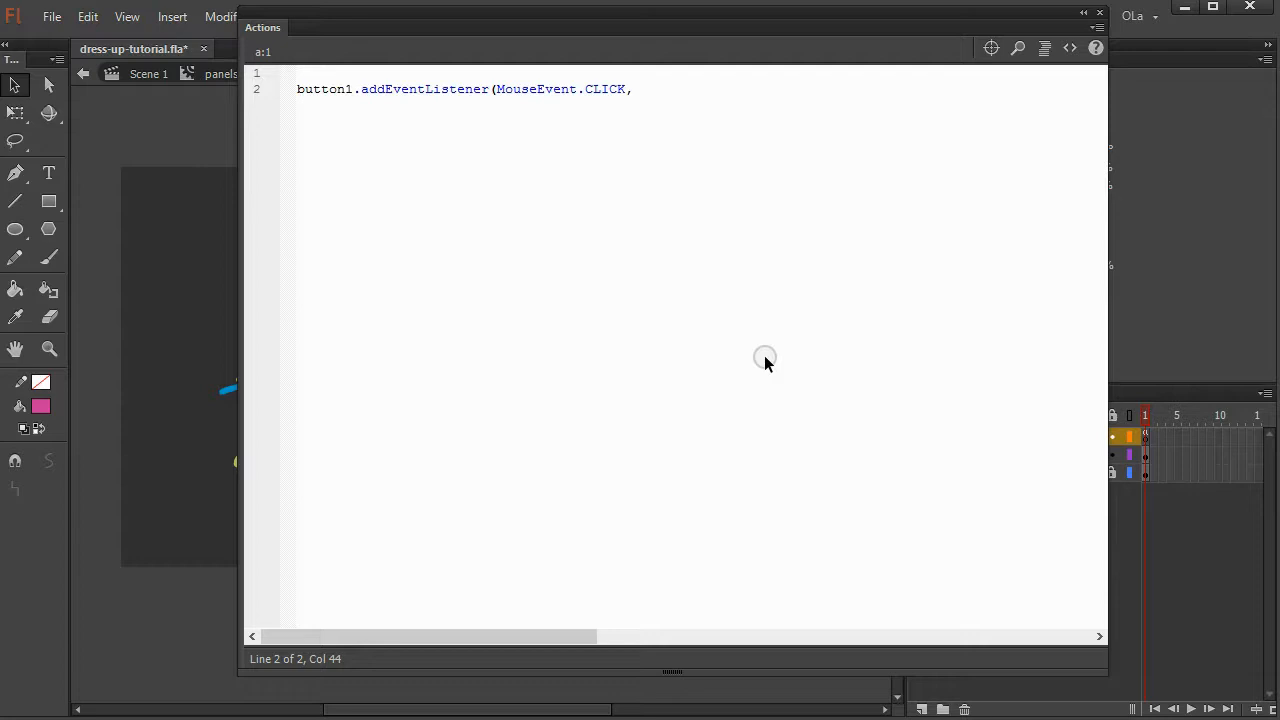
pyautogui.write('" "')
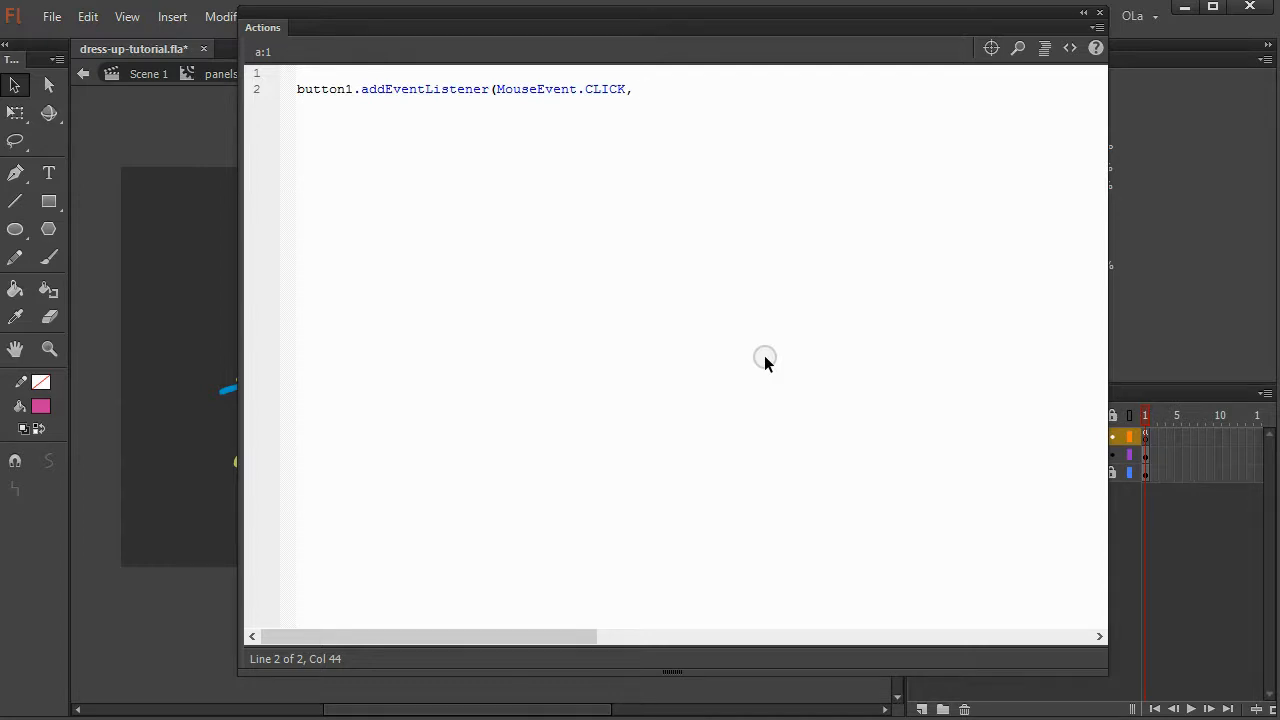
pyautogui.doubleClick(532, 88)
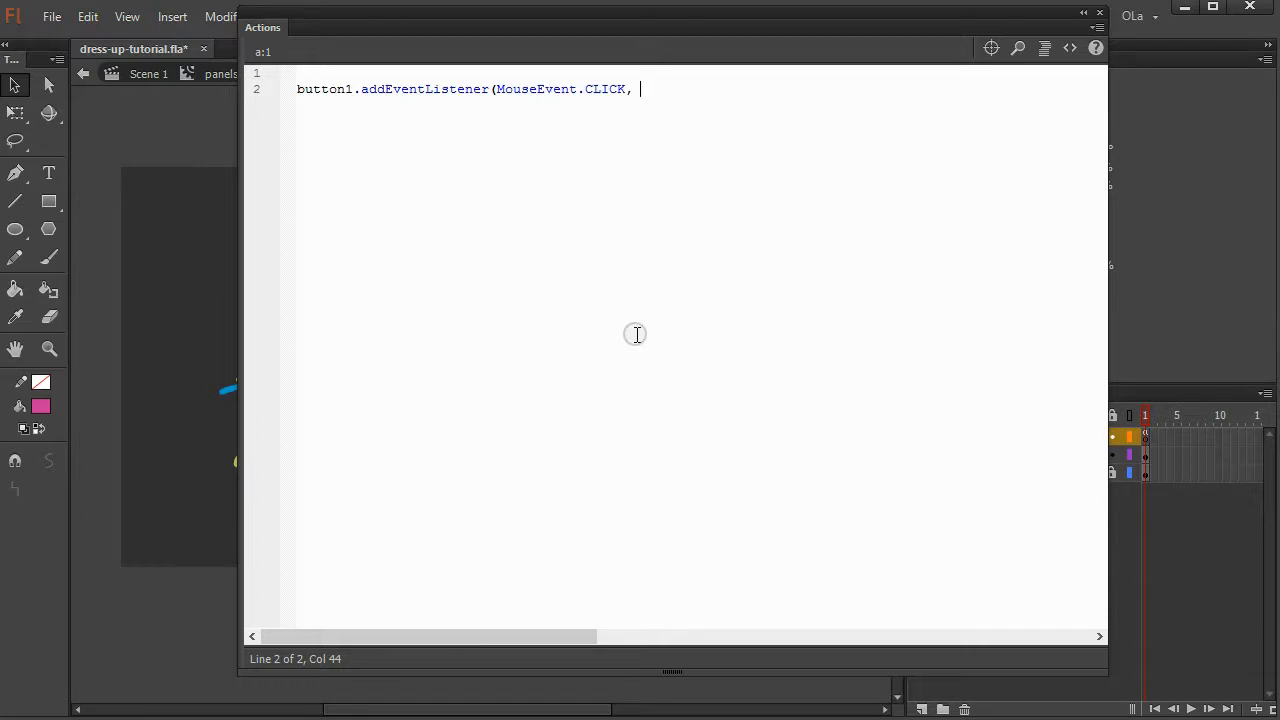
pyautogui.write('butt')
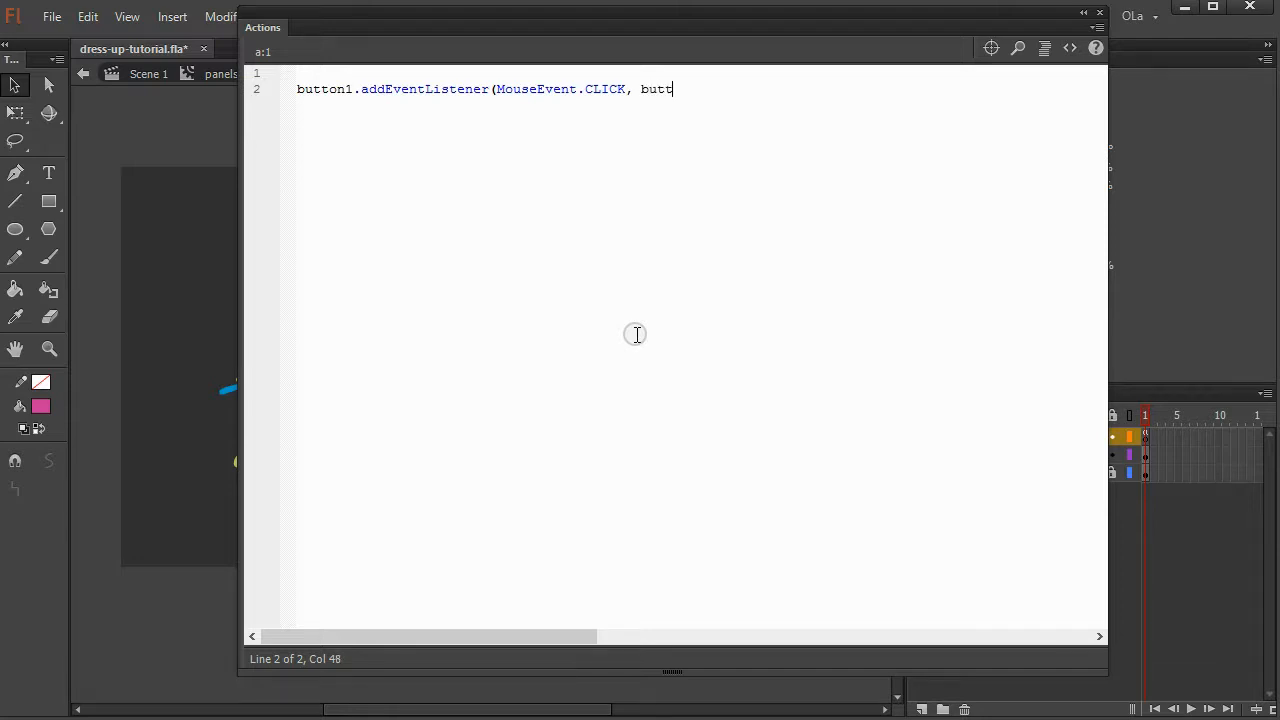
pyautogui.write('on1Click')
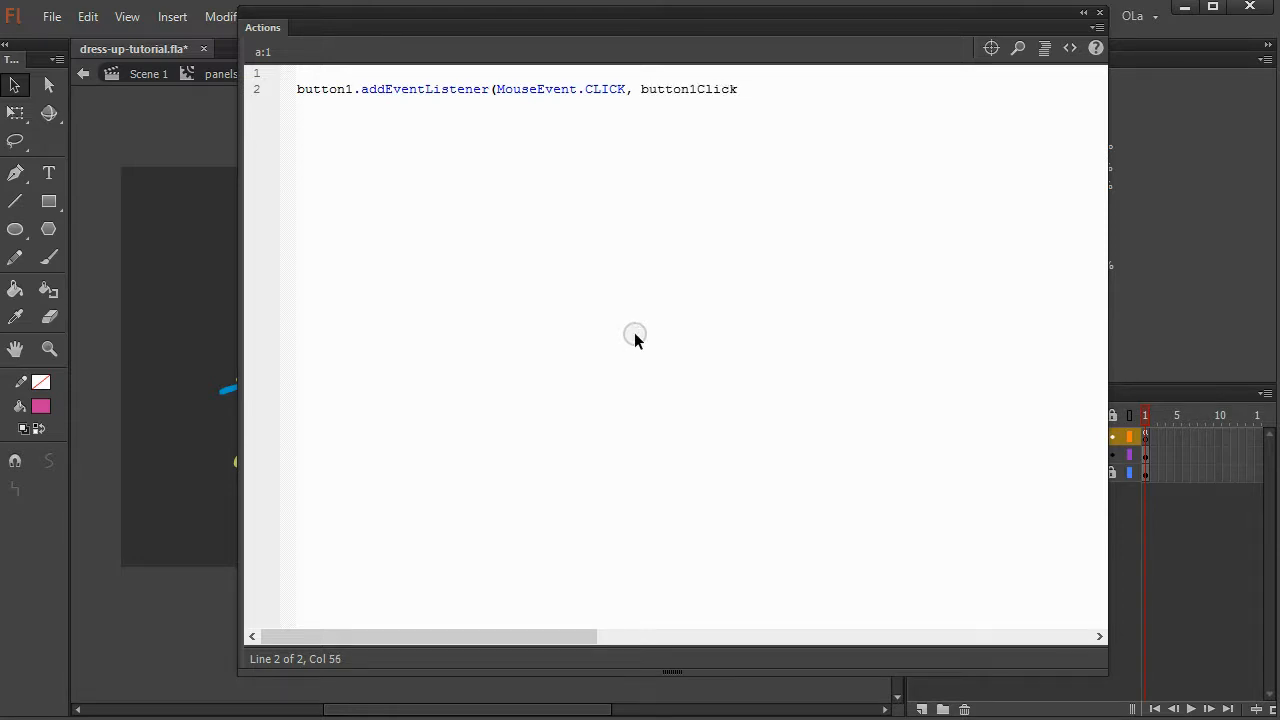
pyautogui.write('){')
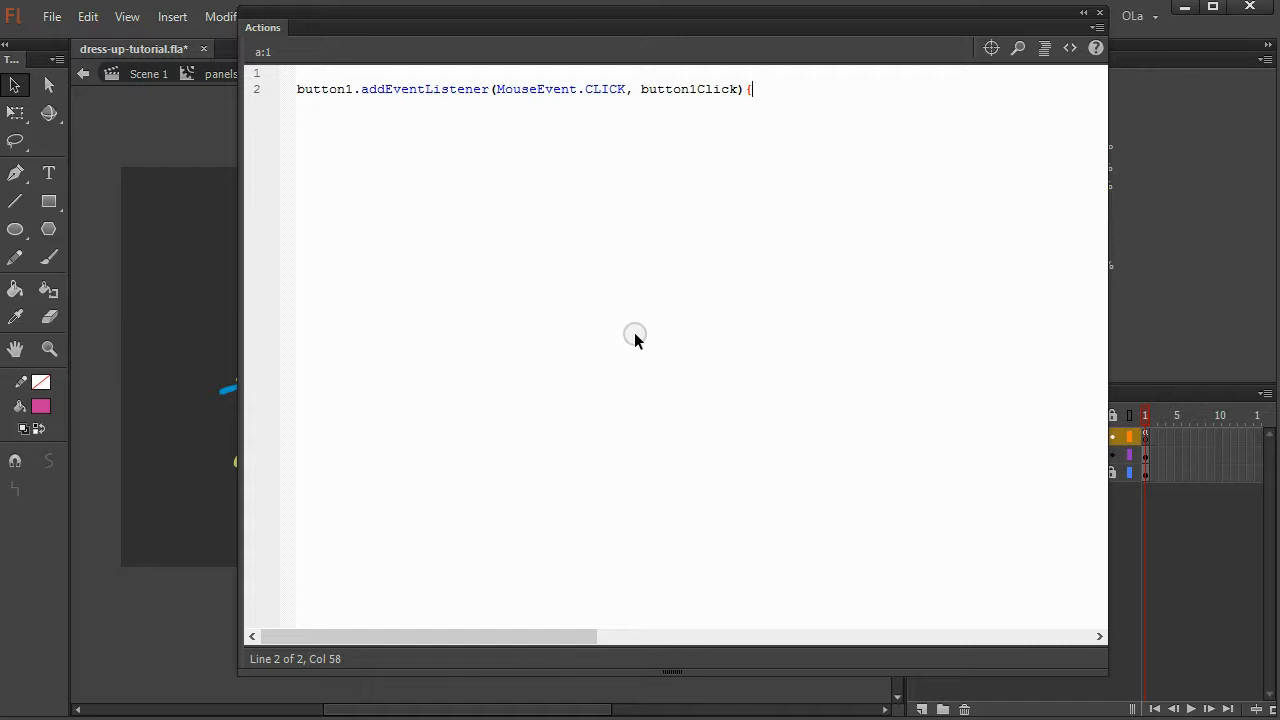
pyautogui.press('BackSpace')
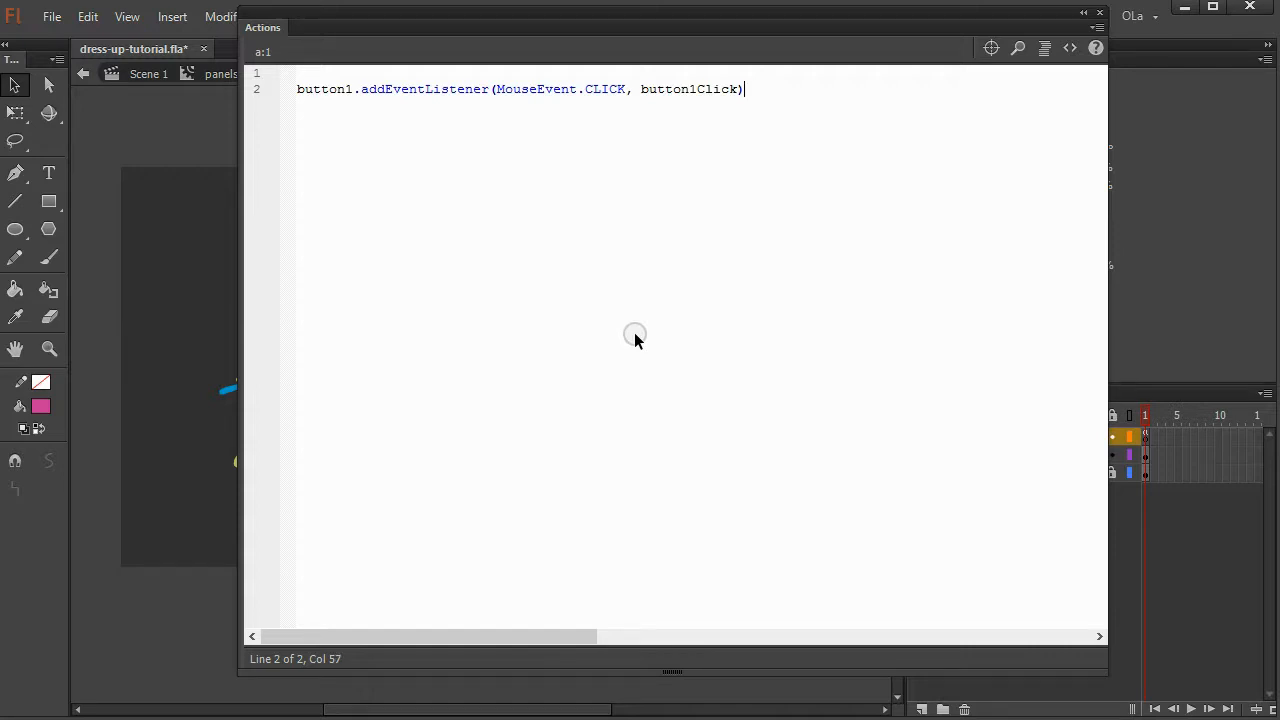
pyautogui.write(';')
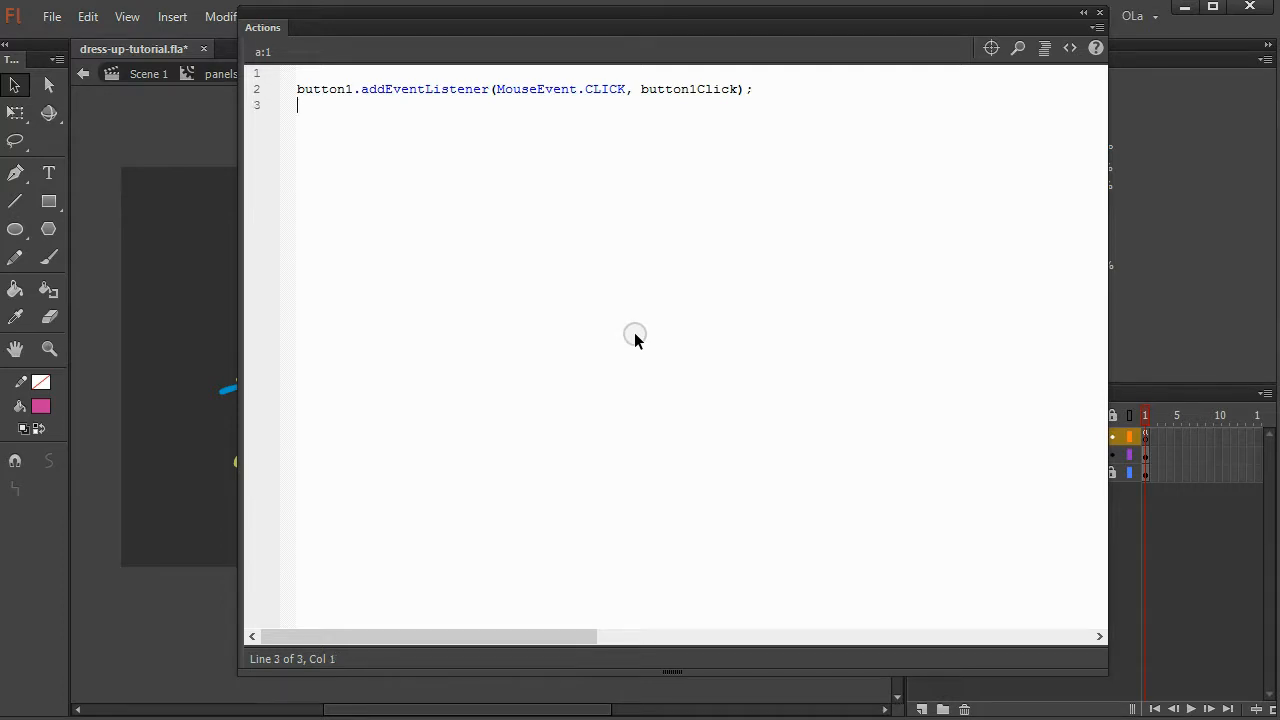
# - Declare function button1Click(e:MouseEvent):void with an opening brace
pyautogui.write('cf')
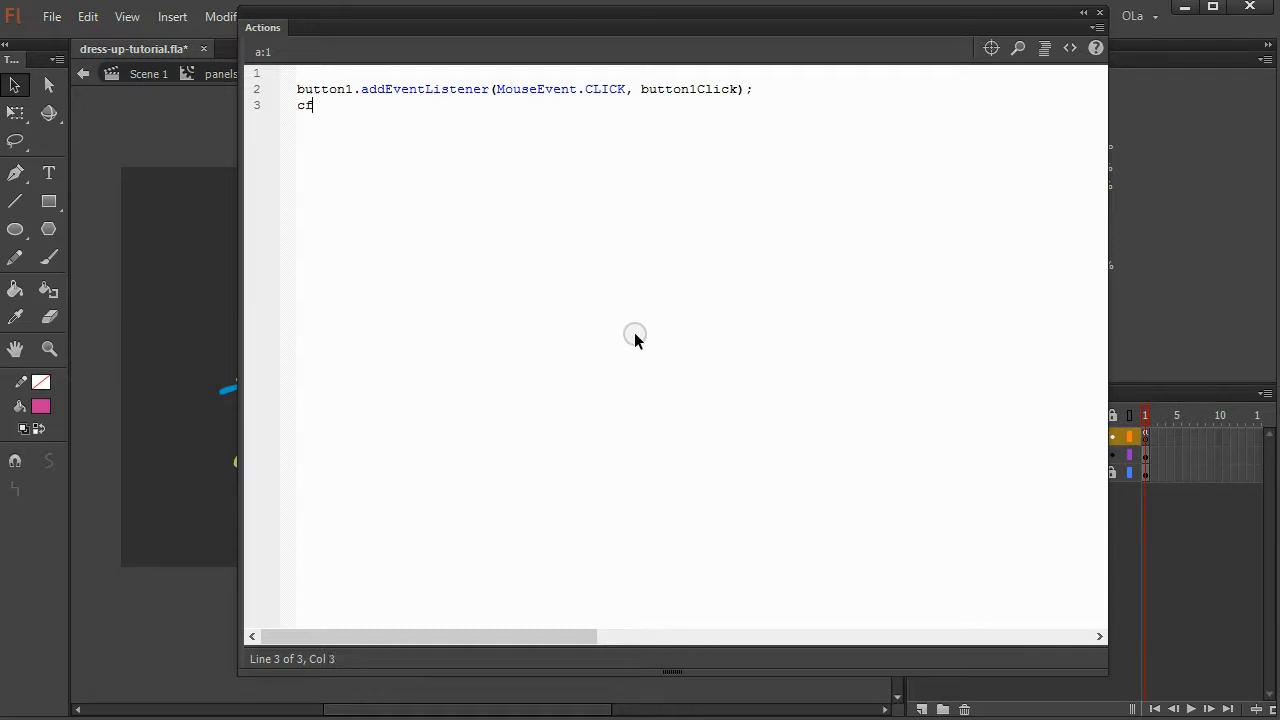
pyautogui.write('function')
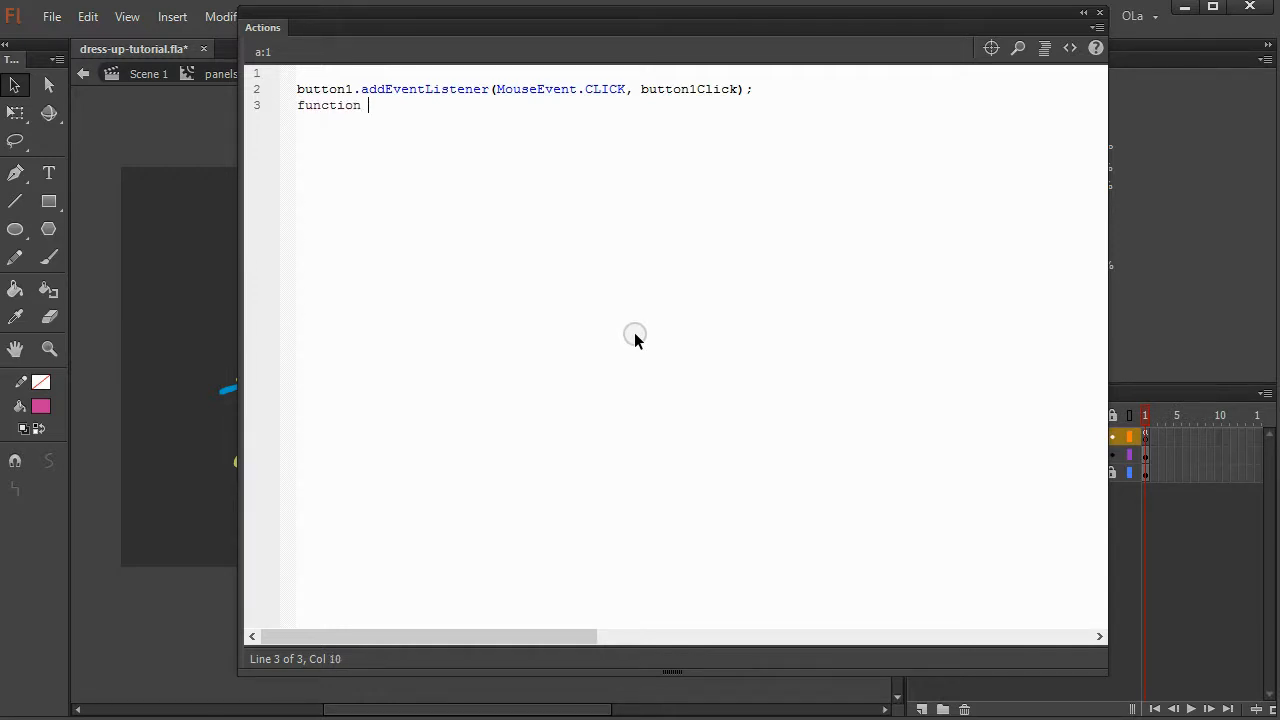
pyautogui.write('button1Cl')
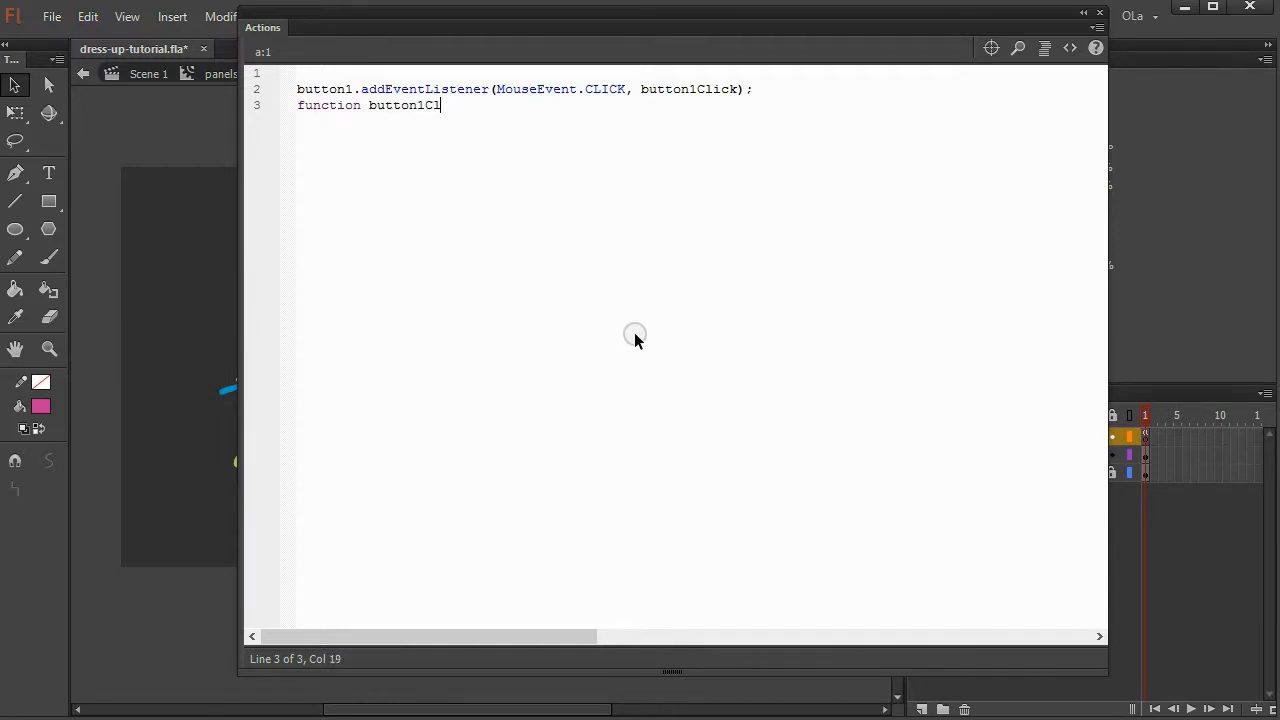
pyautogui.write('ick')
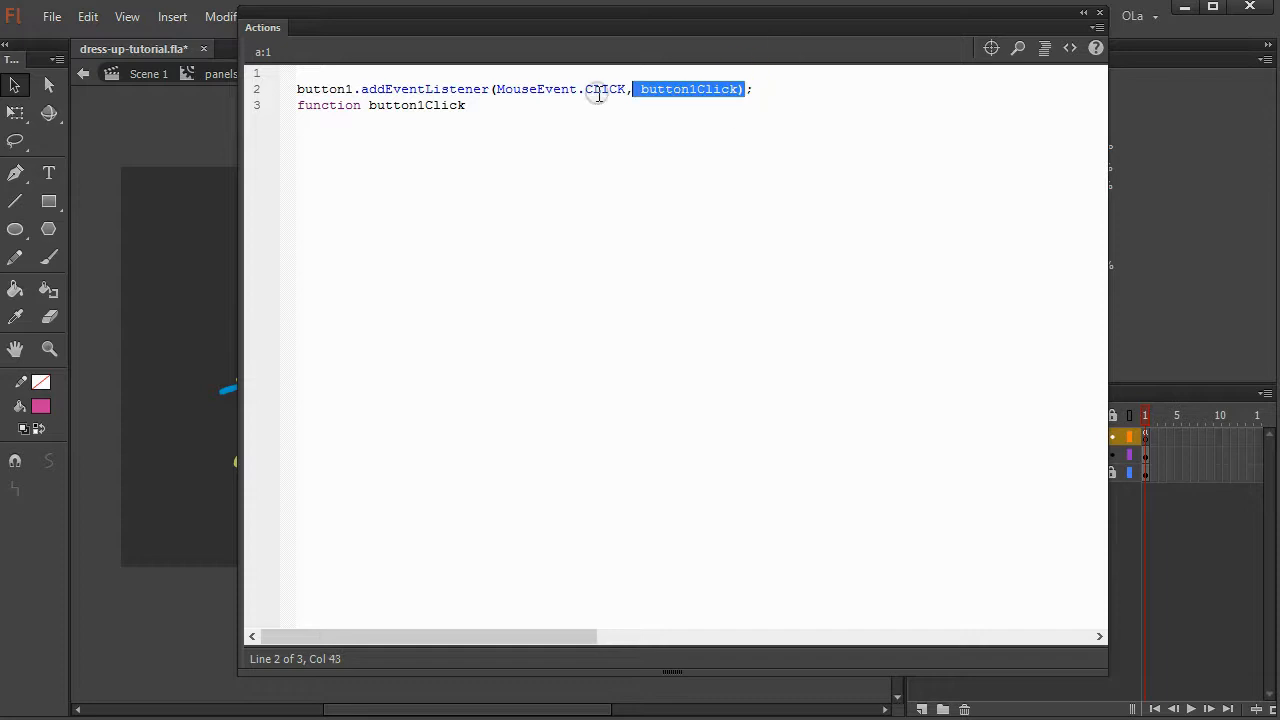
pyautogui.click(490, 104)
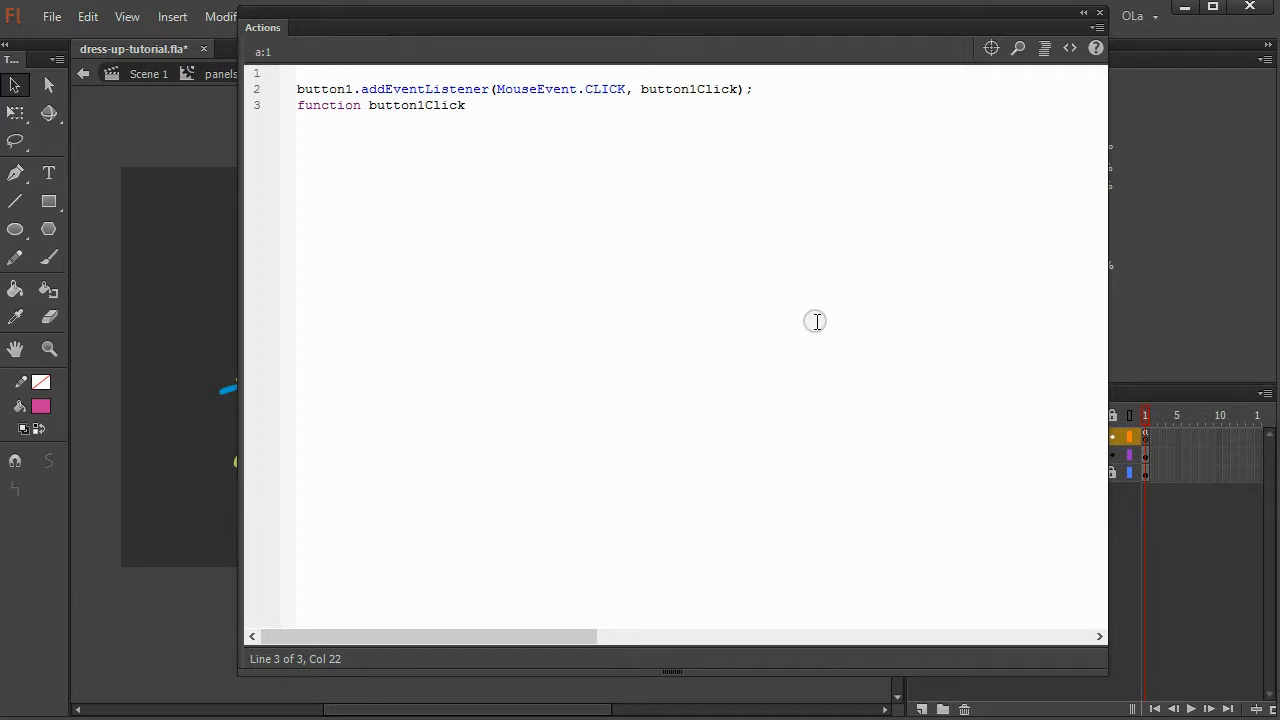
pyautogui.write('(e:')
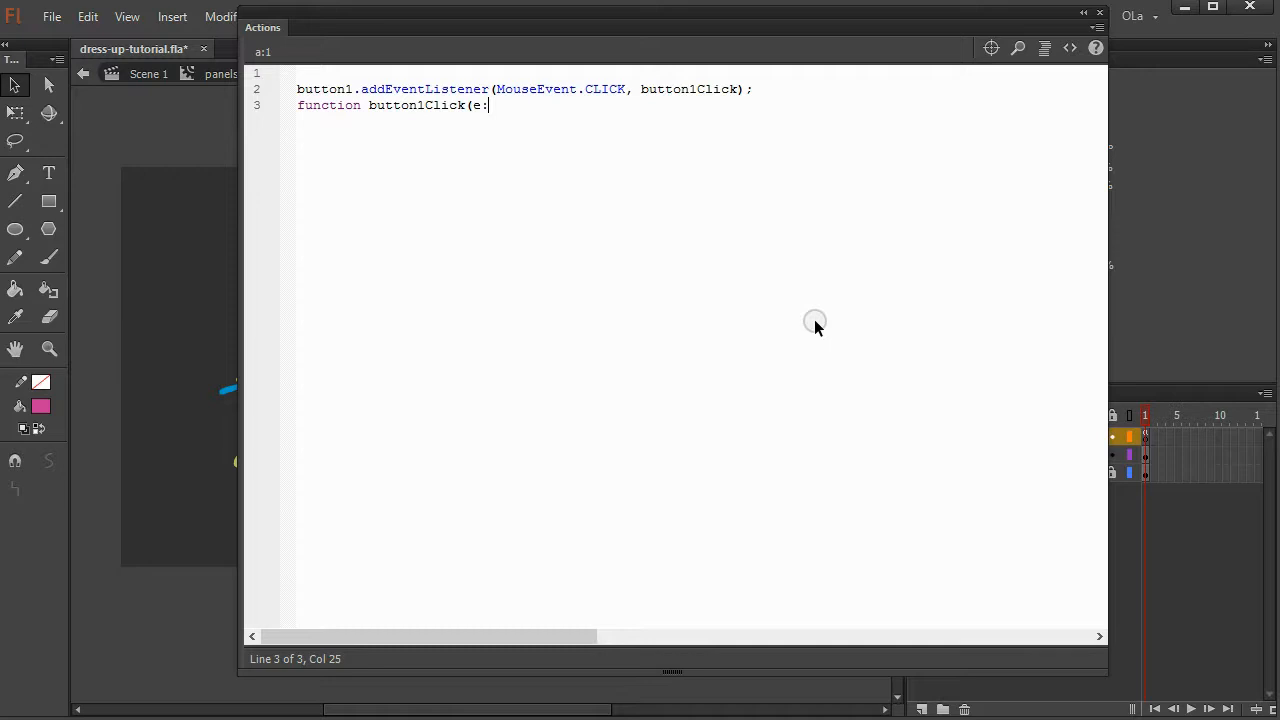
pyautogui.write('MouseEvent)')
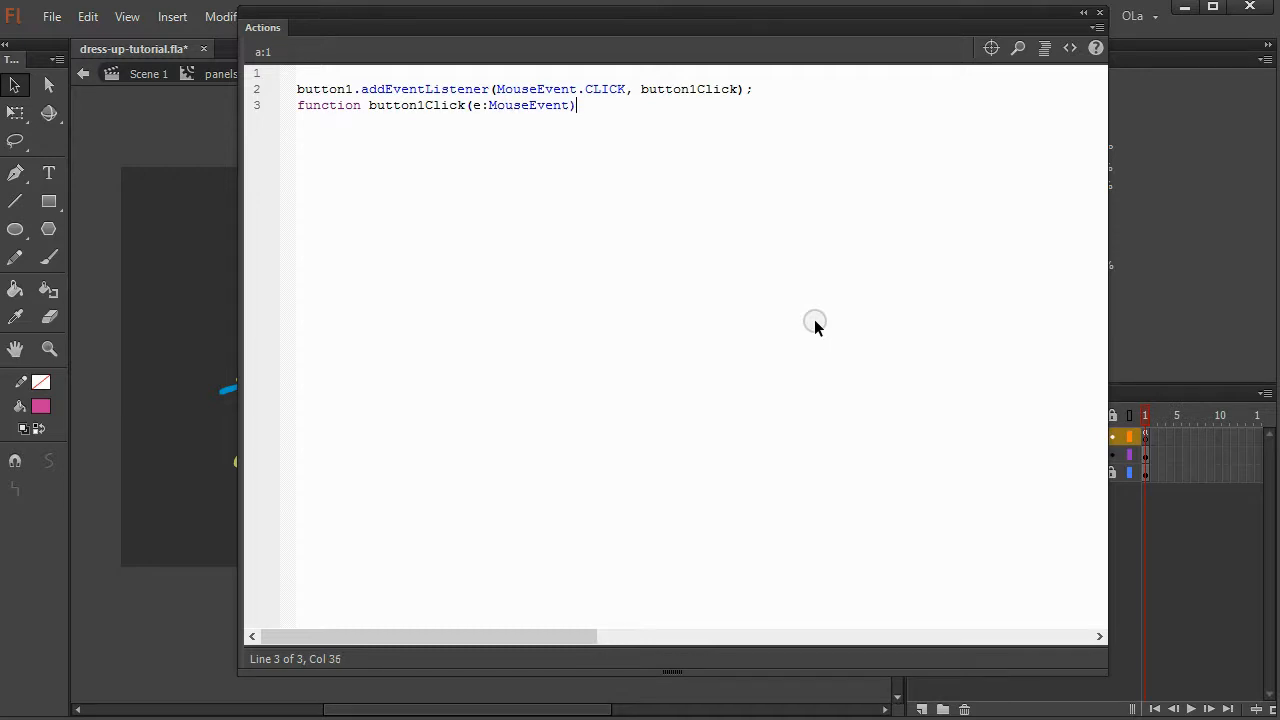
pyautogui.write(':vopid')
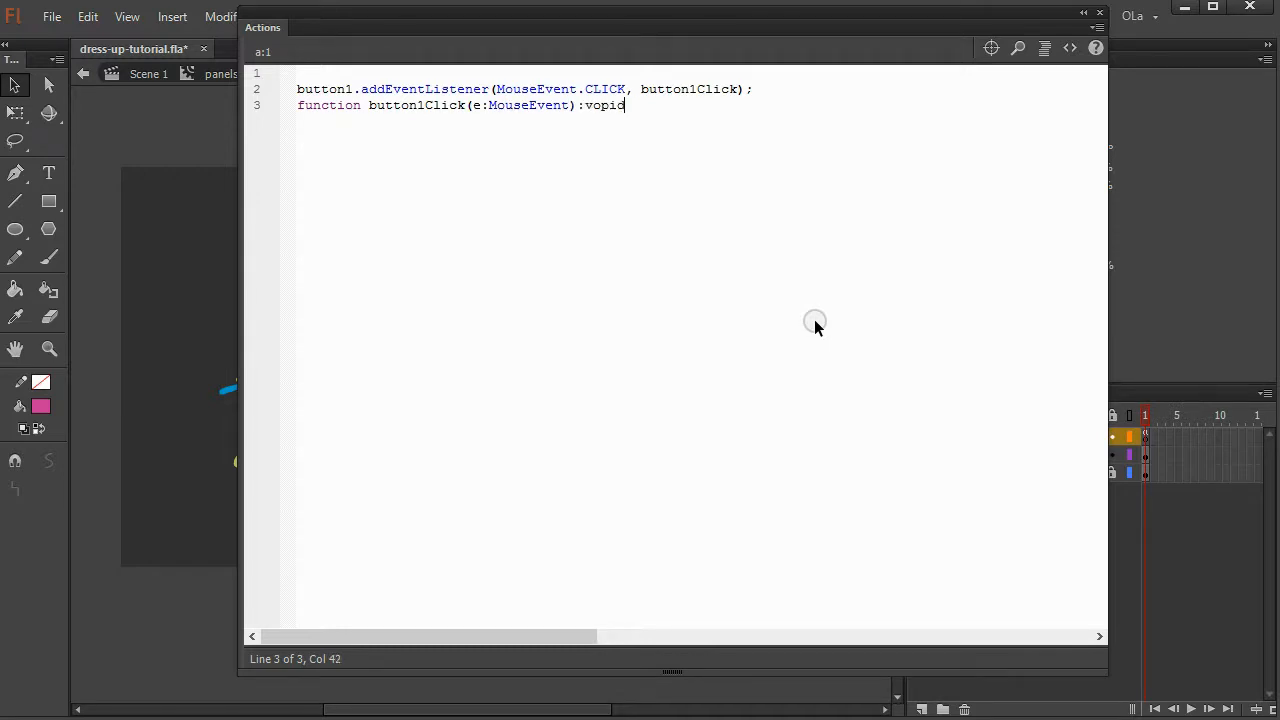
pyautogui.write('void')
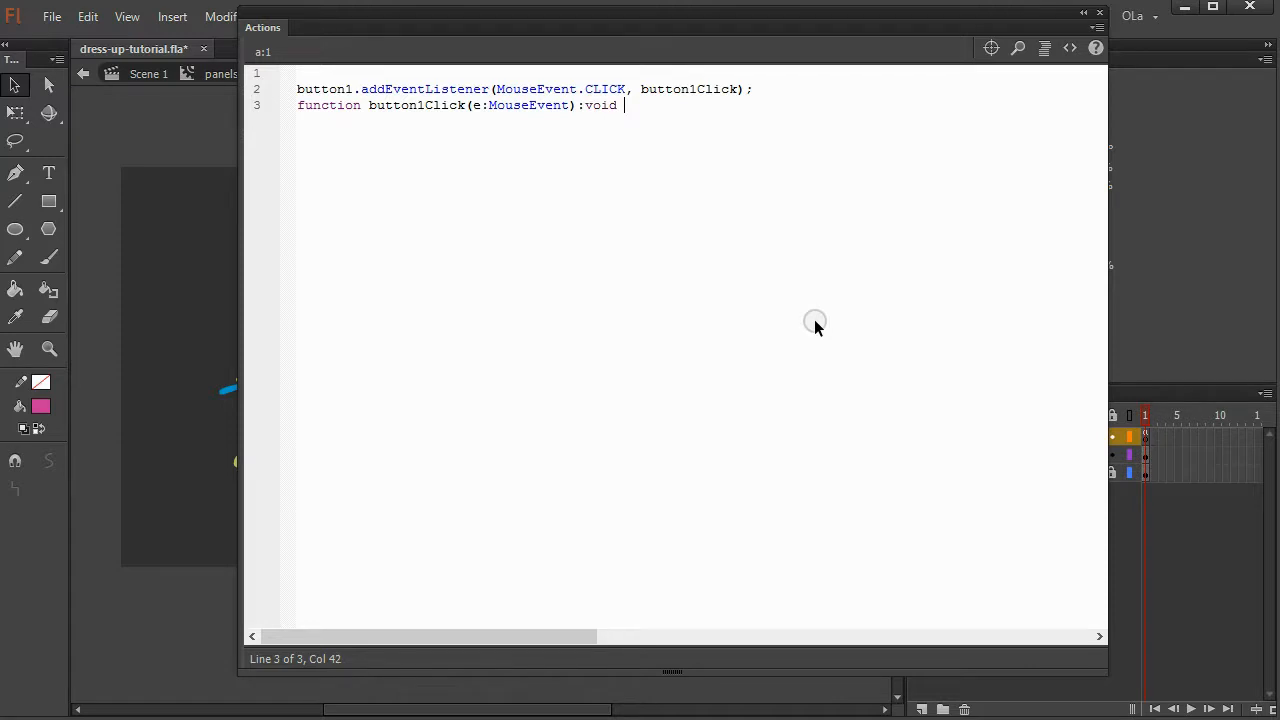
pyautogui.write('{')
pyautogui.write('}')
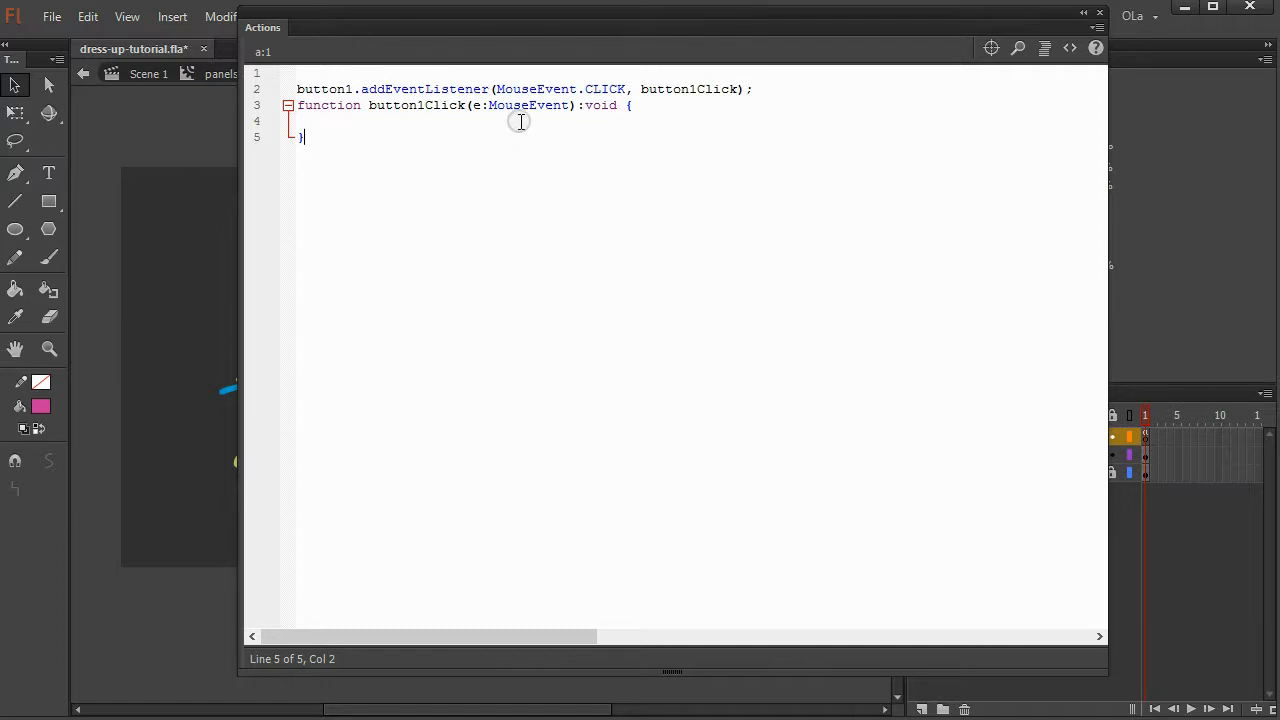
# - Duplicate the listener and handler block for button2/button2Click and button3/button3Click
pyautogui.click(534, 122)
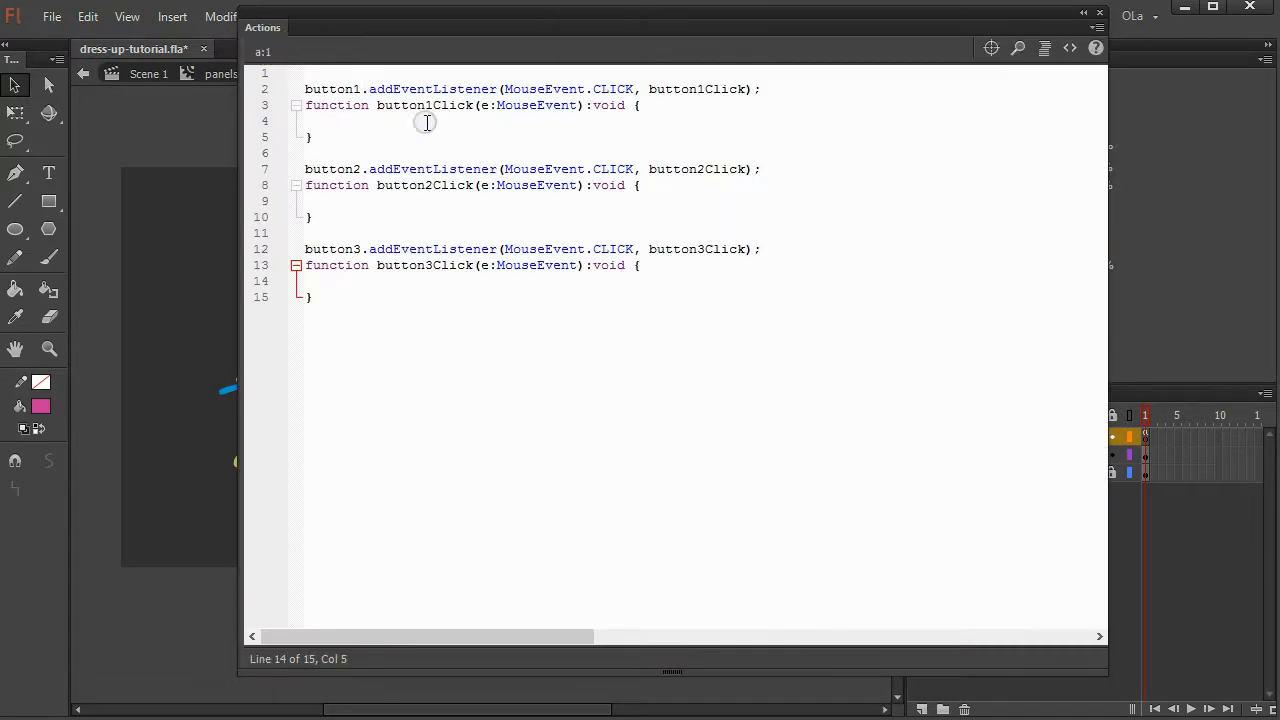
# - Write dress.gotoAndStop(2); inside the button2Click handler
pyautogui.click(336, 122)
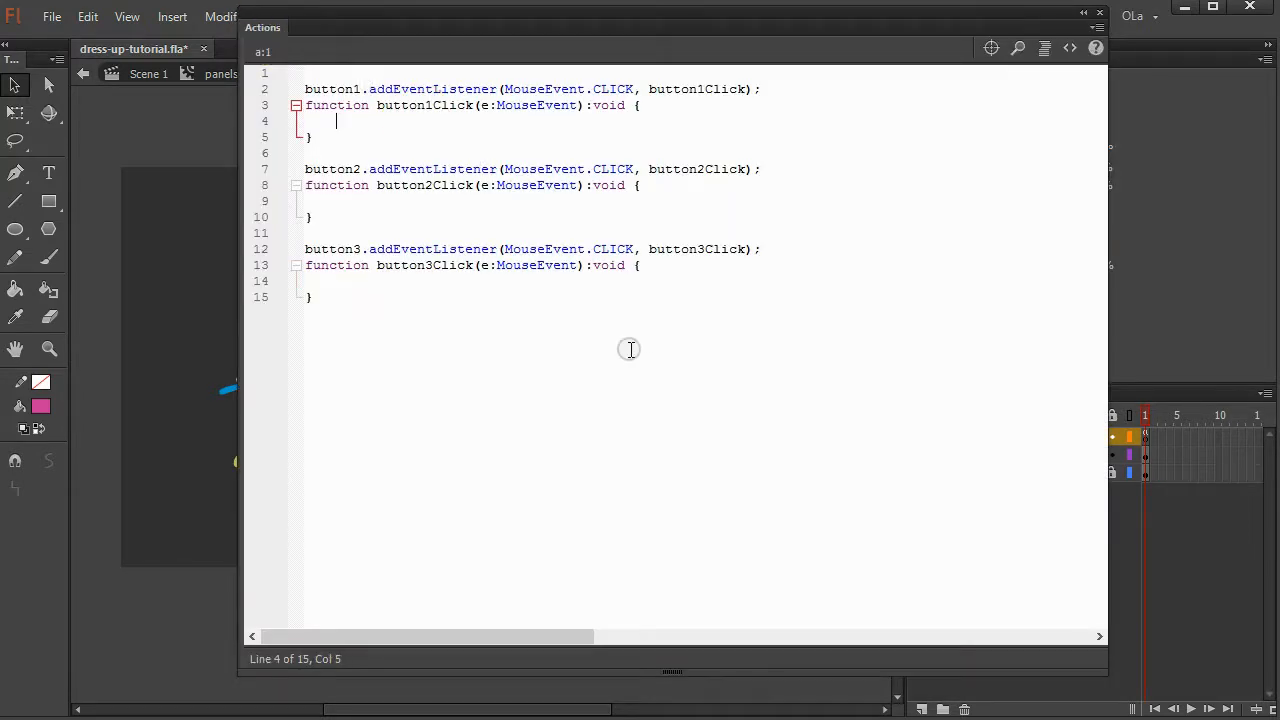
pyautogui.write('d')
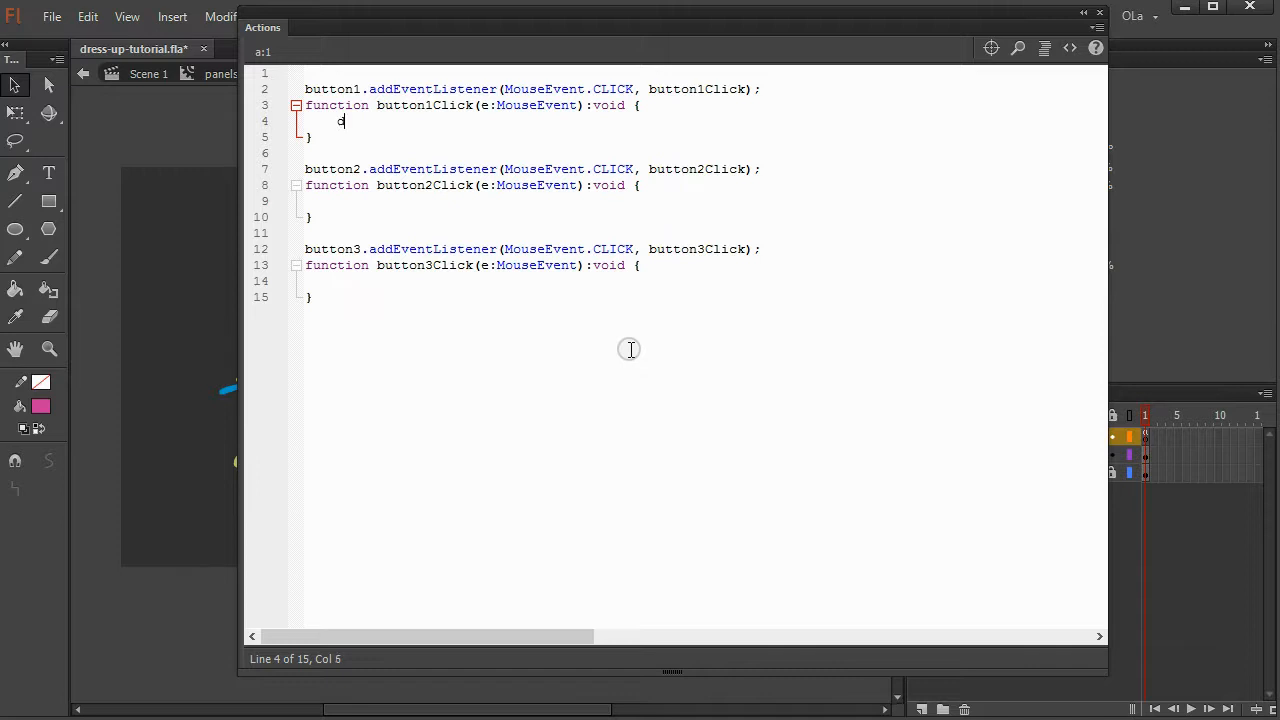
pyautogui.write('ress.gotoAnd')
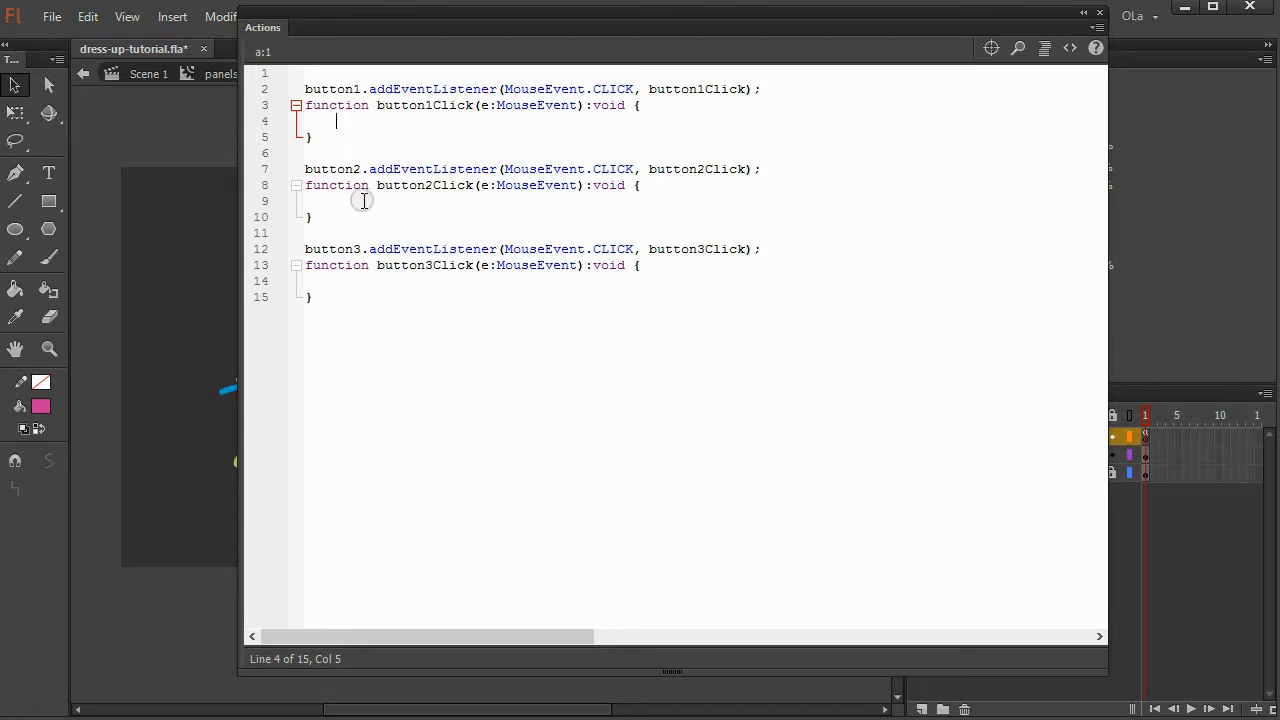
pyautogui.write('dress.goto')
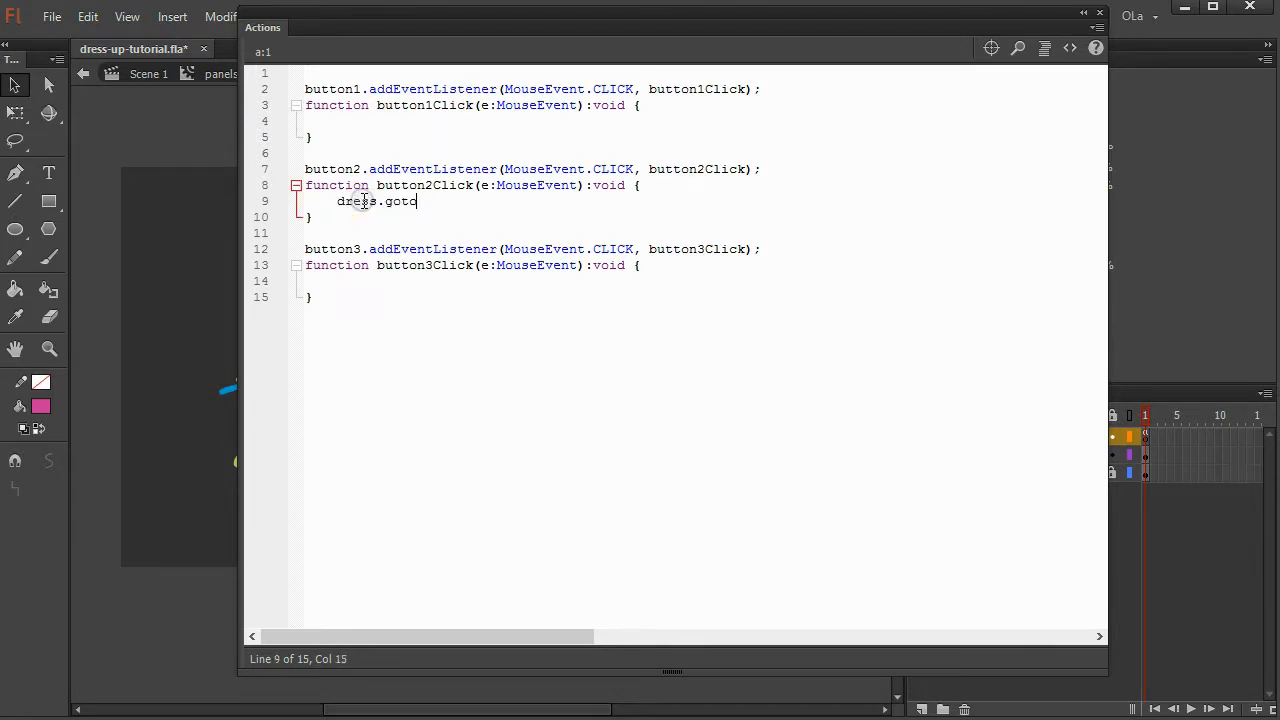
pyautogui.write('AndStop(2')
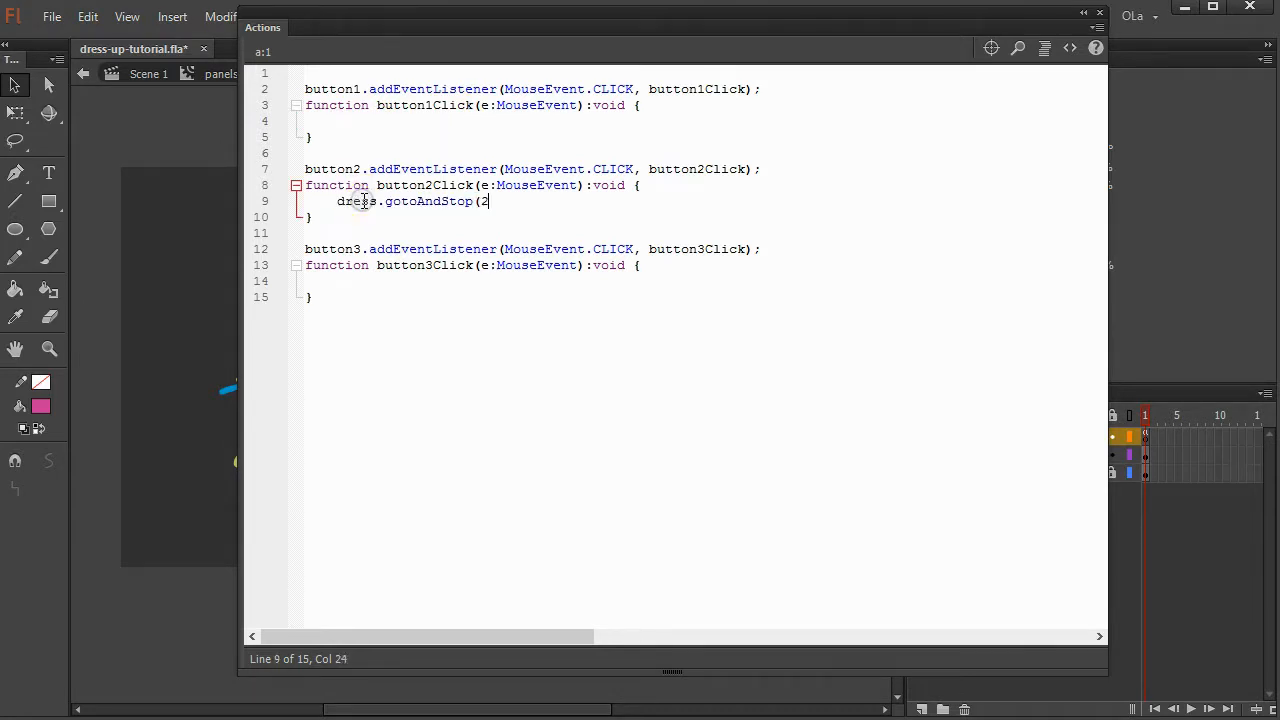
pyautogui.write(');')
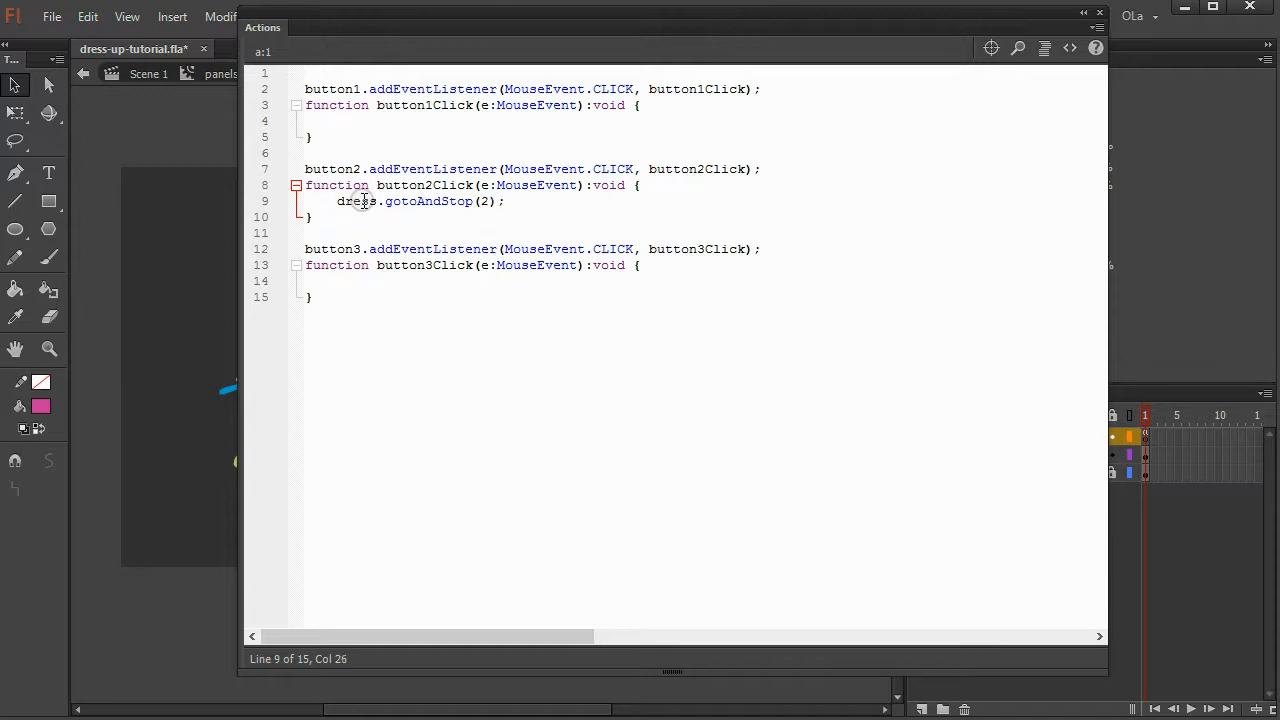
# - Prefix the line 9 call with this.parent. so it reads this.parent.dress.gotoAndStop(2)
pyautogui.doubleClick(398, 200)
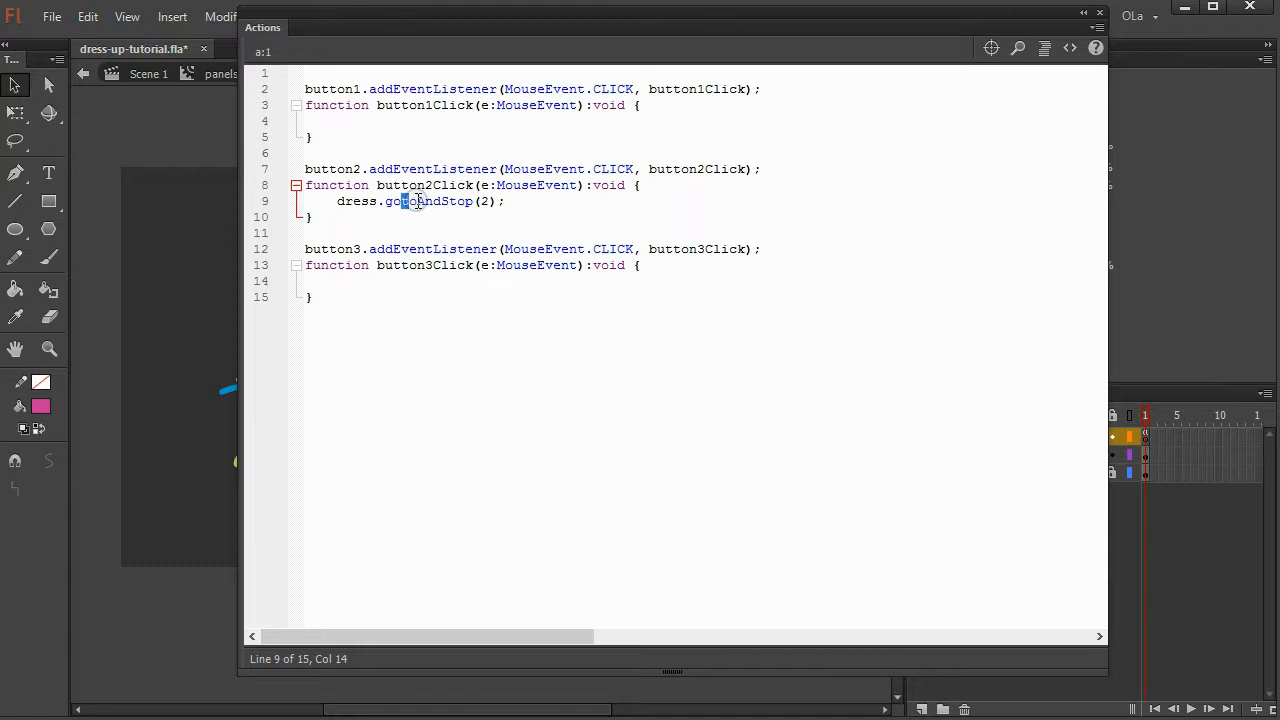
pyautogui.doubleClick(428, 200)
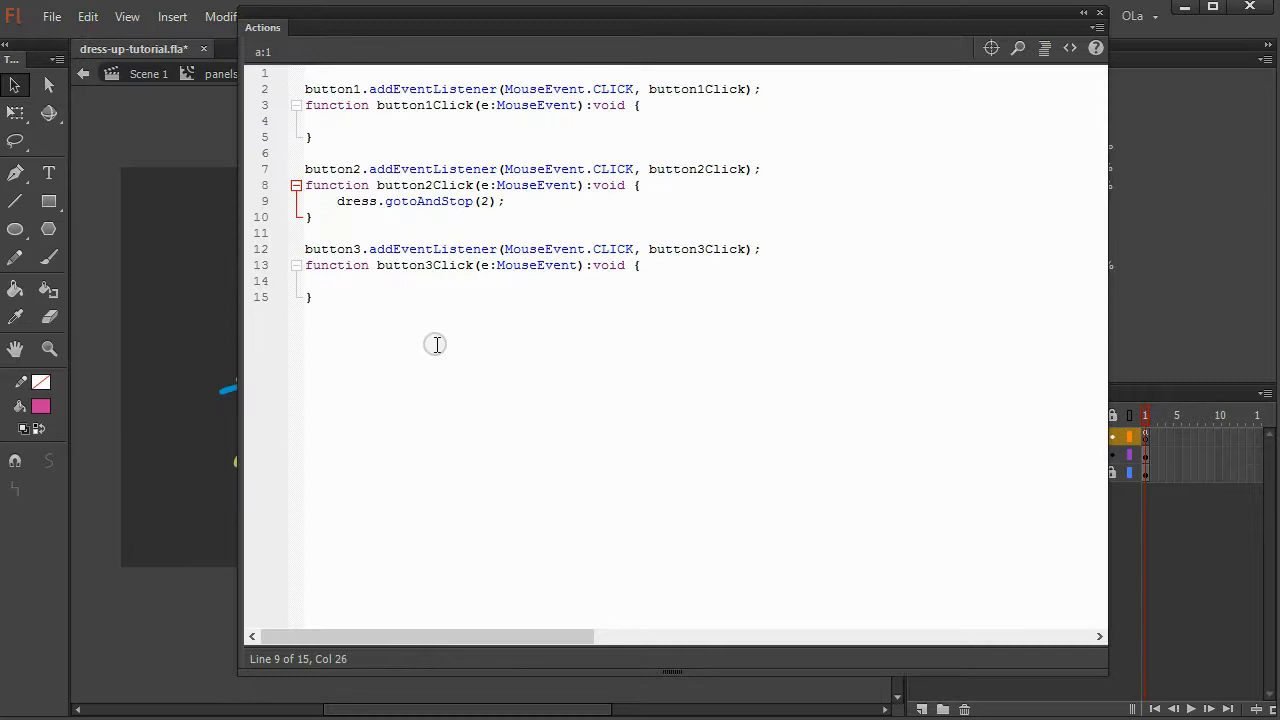
pyautogui.doubleClick(420, 200)
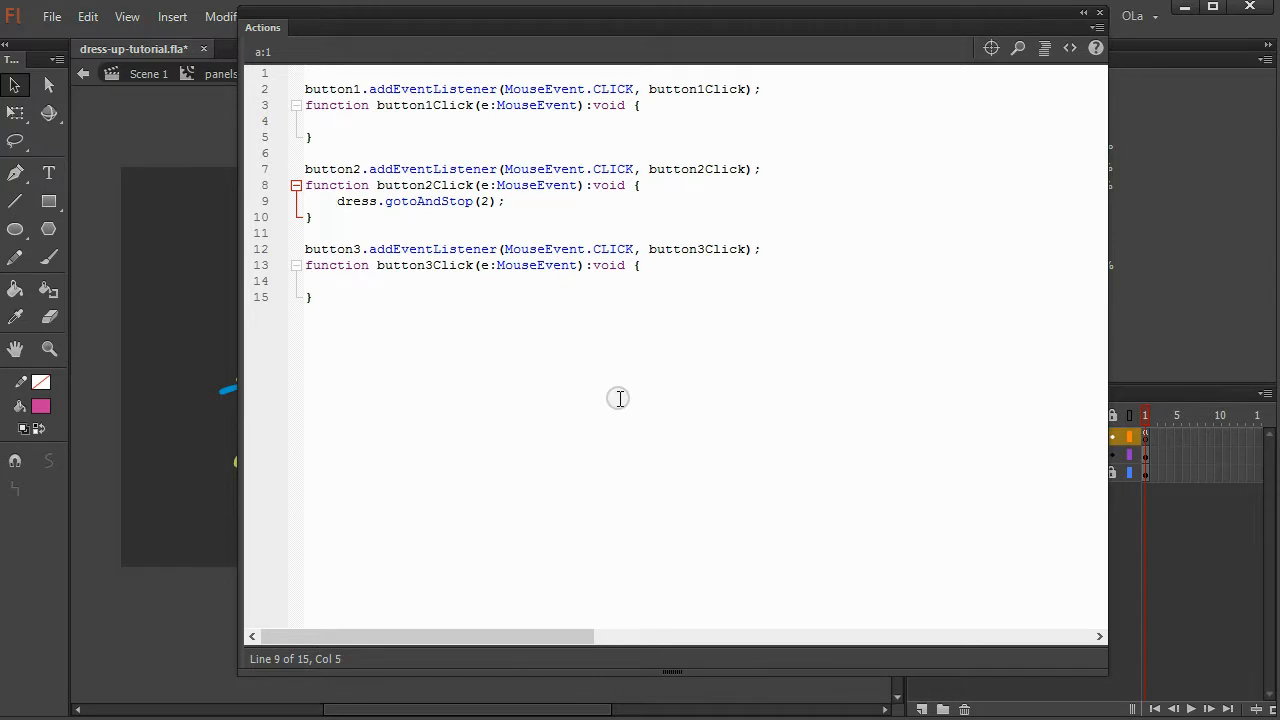
pyautogui.write('this.parent.')
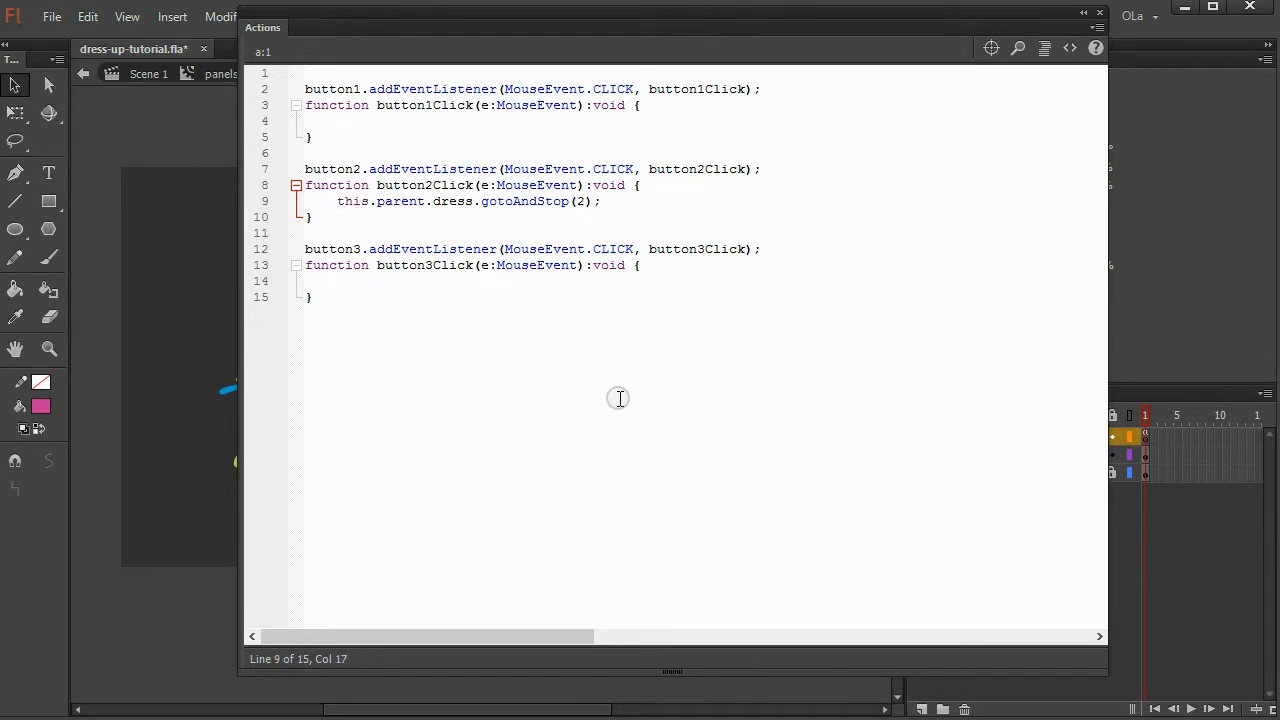
pyautogui.write('.')
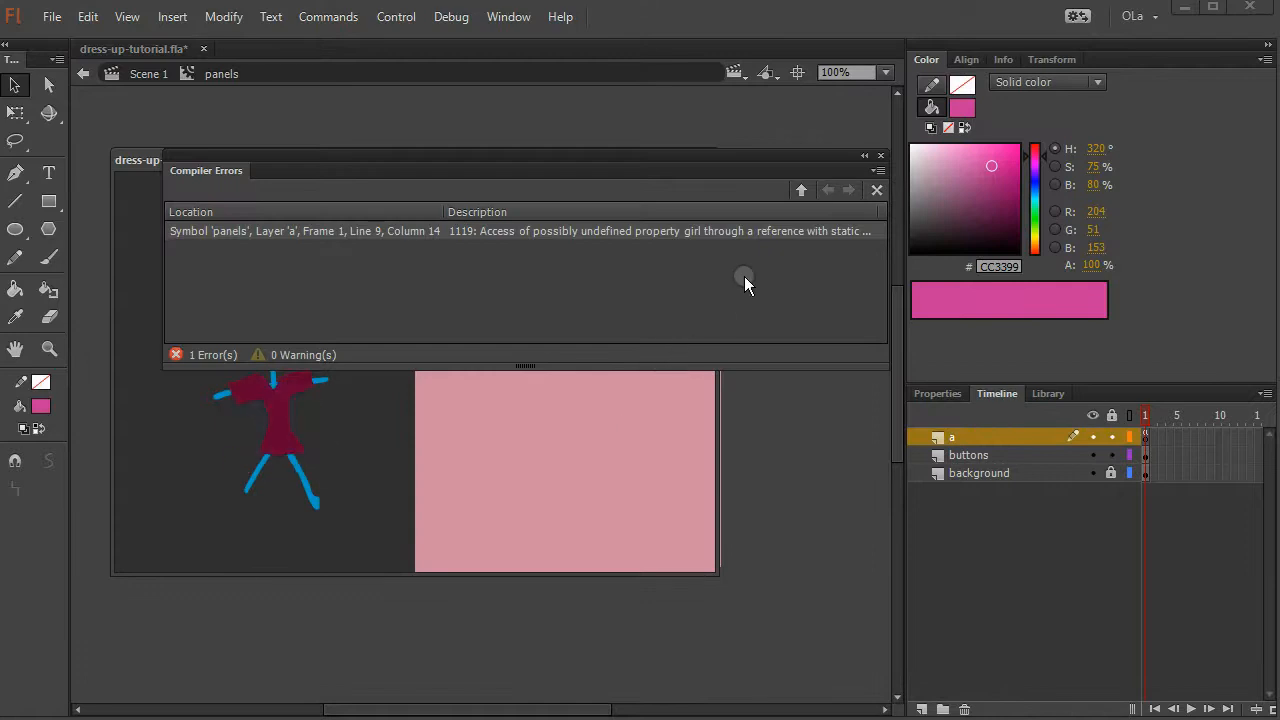
pyautogui.moveTo(880, 276)
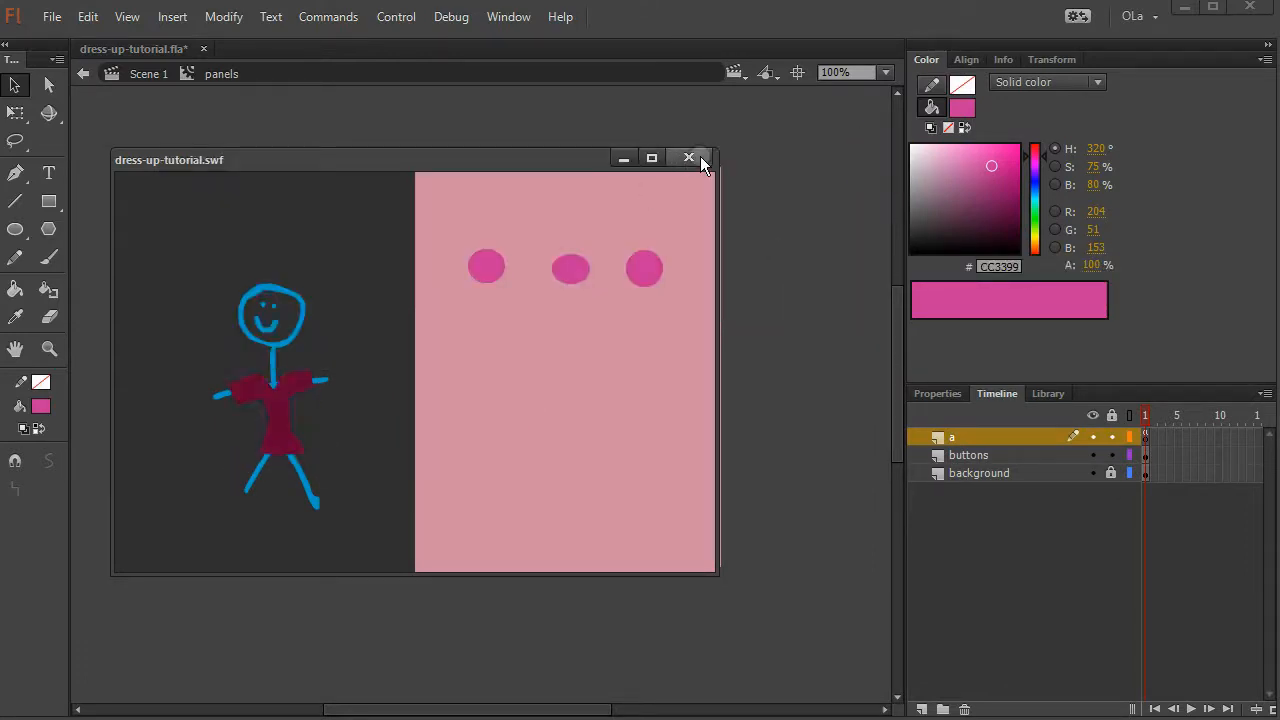
# - Close the SWF preview after the test reports the undefined property 'girl' error
pyautogui.click(688, 158)
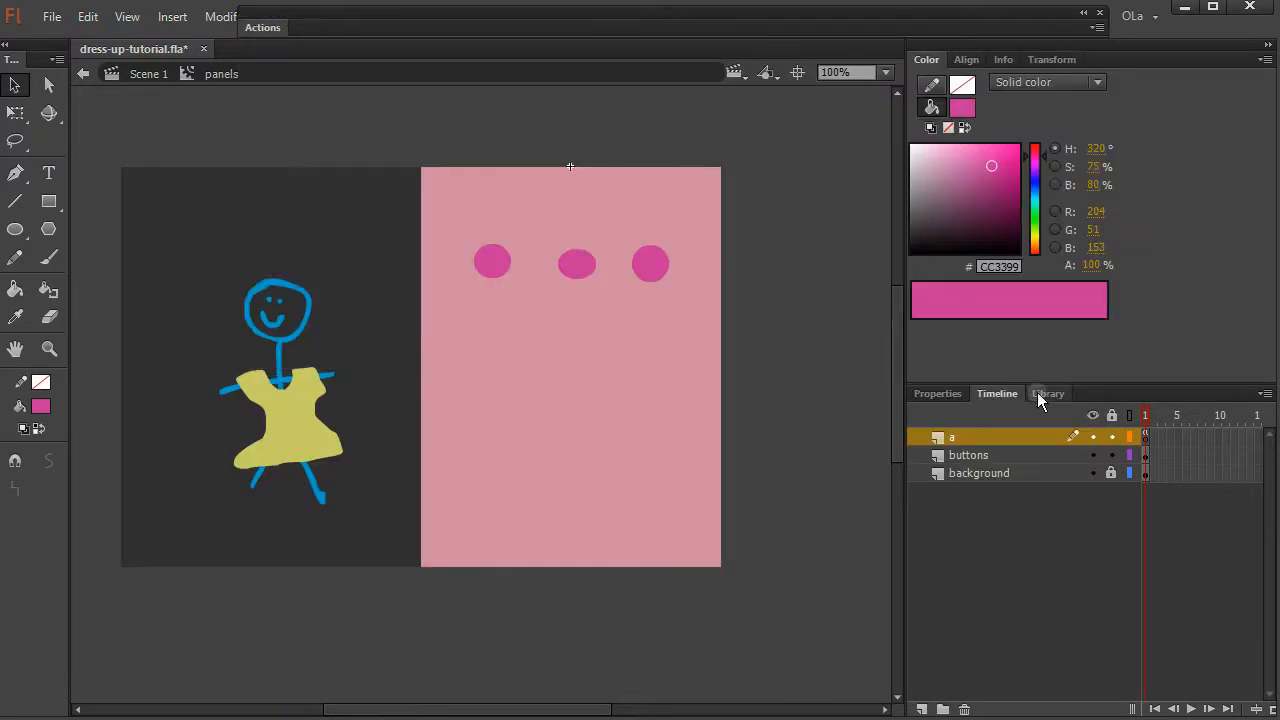
# - Review the document's Advanced ActionScript 3.0 Settings from Properties and confirm with OK
pyautogui.click(1048, 392)
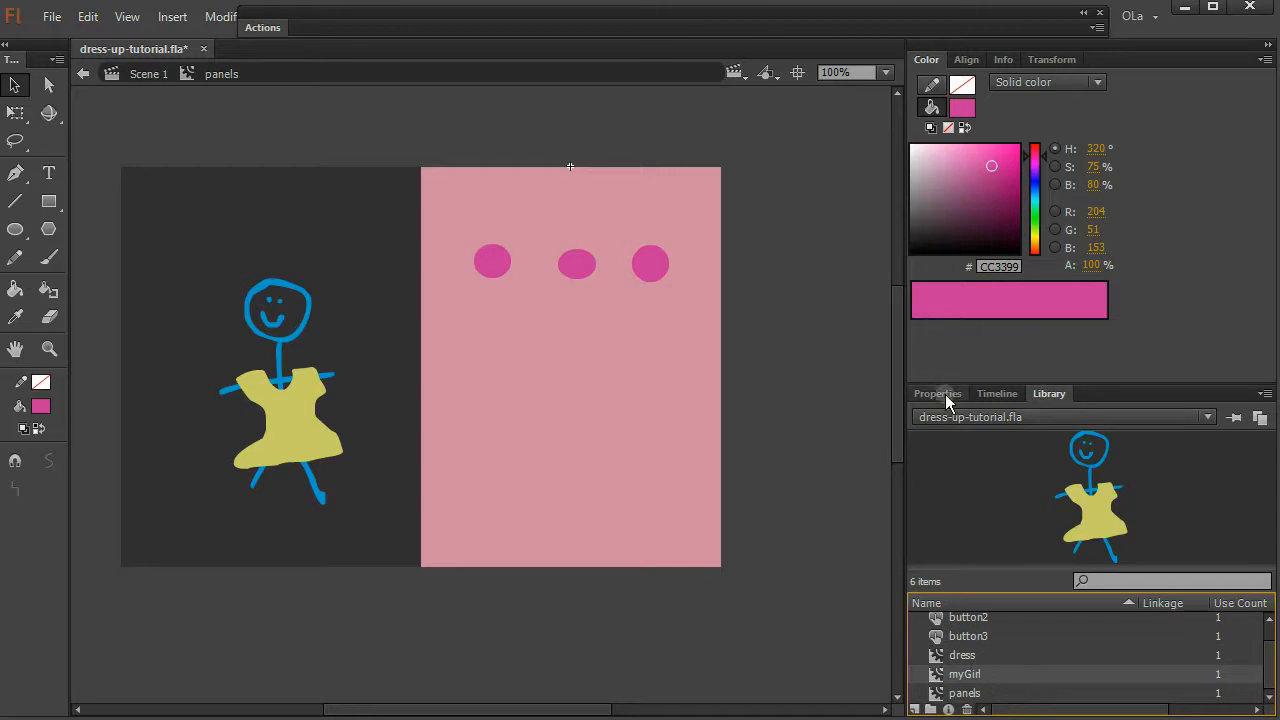
pyautogui.click(936, 392)
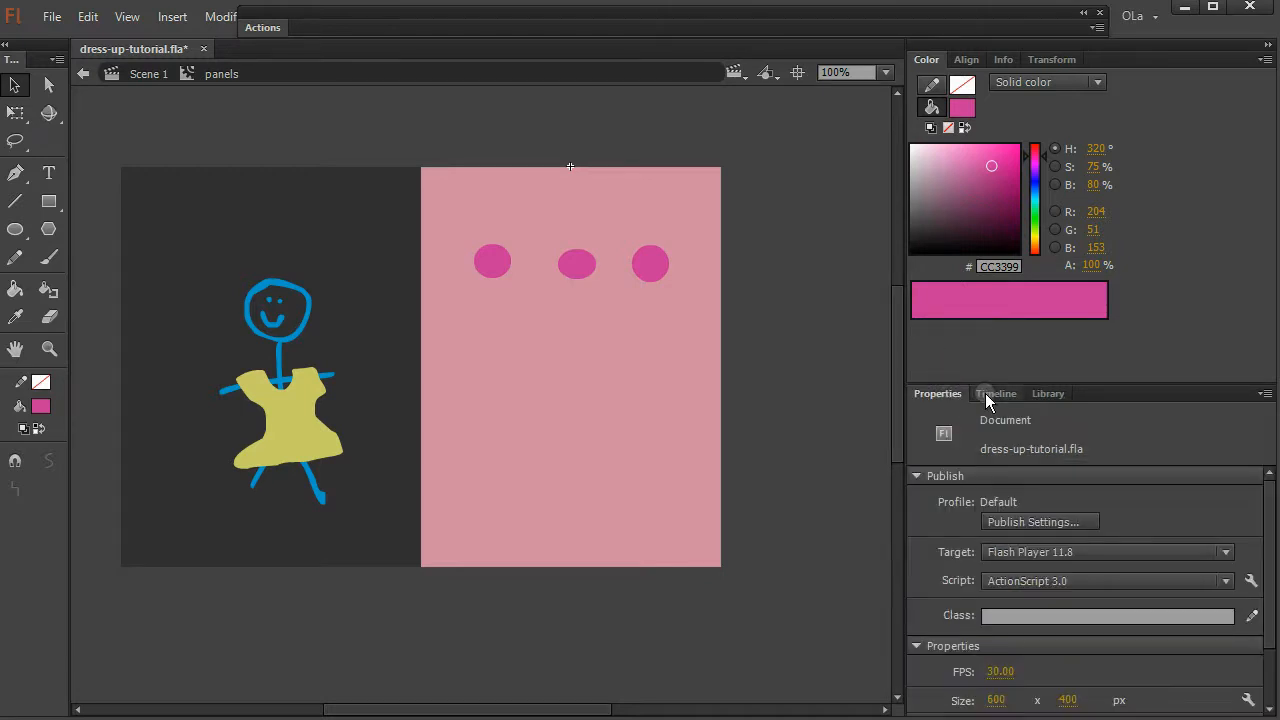
pyautogui.click(1032, 520)
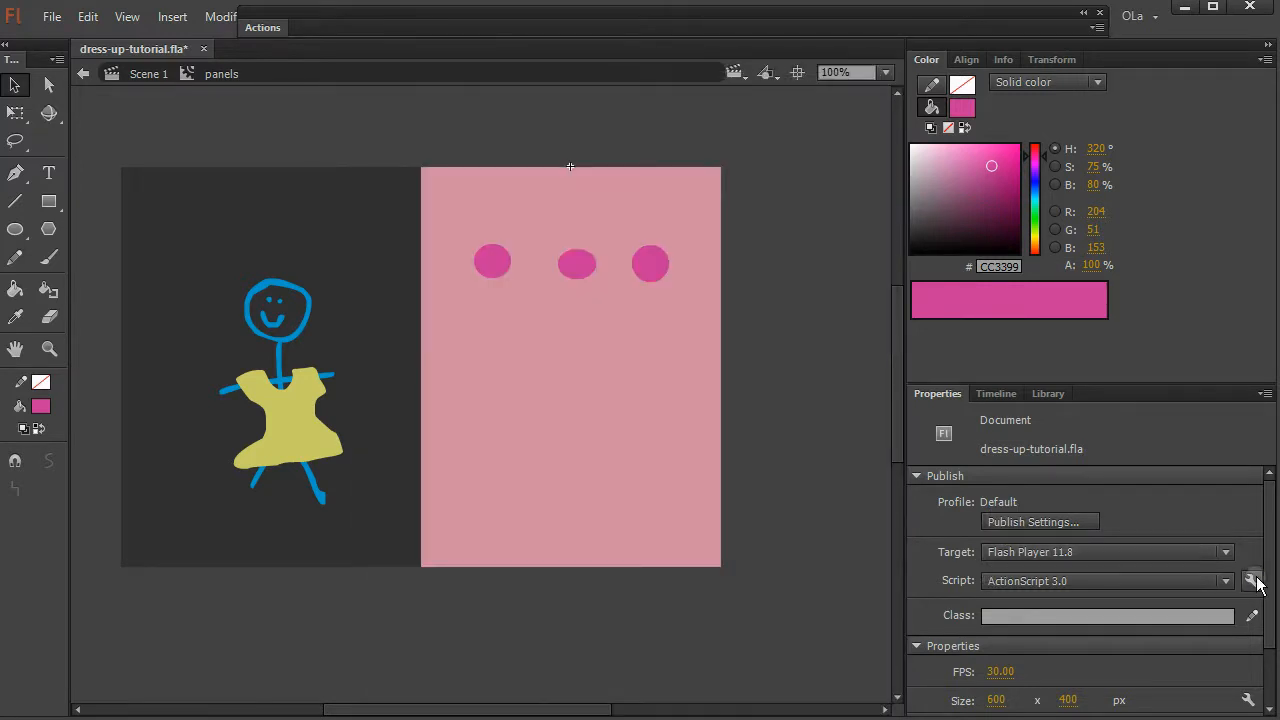
pyautogui.click(1252, 580)
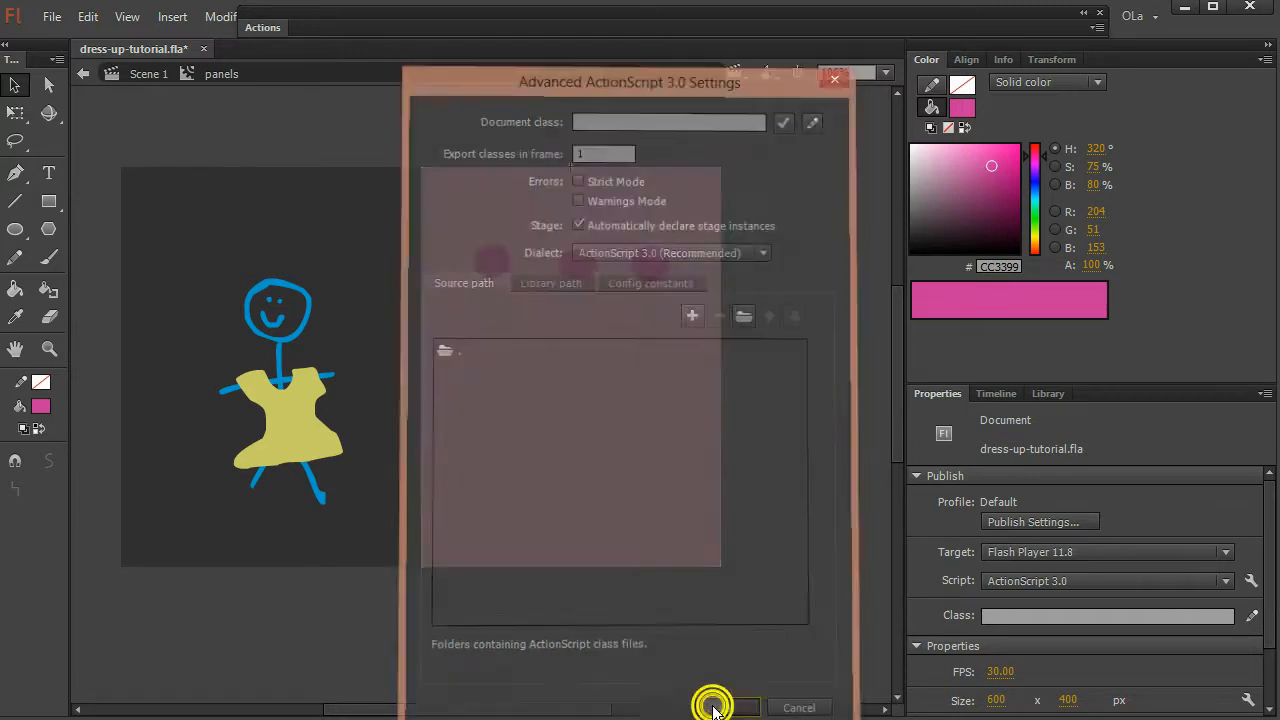
pyautogui.click(712, 708)
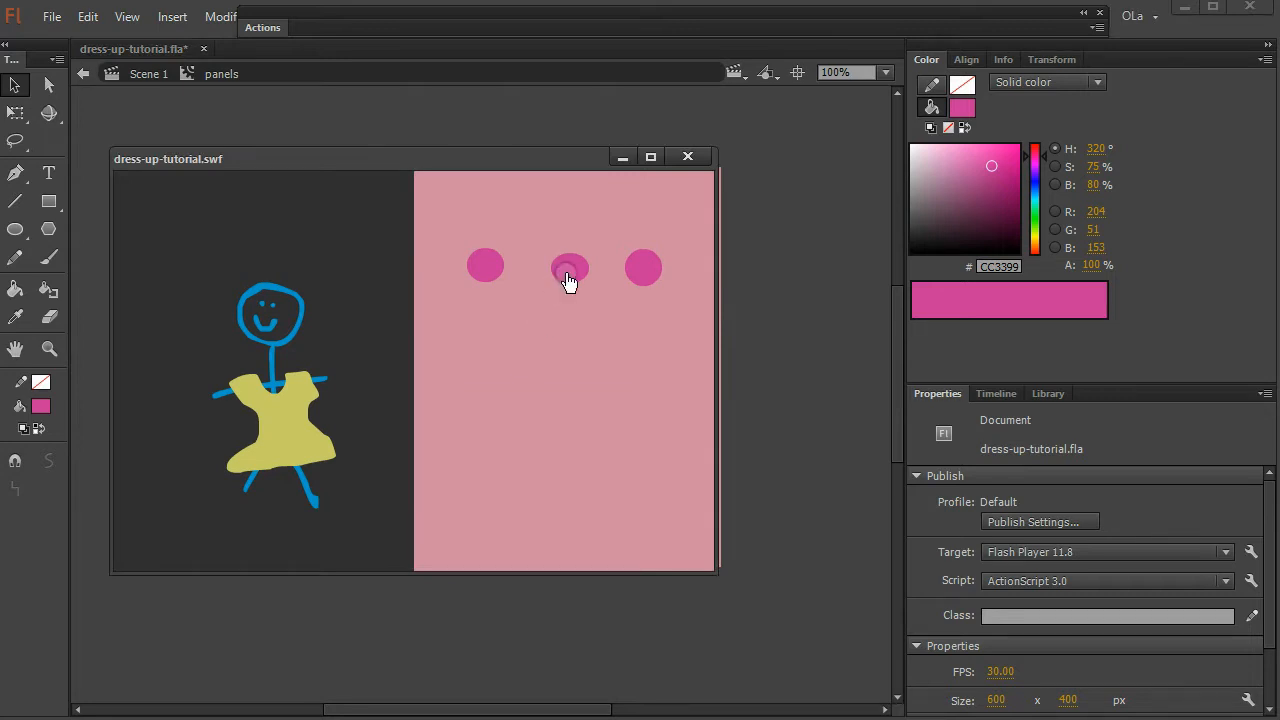
# - In the test preview, verify the middle button swaps the dress to purple, then close it
pyautogui.click(568, 268)
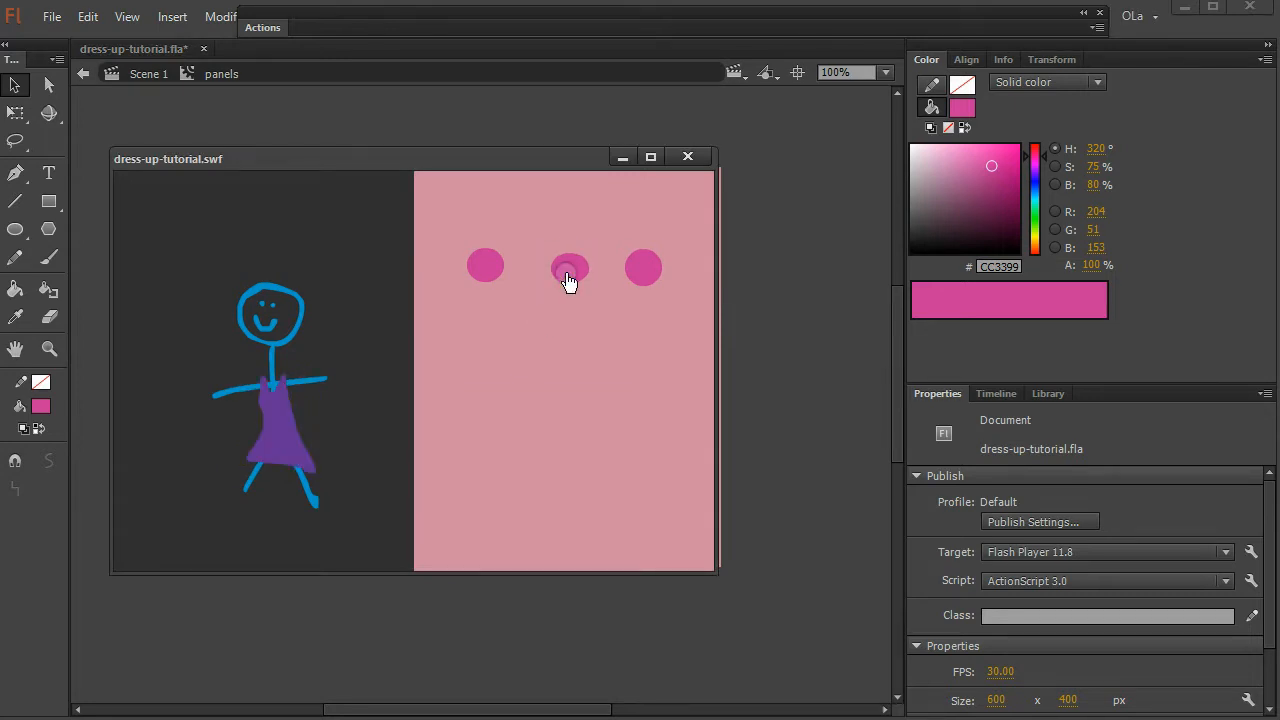
pyautogui.click(644, 268)
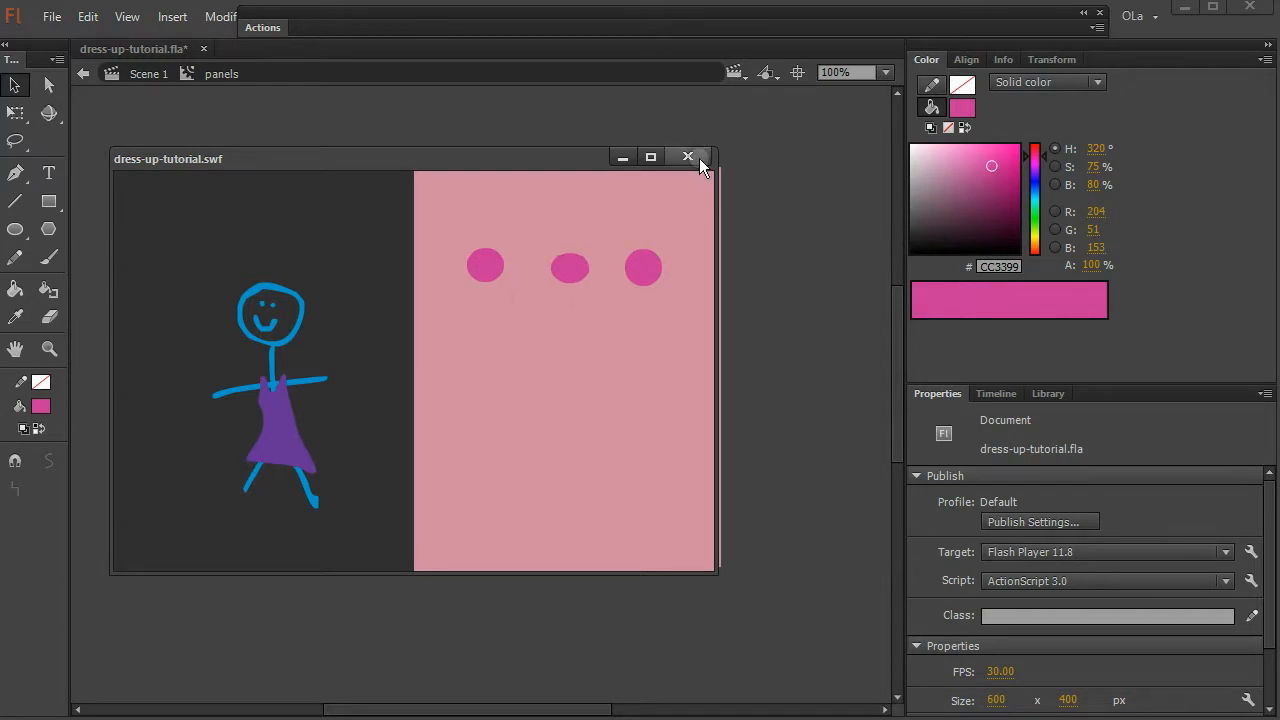
pyautogui.click(688, 156)
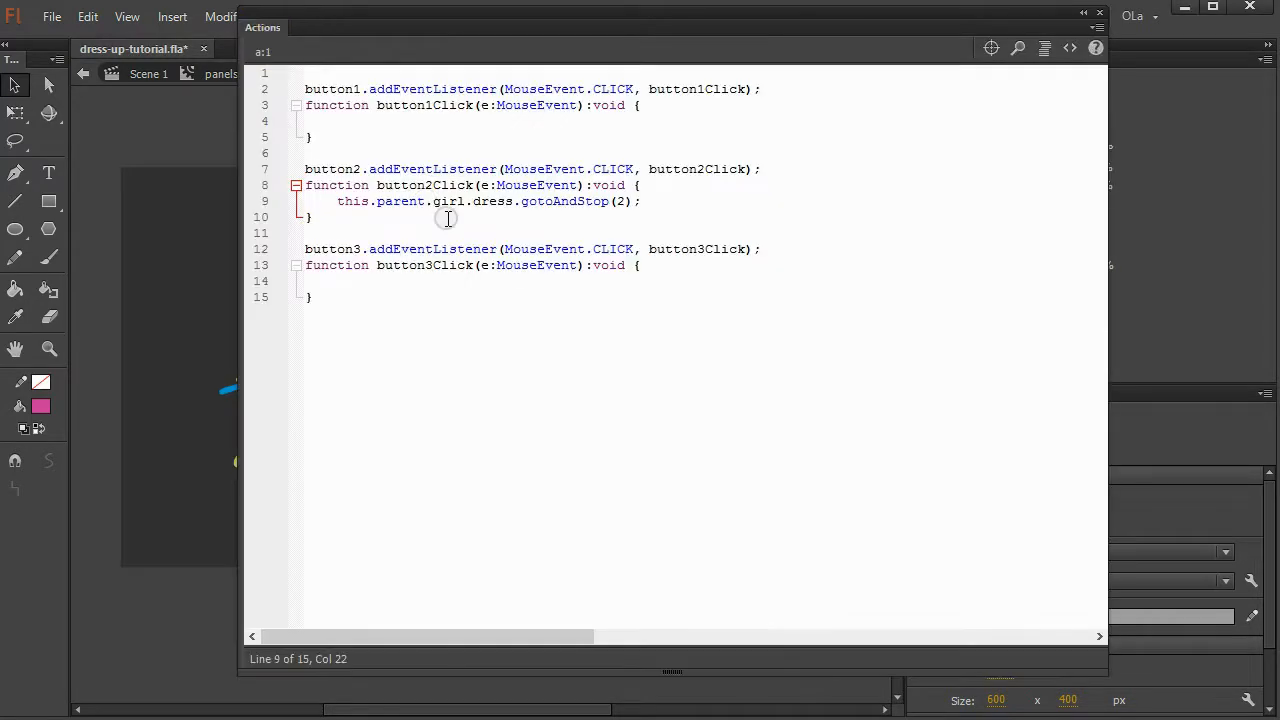
# - Add this.parent.girl.dress.gotoAndStop(3); to the button3Click handler
pyautogui.write('this.p')
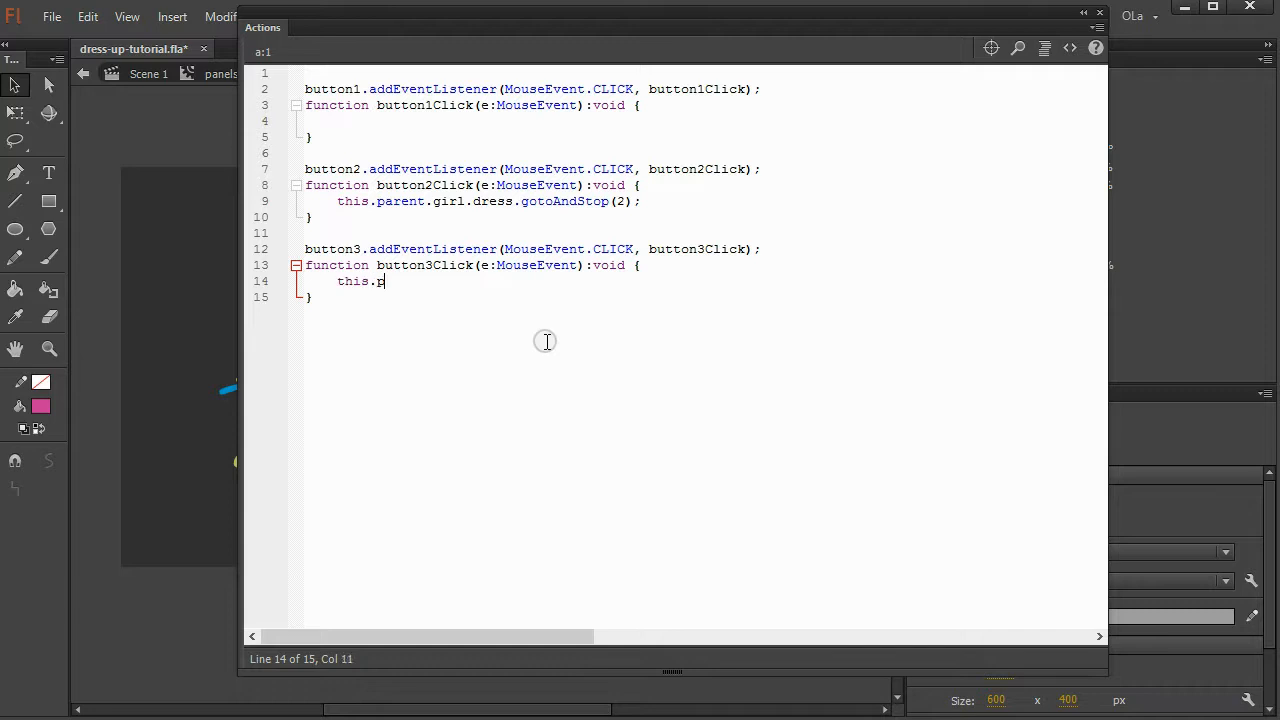
pyautogui.write('arent.girl.dress.g')
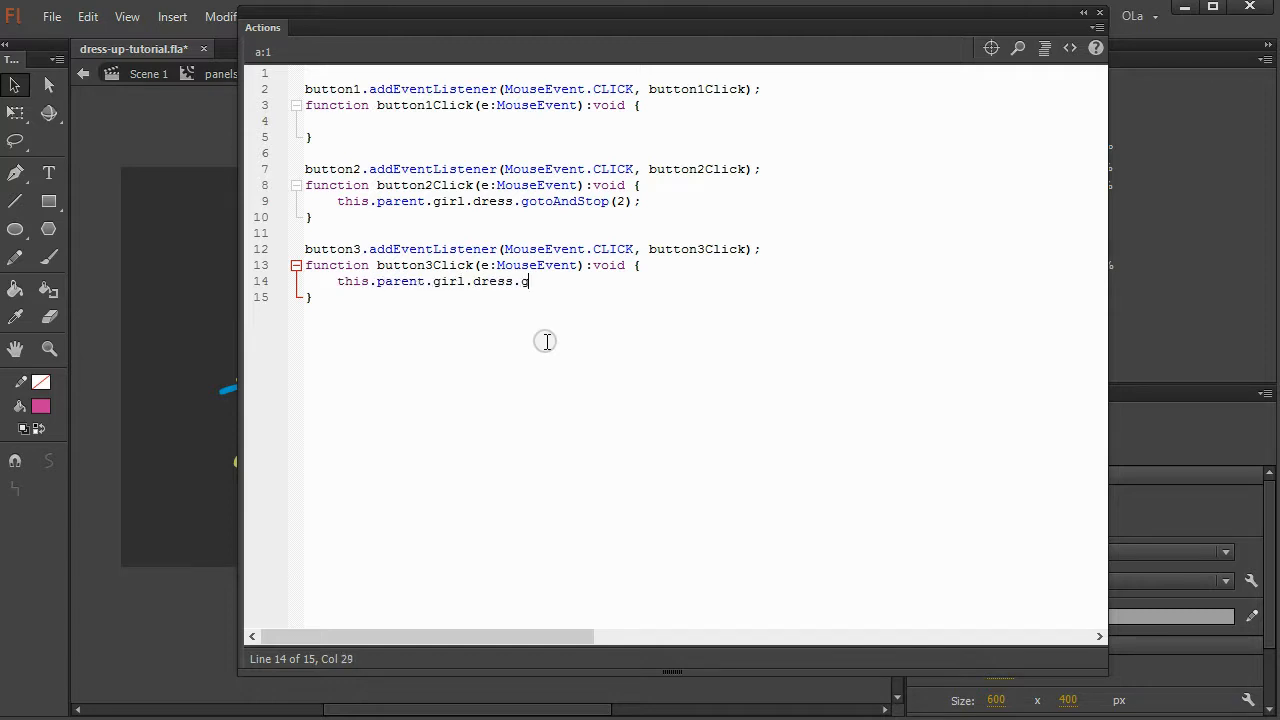
pyautogui.write('otoAndStop')
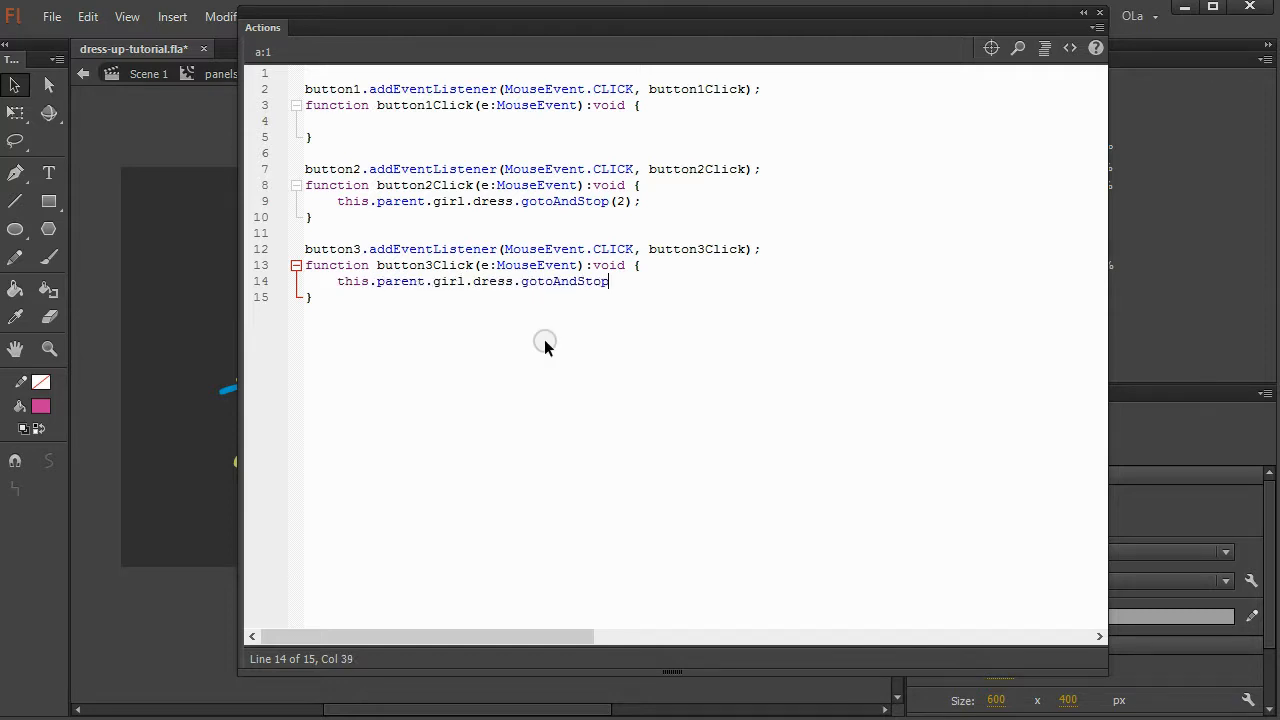
pyautogui.write('(3);')
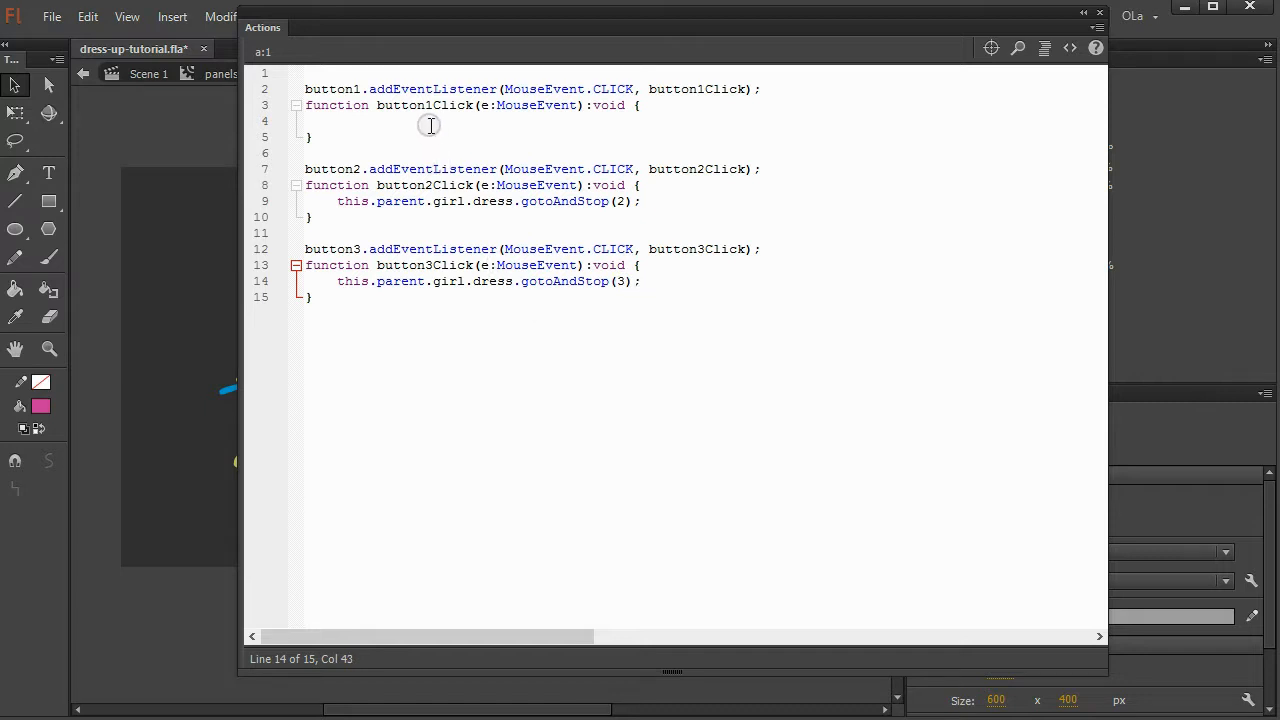
# - Add this.parent.girl.dress.gotoAndStop(1) to the button1Click handler
pyautogui.write('this.p')
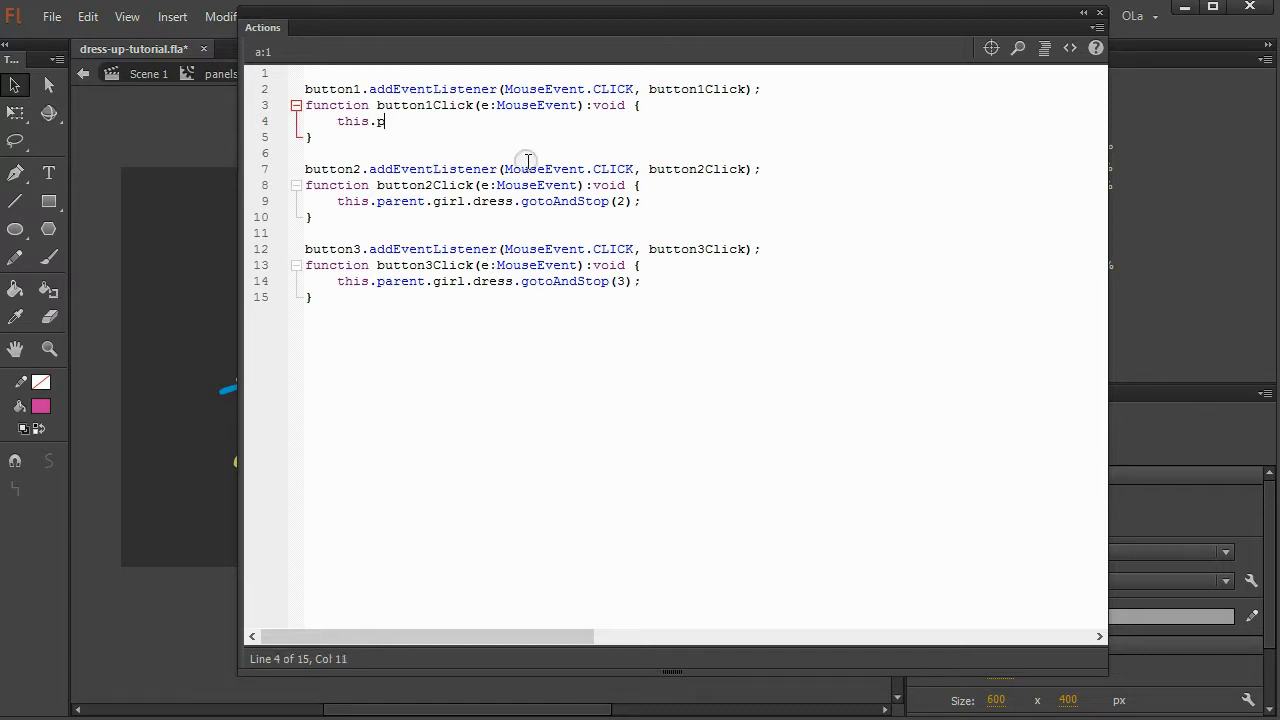
pyautogui.write('arent.girl.dress.go')
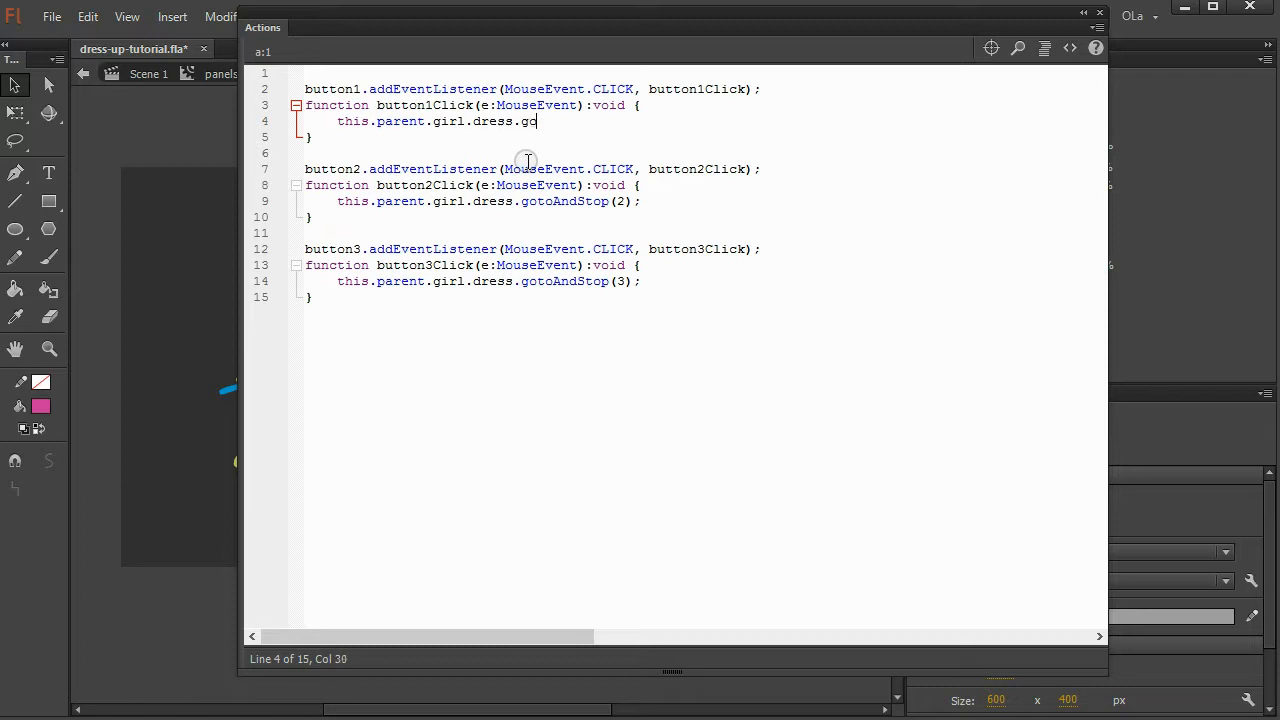
pyautogui.write('toAndStop(1)')
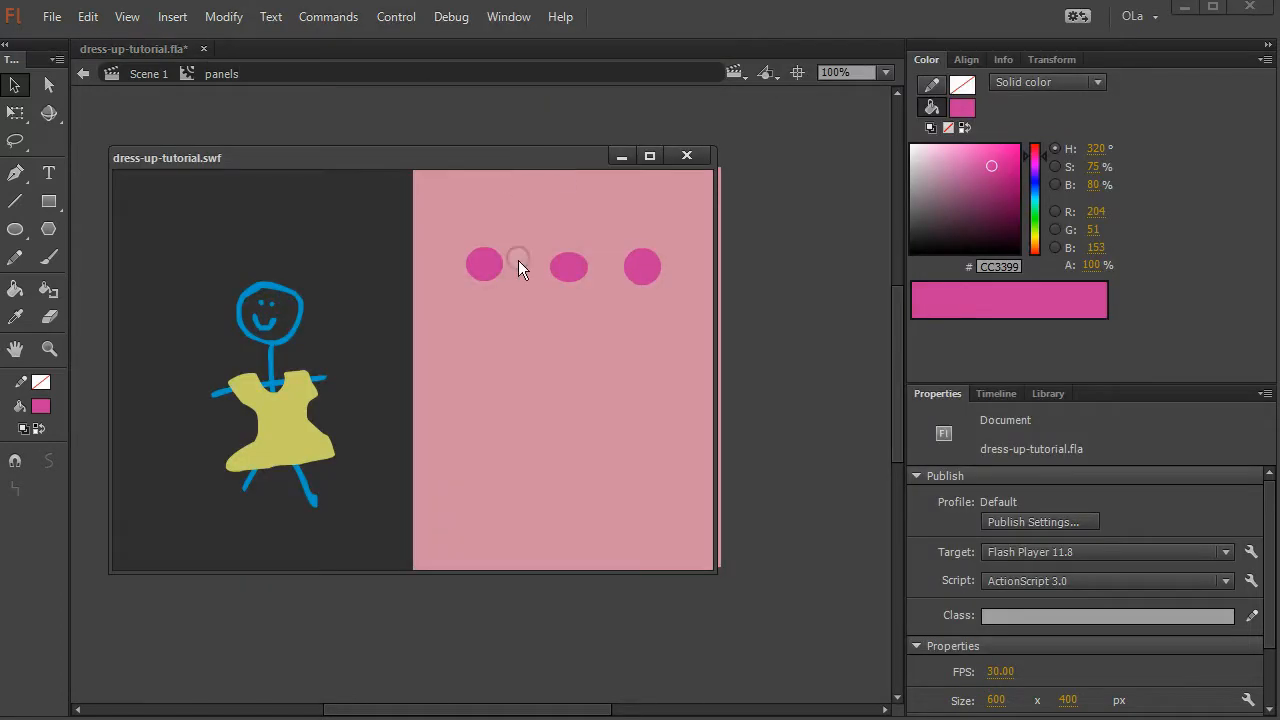
# - Switch the girl's dress to maroon with one pink button, then back to yellow with another
pyautogui.click(640, 268)
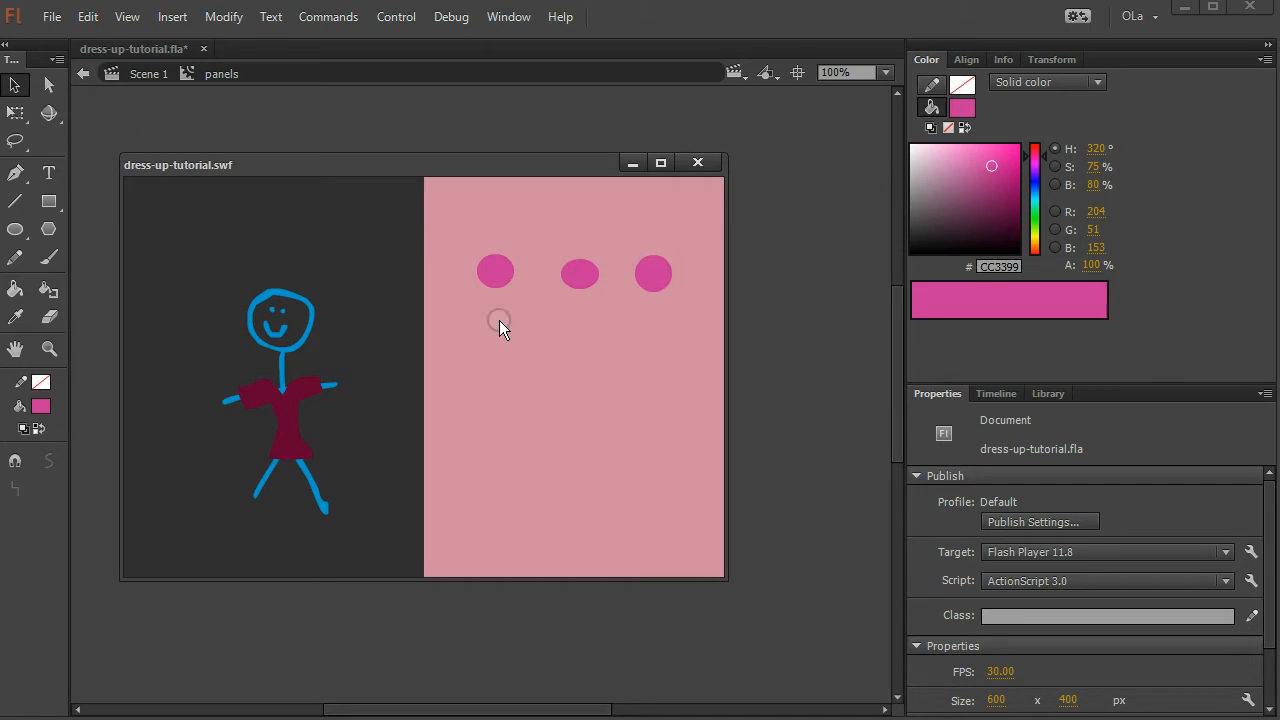
pyautogui.moveTo(544, 300)
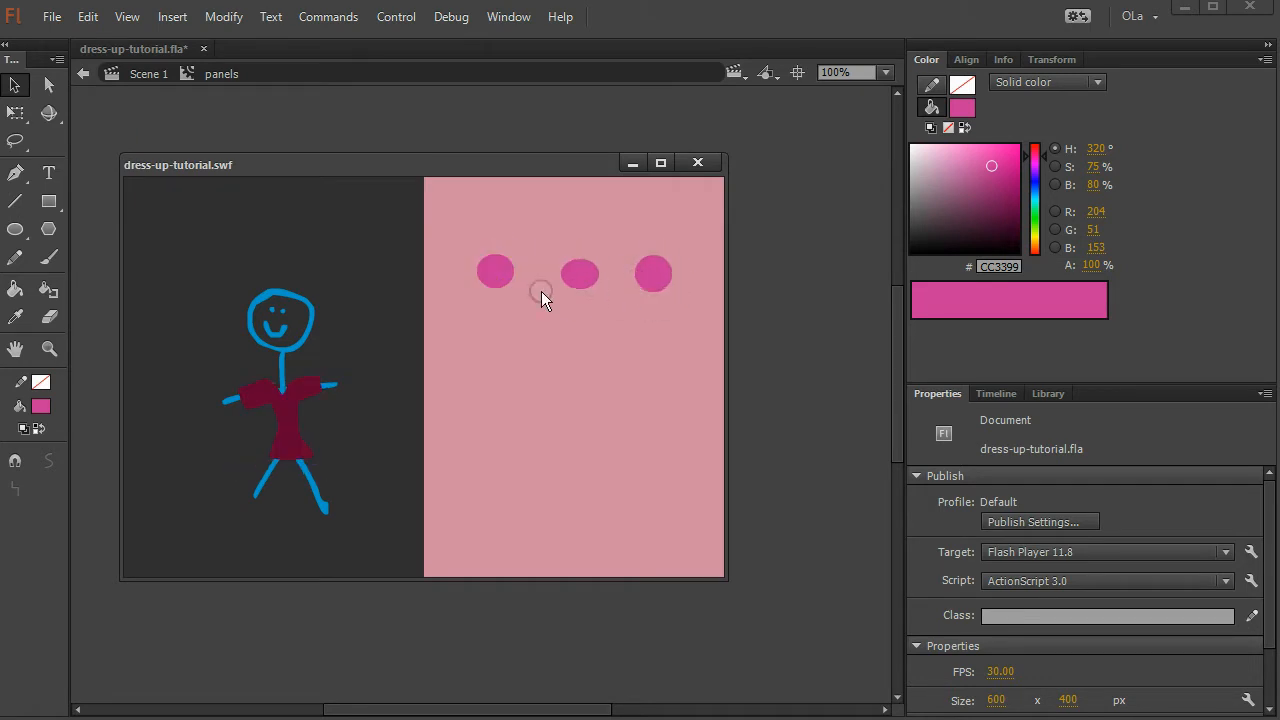
pyautogui.click(496, 272)
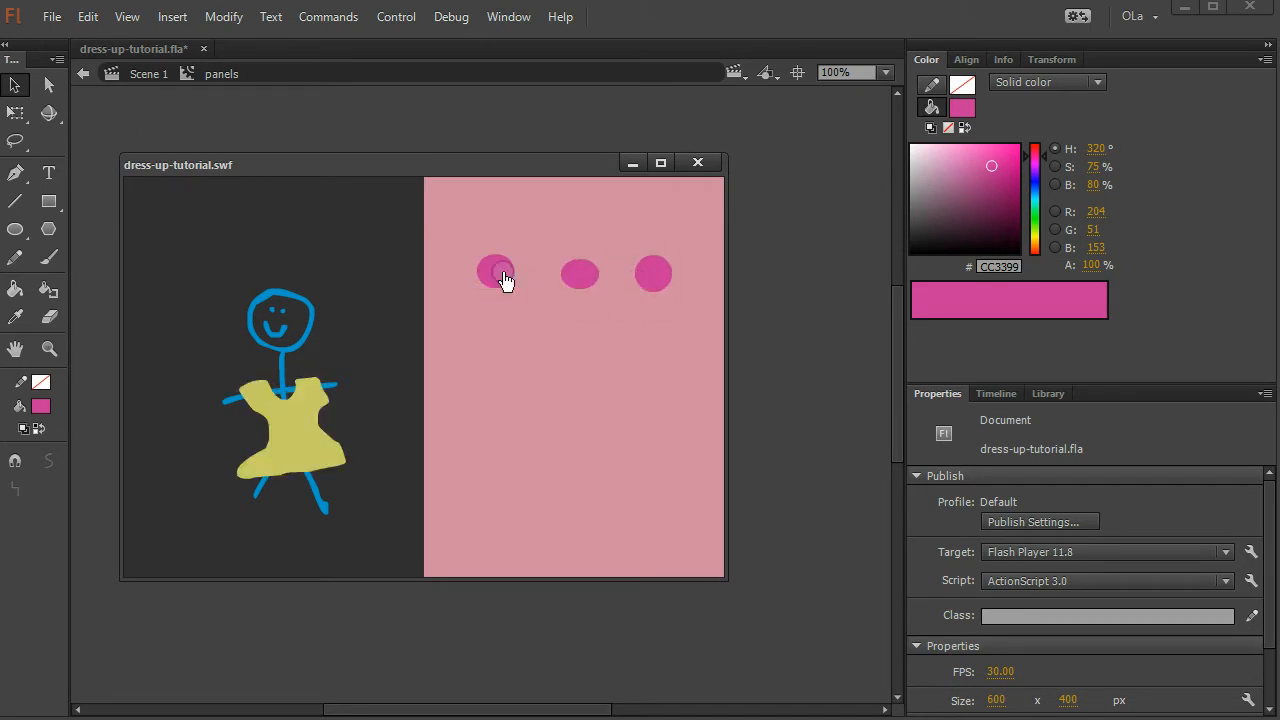